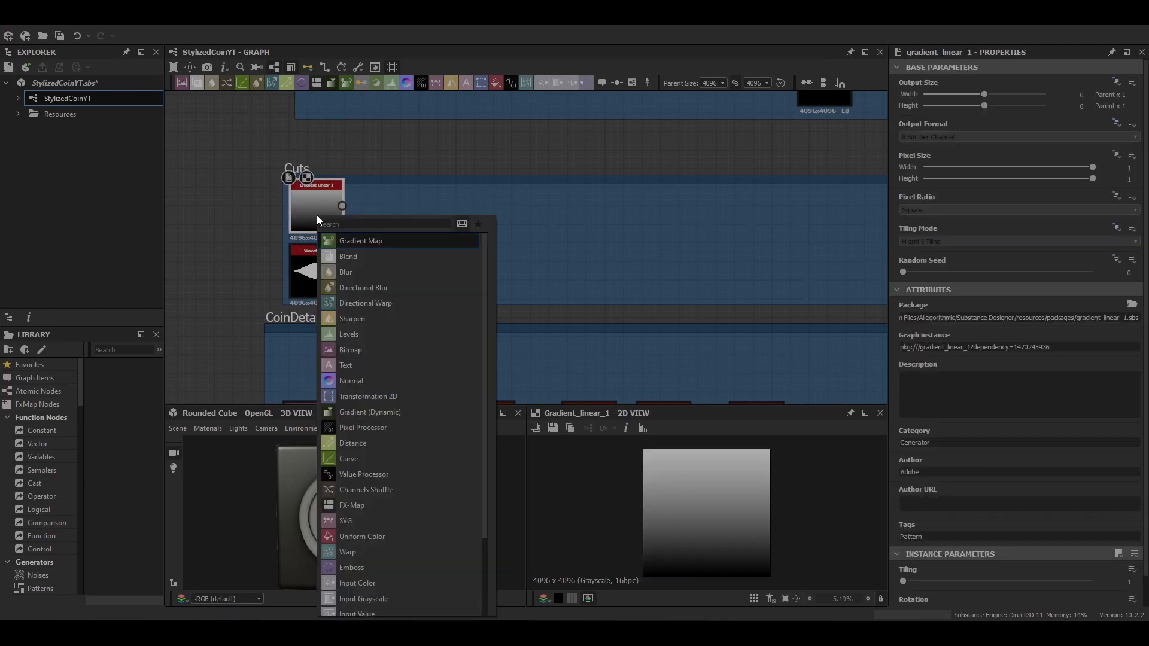
Step: Gradient-map the linear gradient and multiply it with the waveform in a Blend, tuning the ramp
{"action": "left_click", "coordinate": [360, 241]}
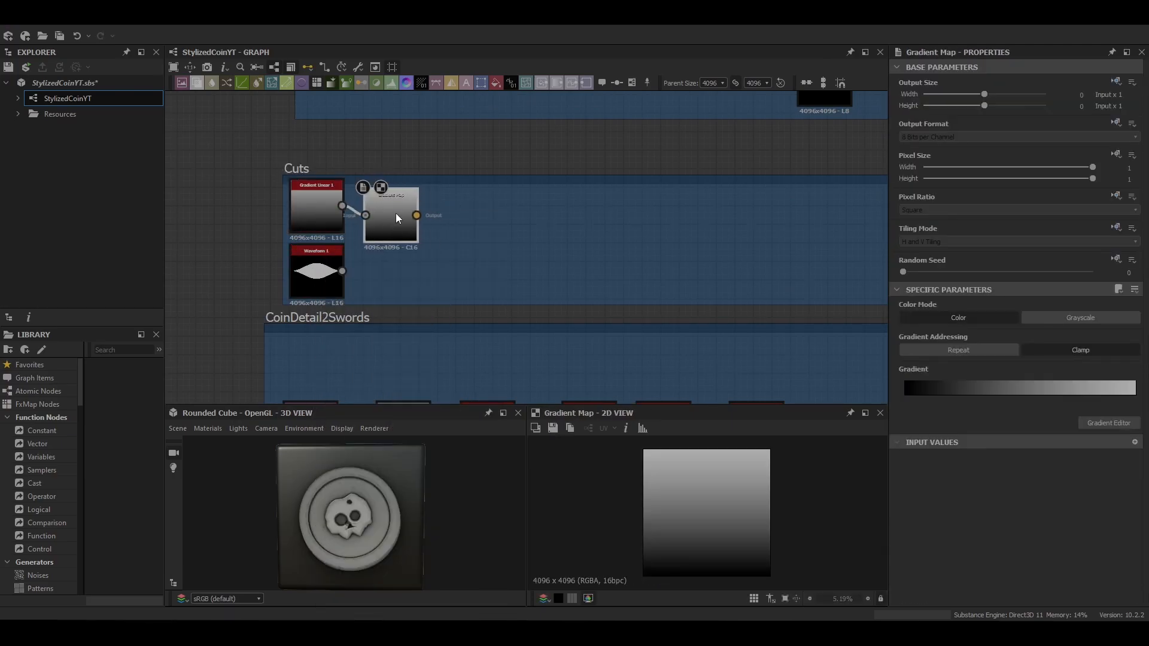
{"action": "left_click", "coordinate": [1107, 422]}
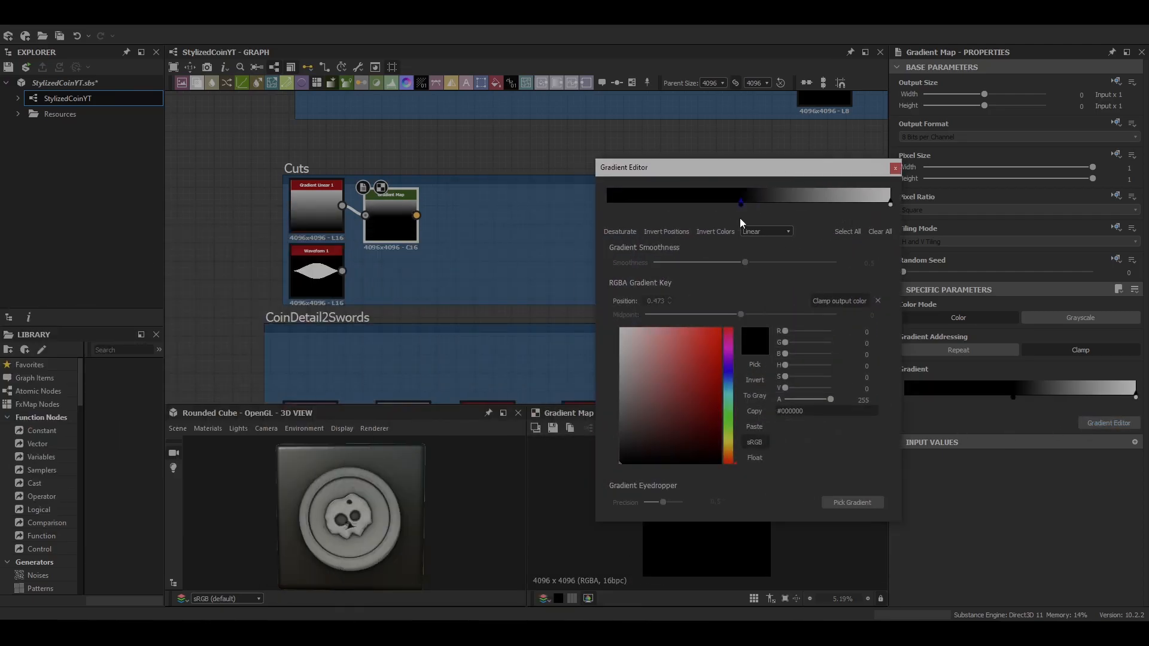
{"action": "left_click", "coordinate": [896, 167]}
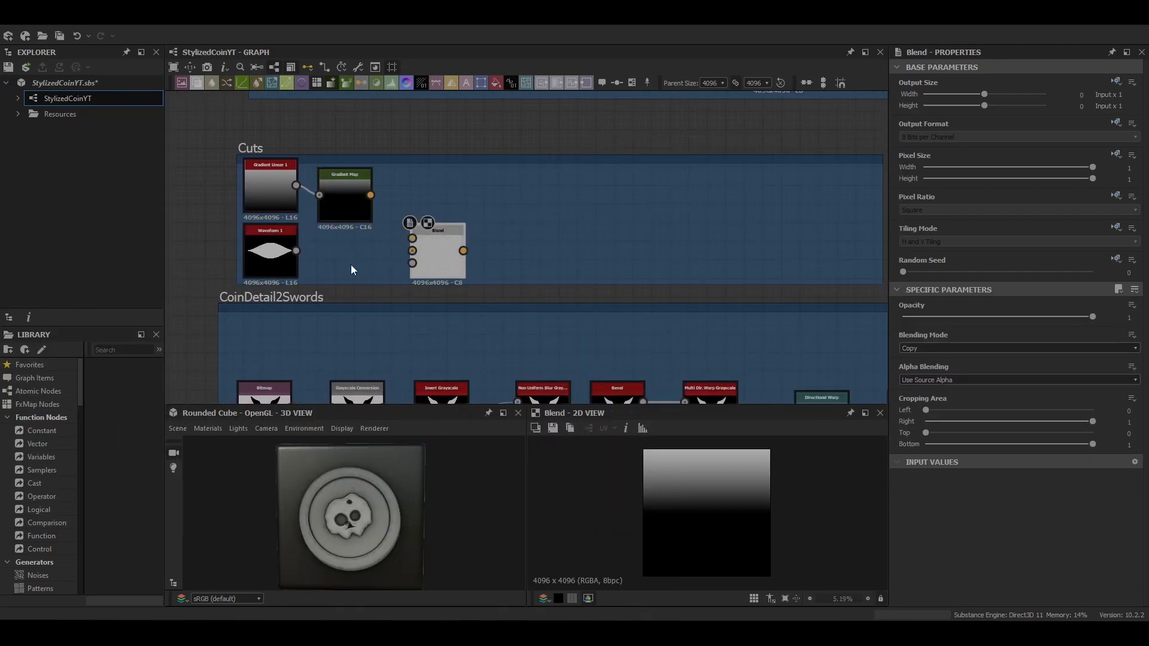
{"action": "left_click", "coordinate": [1019, 347]}
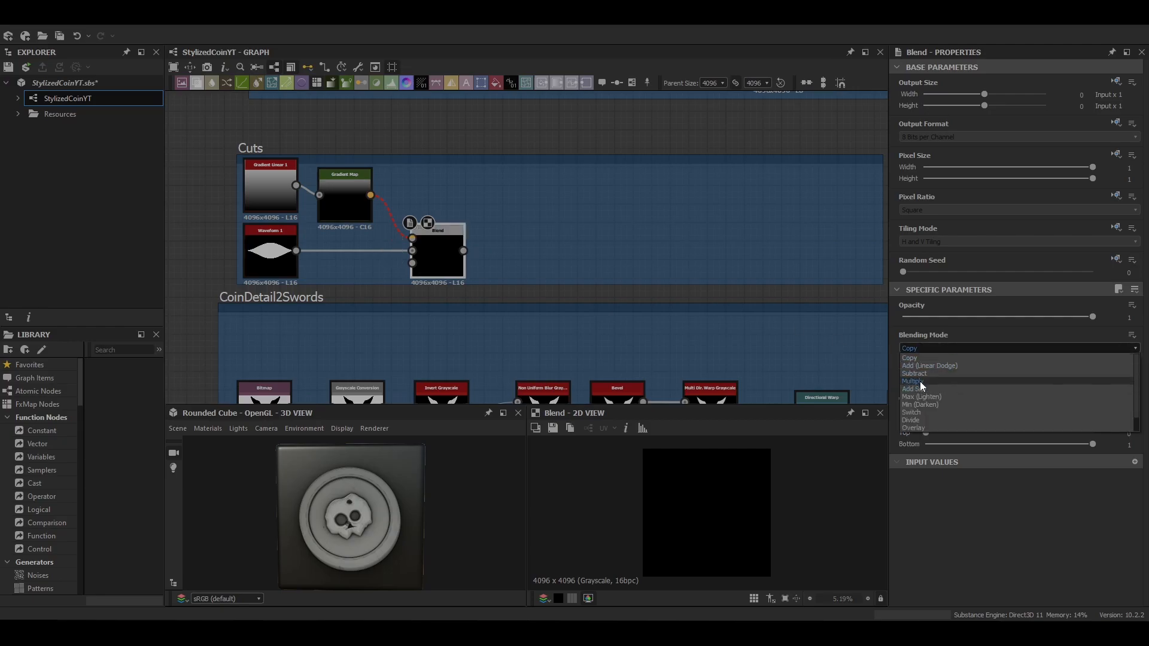
{"action": "left_click", "coordinate": [913, 381]}
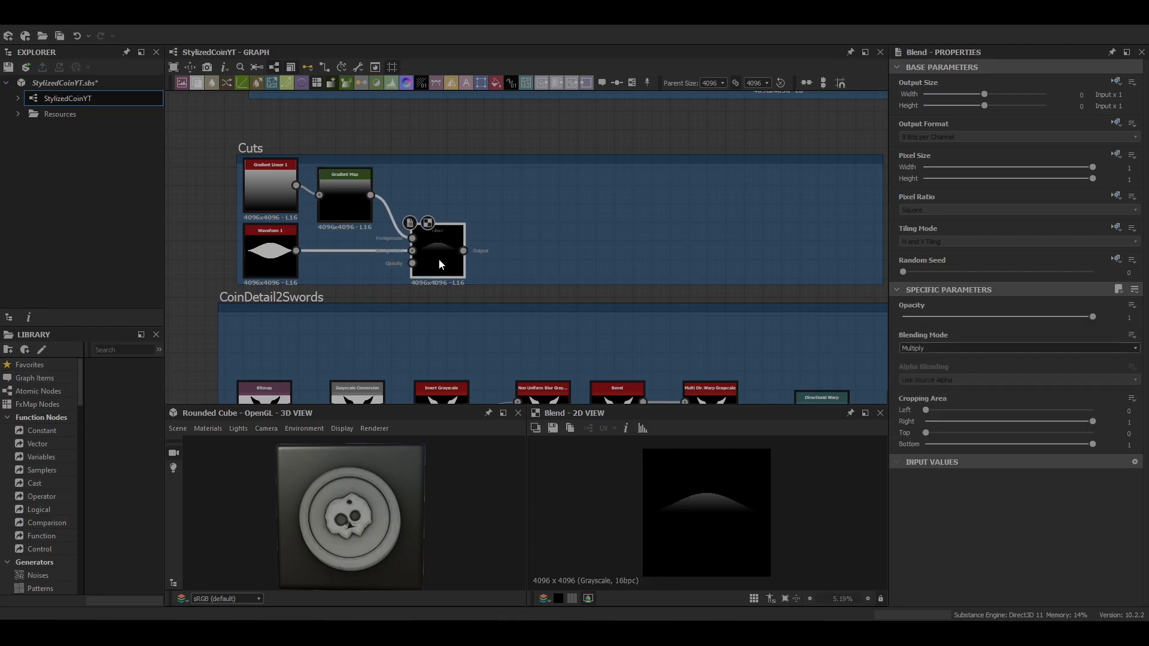
{"action": "left_click", "coordinate": [345, 174]}
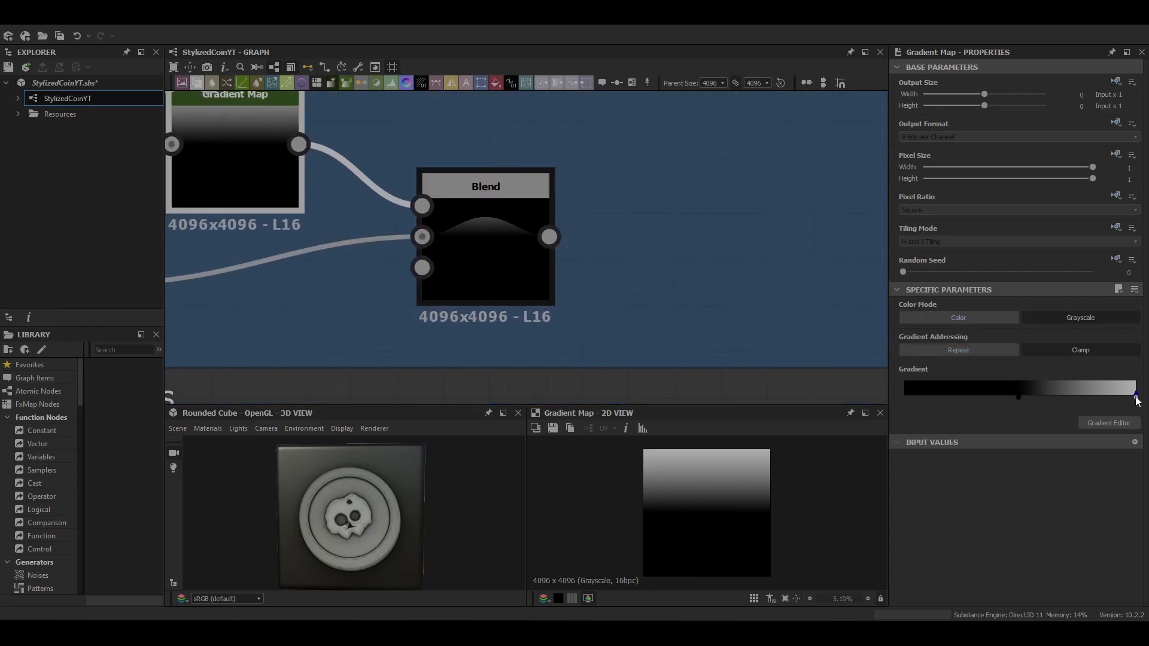
Step: Mirror the arc shape and feed it into a Transformation 2D node
{"action": "left_click", "coordinate": [485, 242]}
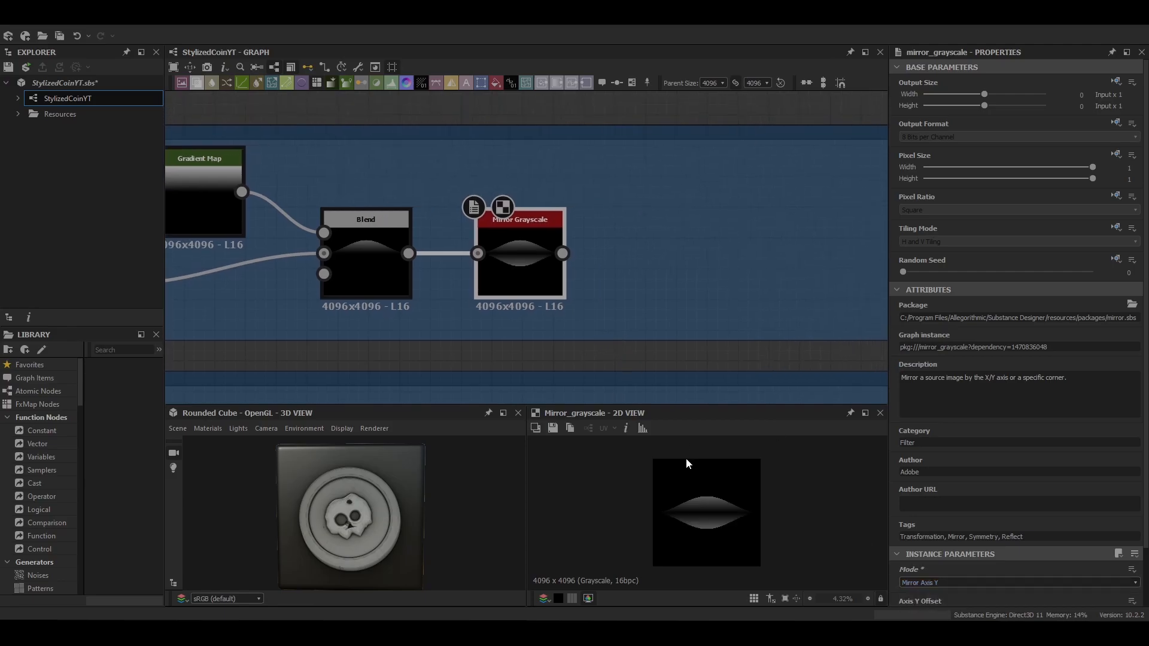
{"action": "left_click", "coordinate": [485, 286]}
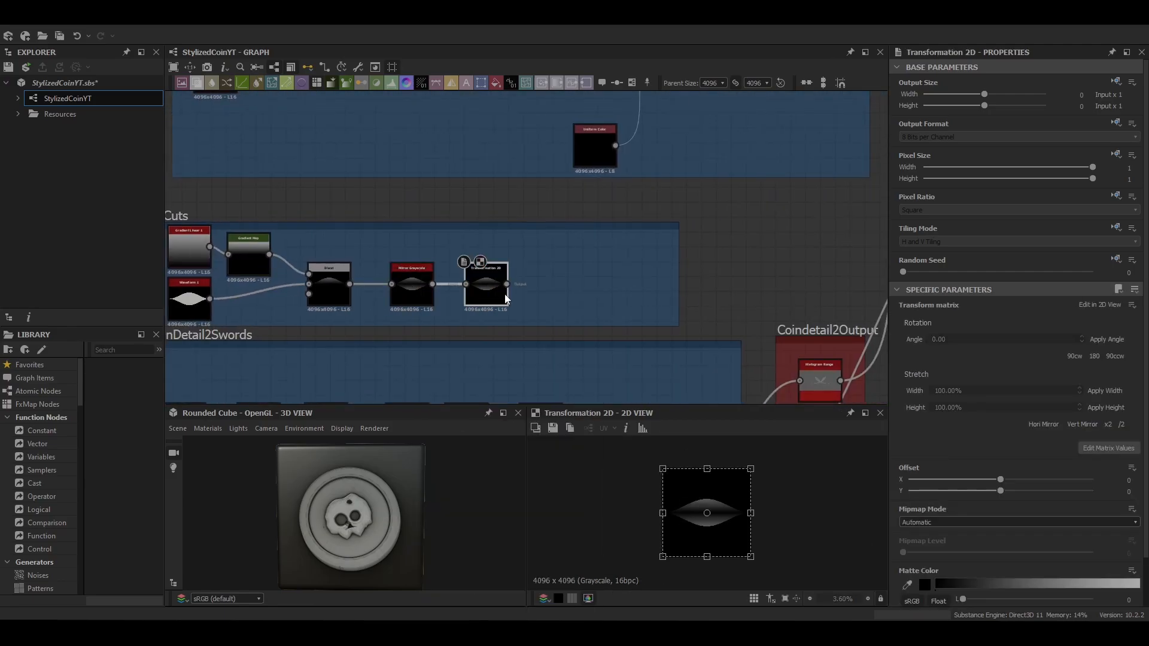
{"action": "left_click", "coordinate": [1017, 241]}
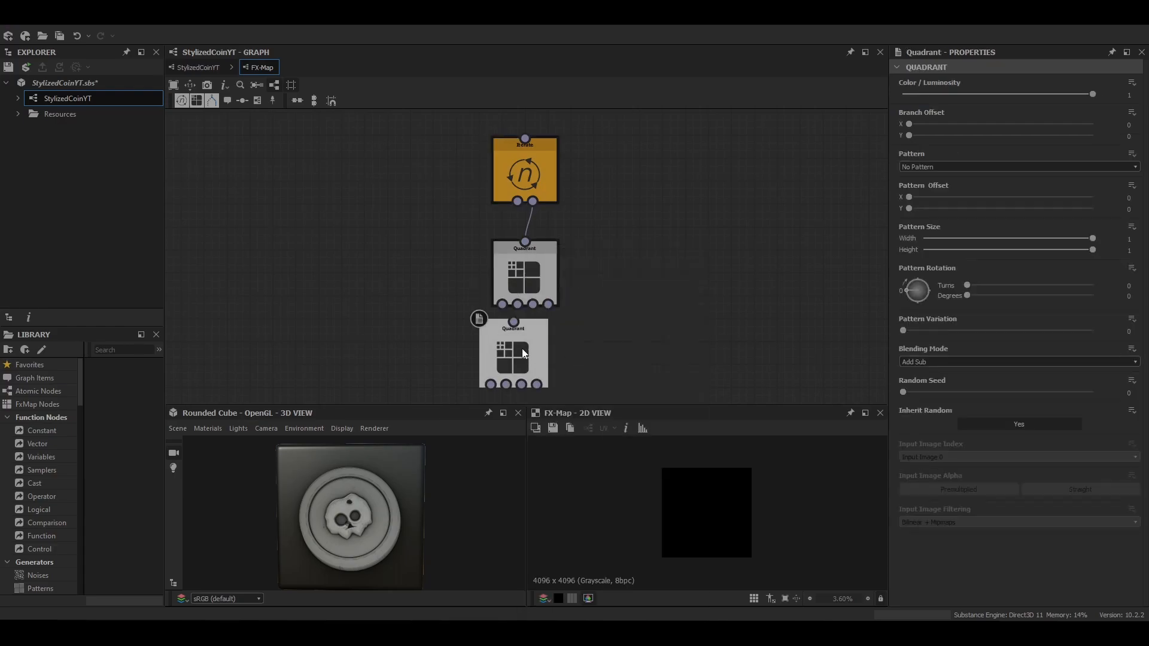
Step: Set the FX-Map quadrant pattern to stamp the Input Image
{"action": "left_click", "coordinate": [1017, 166]}
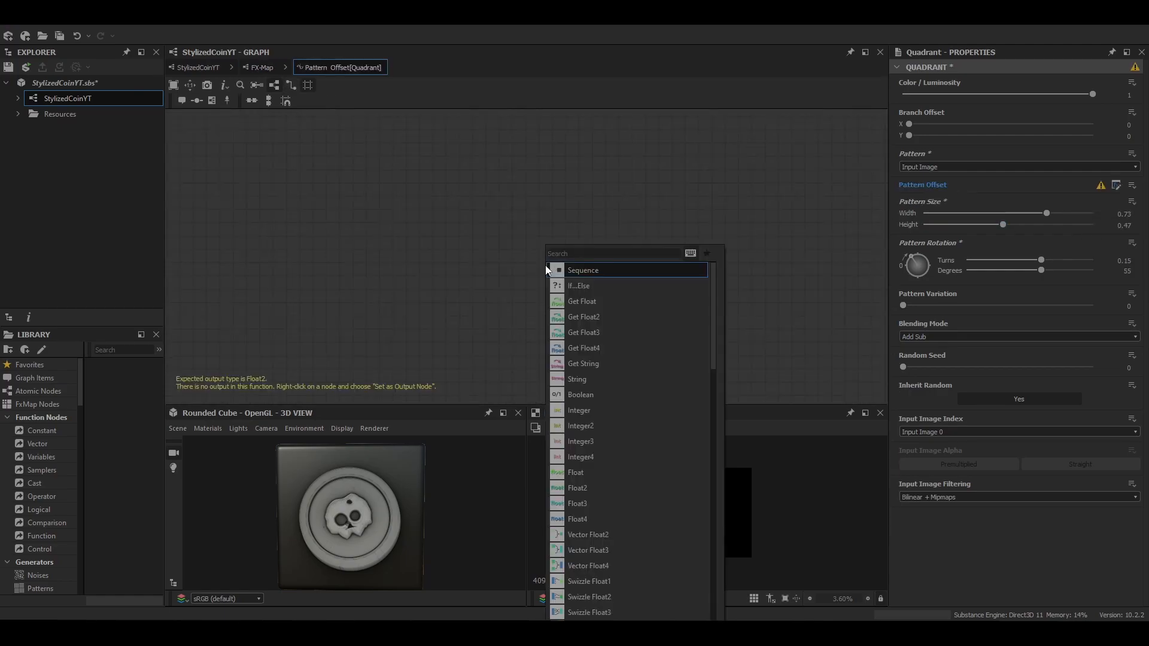
Step: Build the pattern-offset function from $number, a Random node and a multiplier of 20
{"action": "left_click", "coordinate": [587, 533]}
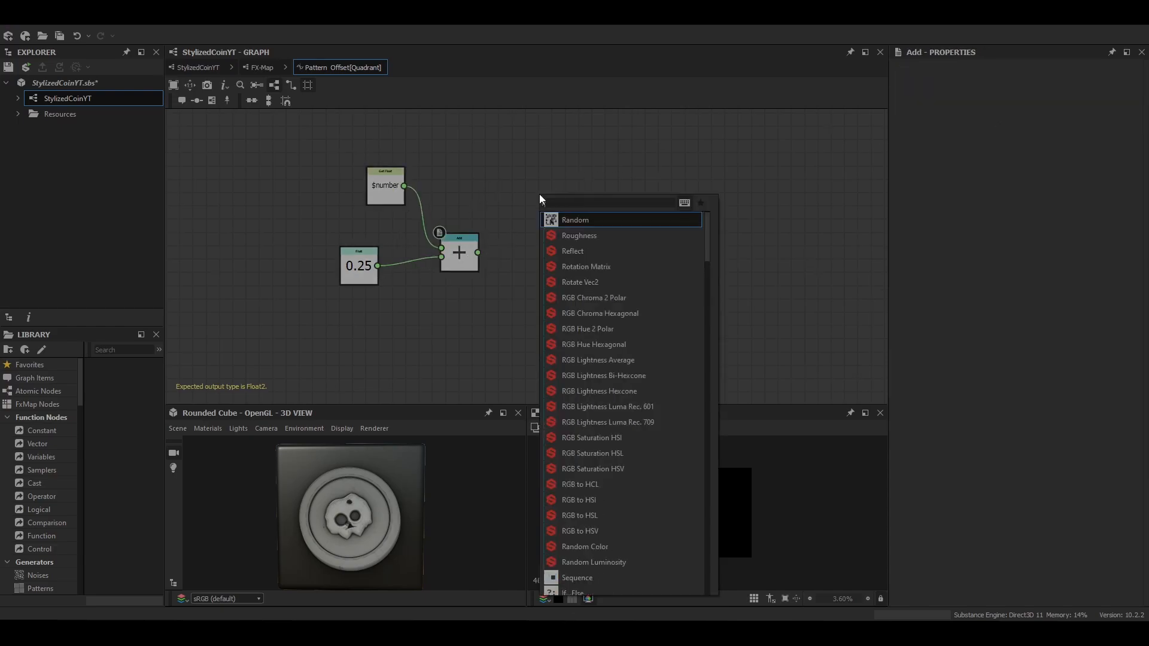
{"action": "left_click", "coordinate": [574, 220]}
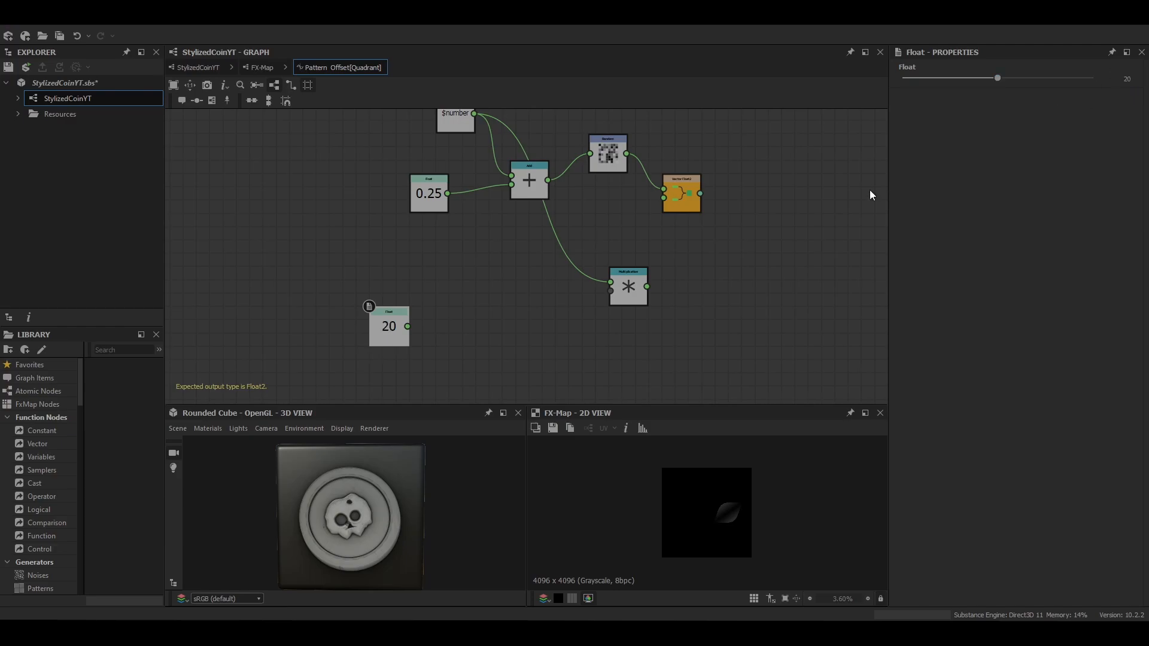
{"action": "left_click", "coordinate": [680, 193]}
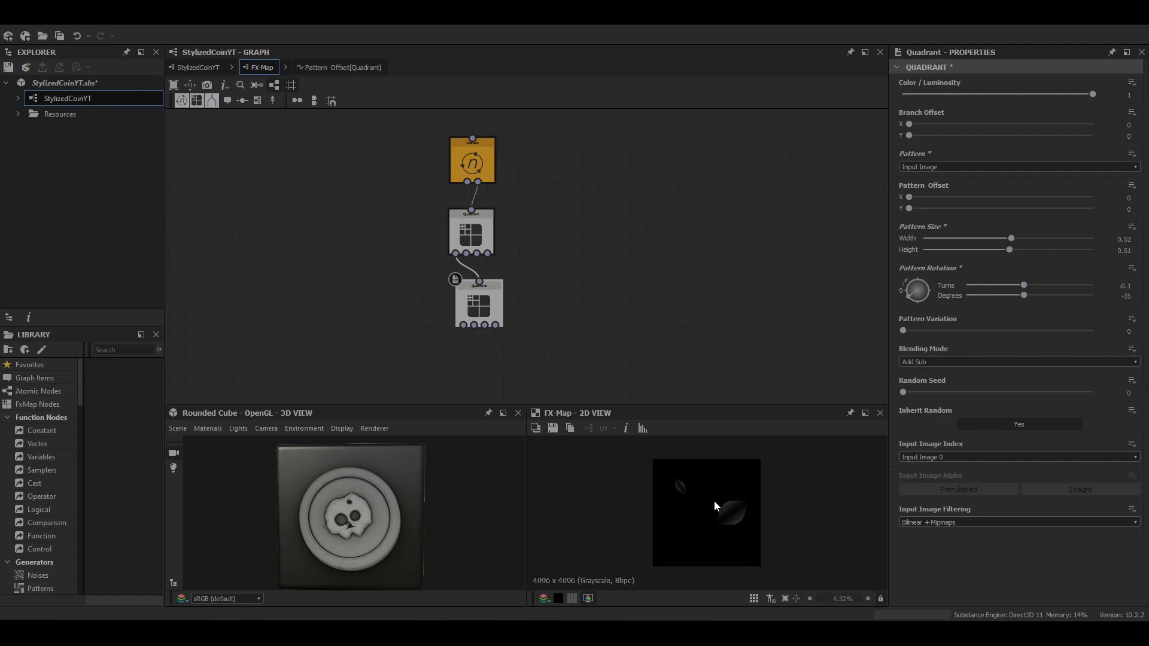
Step: Rotate the shape 90° and add a Non Uniform Blur after the scattered FX-Map output
{"action": "left_click", "coordinate": [198, 67]}
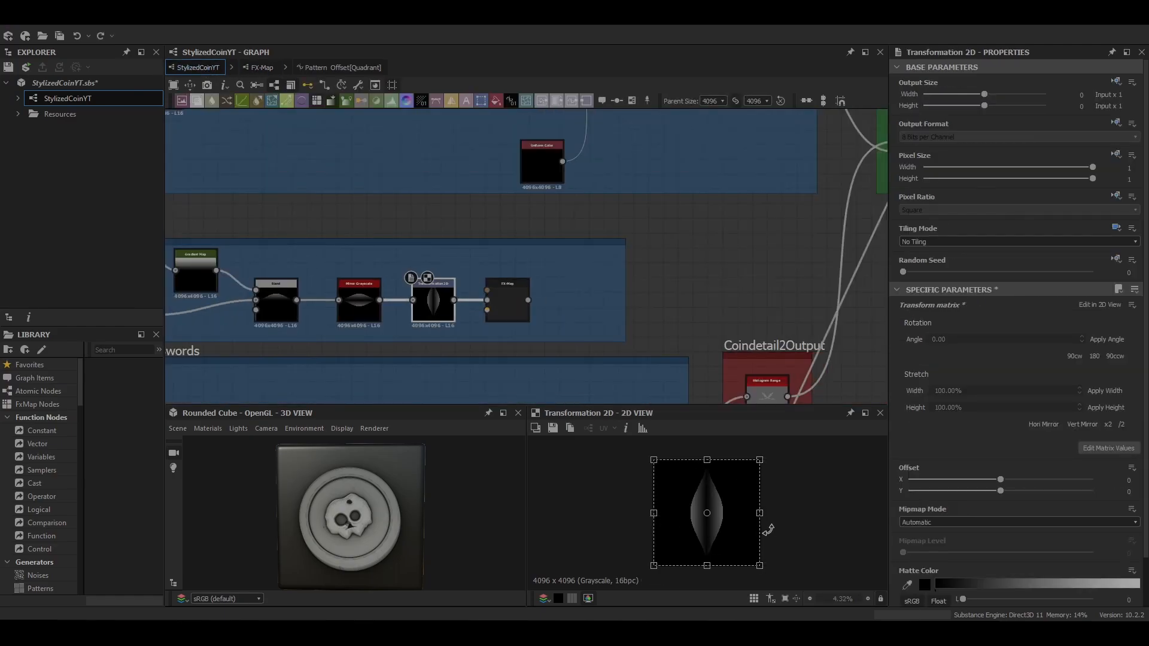
{"action": "left_click", "coordinate": [508, 300]}
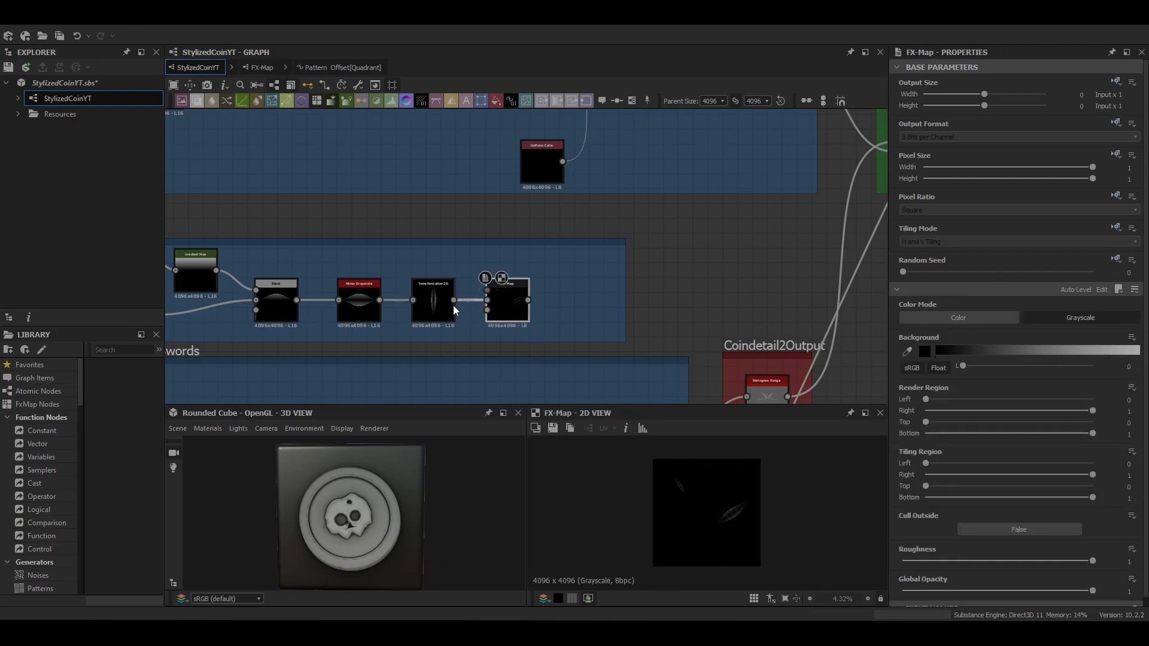
{"action": "left_click", "coordinate": [432, 299]}
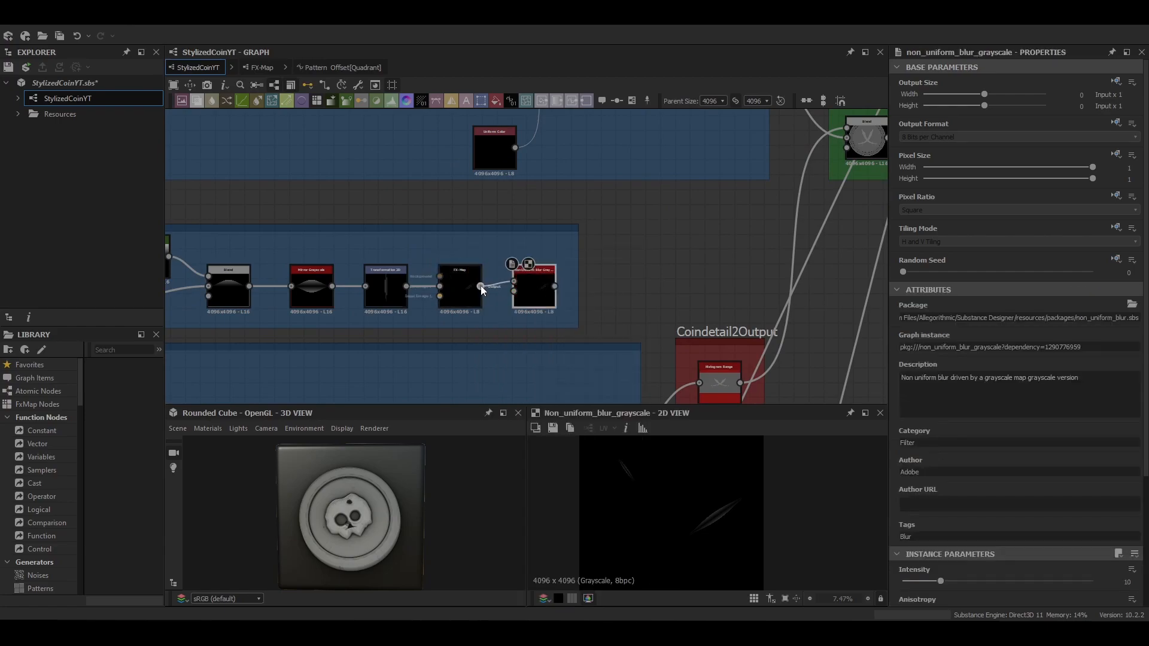
{"action": "scroll", "scroll_direction": "down", "scroll_amount": 3}
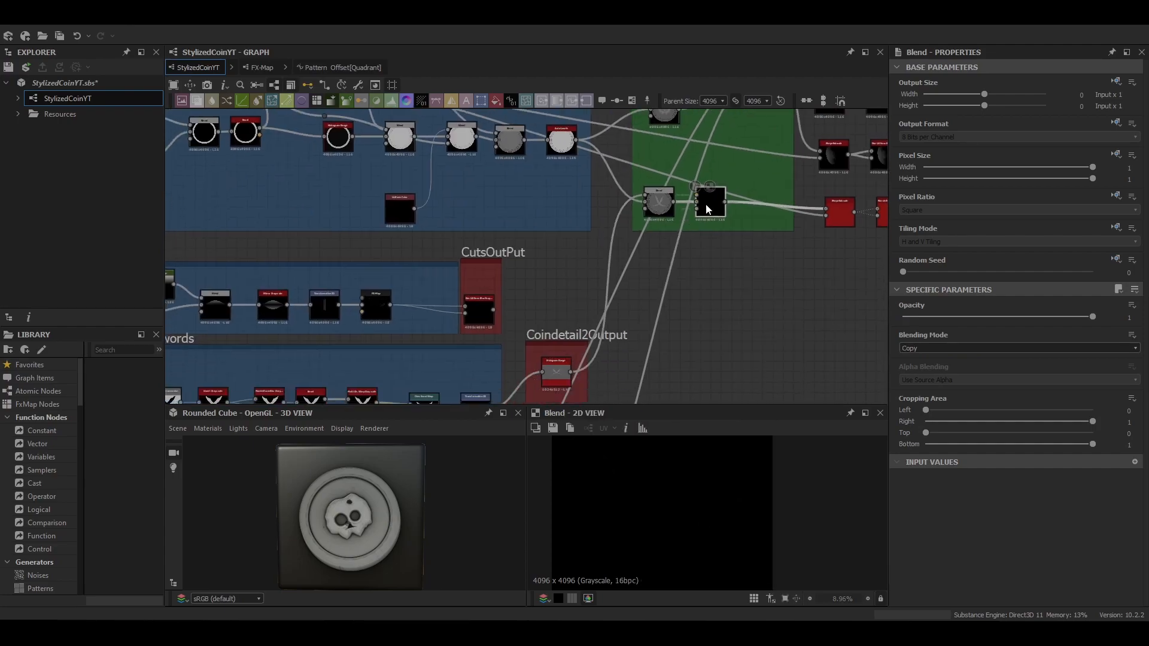
Step: Blend the cut marks into the coin height with Min (Darken) at about 0.62 opacity
{"action": "left_click", "coordinate": [1018, 348]}
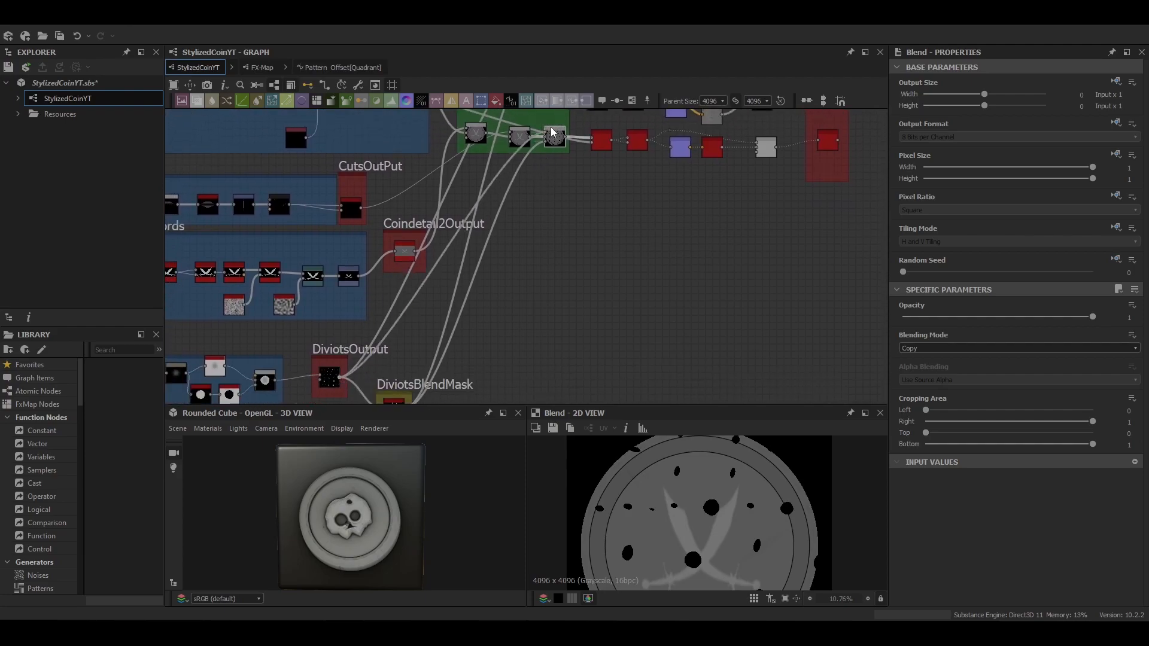
{"action": "left_click", "coordinate": [553, 137]}
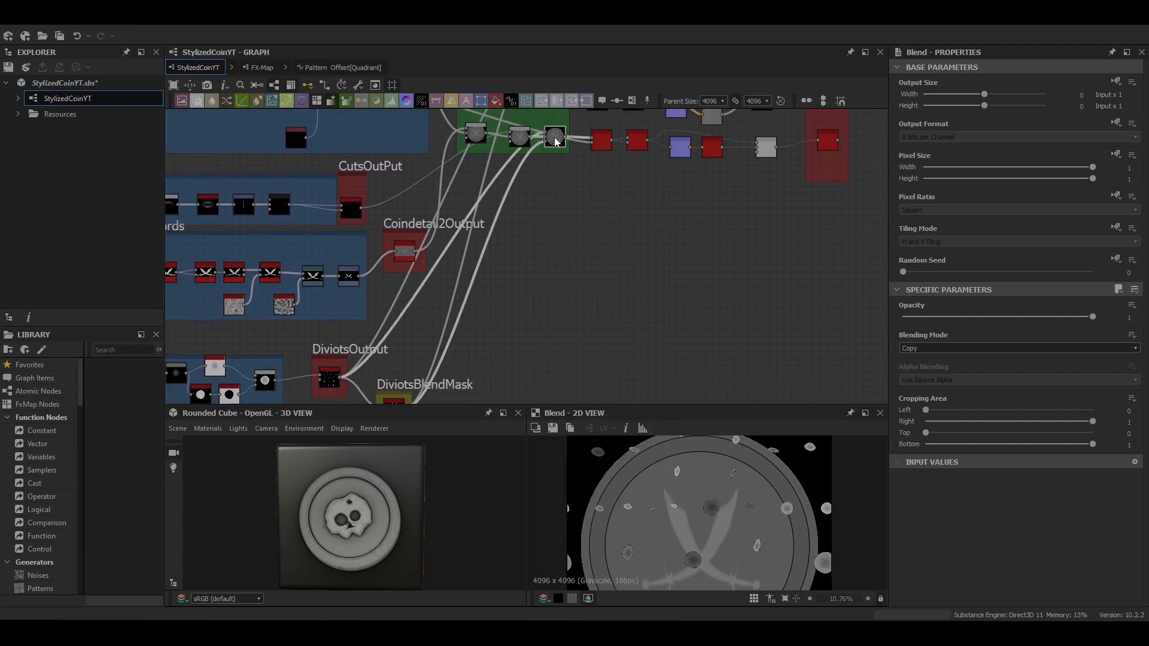
{"action": "left_click", "coordinate": [1017, 348]}
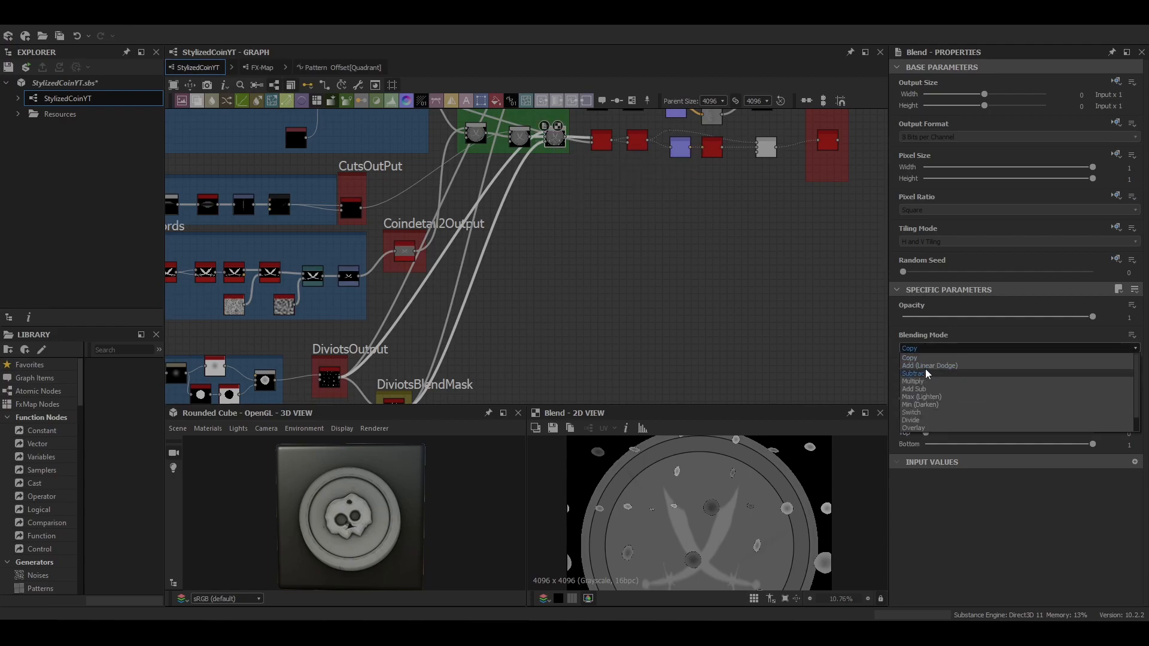
{"action": "left_click", "coordinate": [921, 405]}
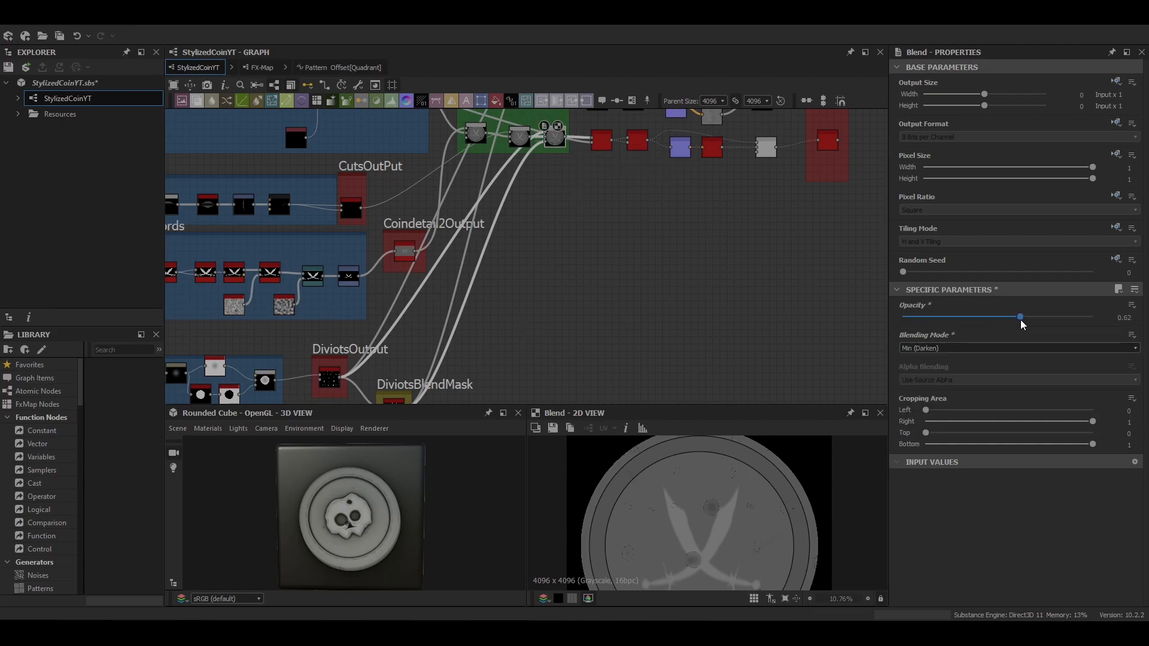
{"action": "left_click", "coordinate": [691, 179]}
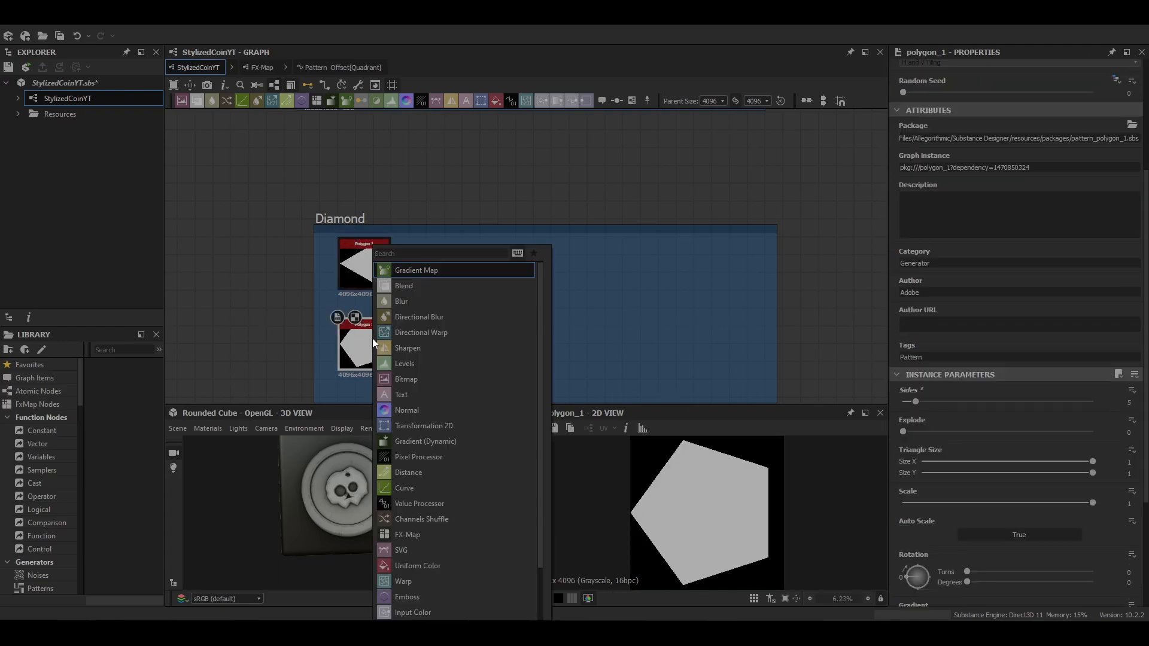
Step: Extrude the pentagon and blend a triangle cut, offset across the diamond
{"action": "type", "text": "ex"}
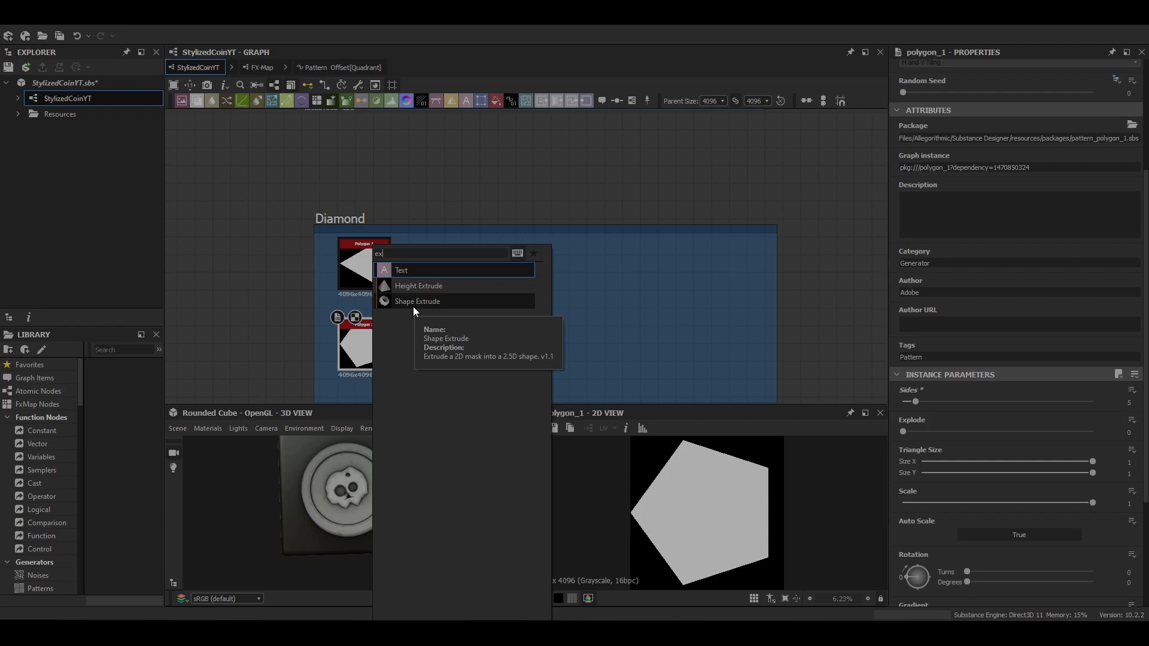
{"action": "left_click", "coordinate": [417, 302]}
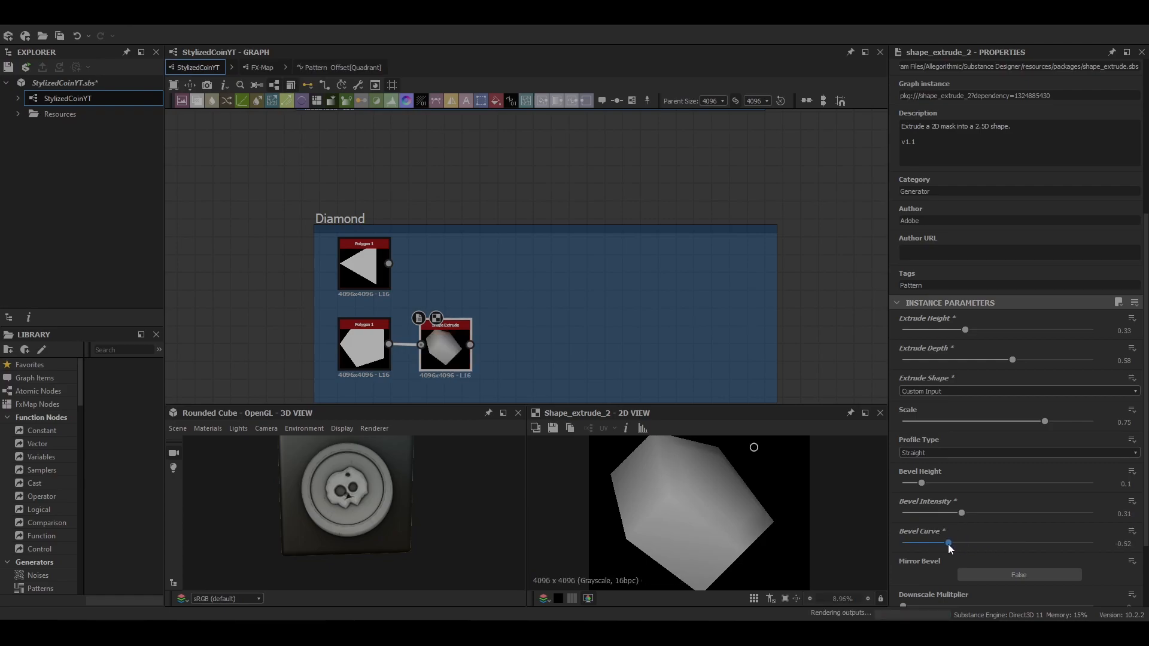
{"action": "scroll", "scroll_direction": "down", "scroll_amount": 3}
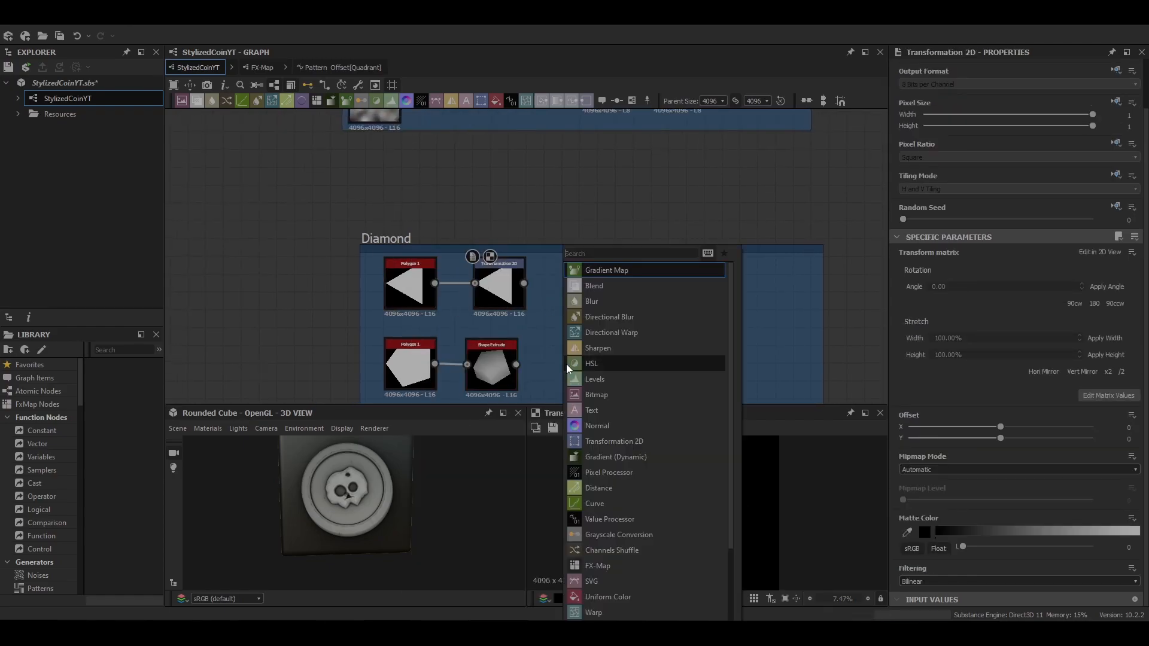
{"action": "left_click", "coordinate": [593, 286]}
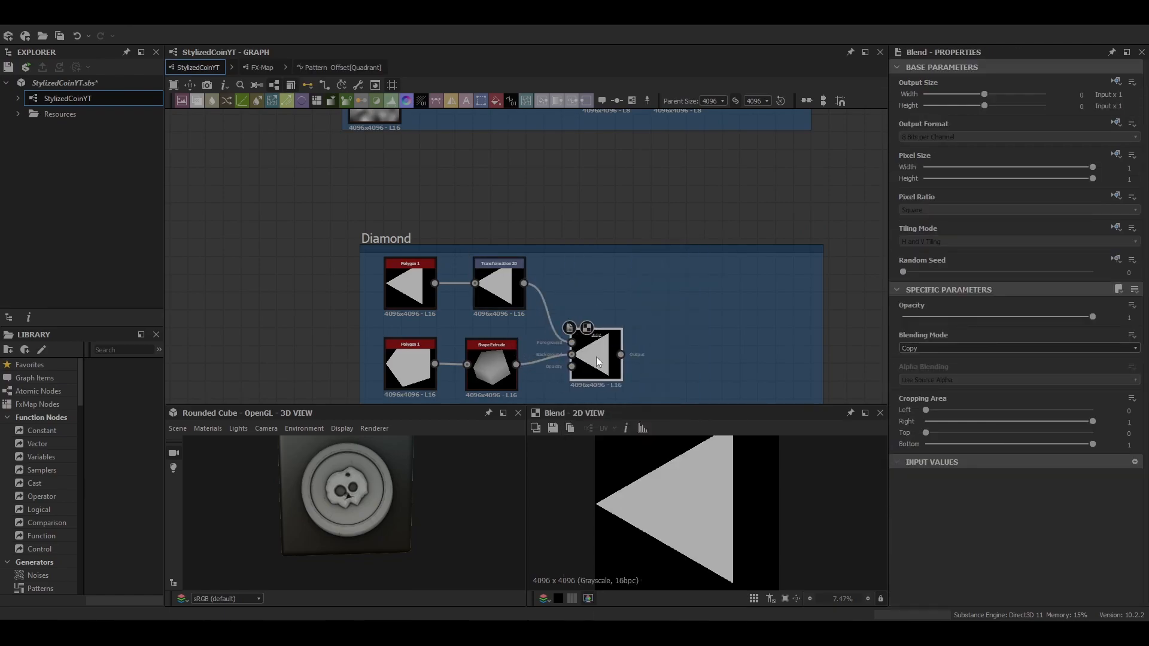
{"action": "left_click", "coordinate": [499, 284]}
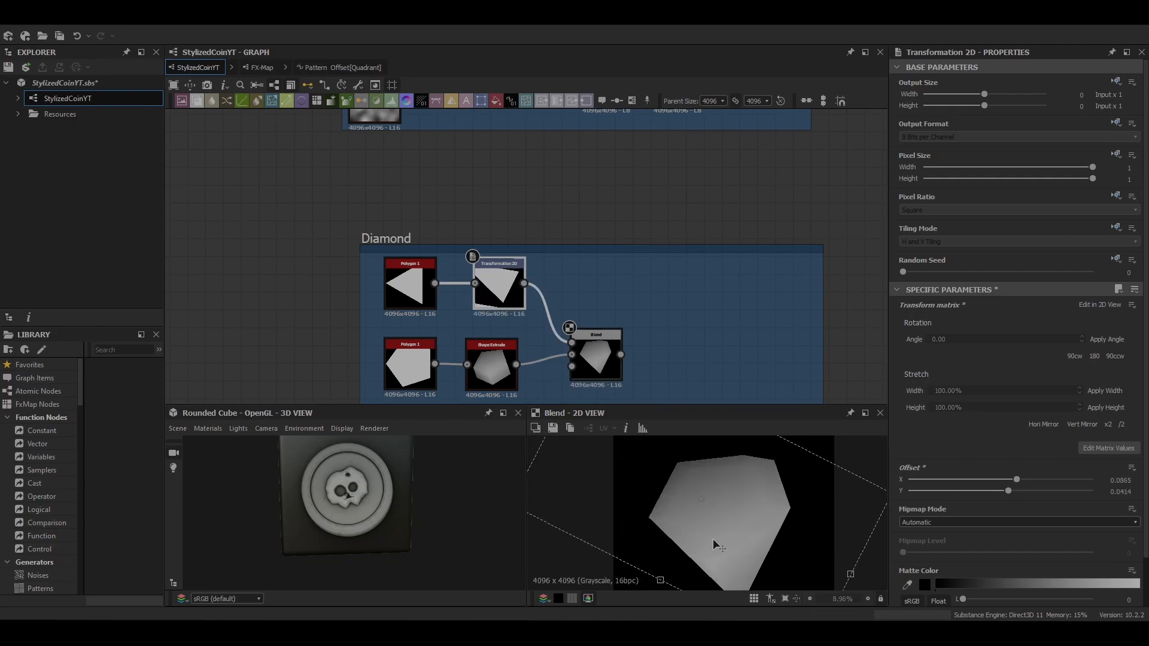
{"action": "left_click", "coordinate": [684, 354]}
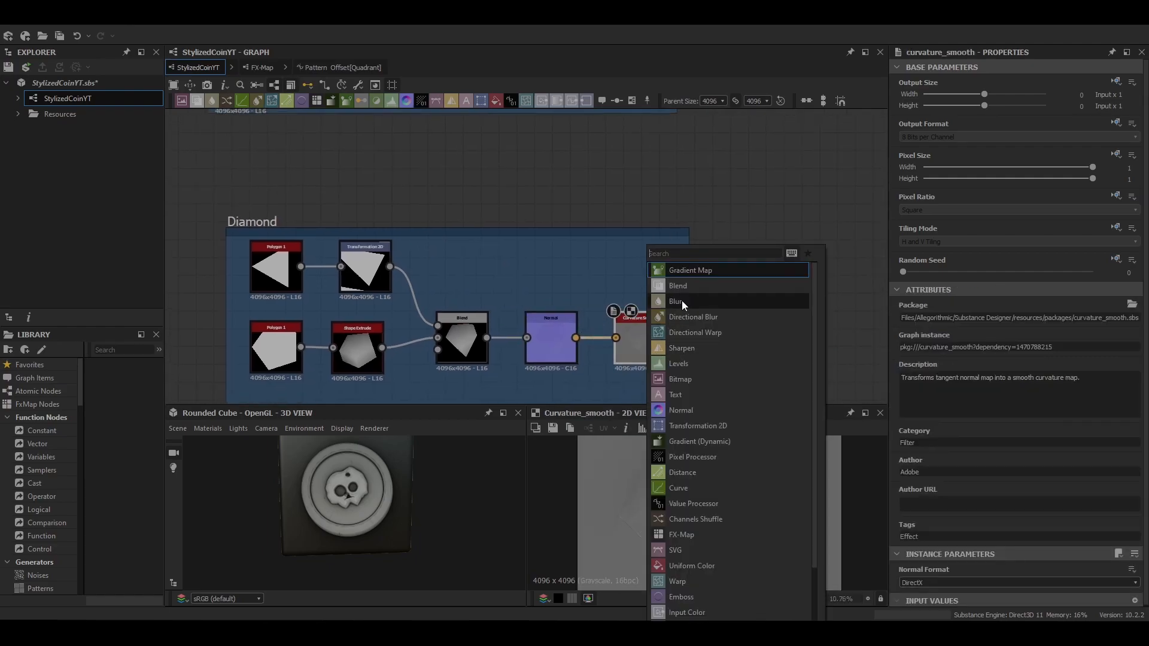
Step: Multiply the diamond with its curvature and select its final output for blurring
{"action": "left_click", "coordinate": [676, 286]}
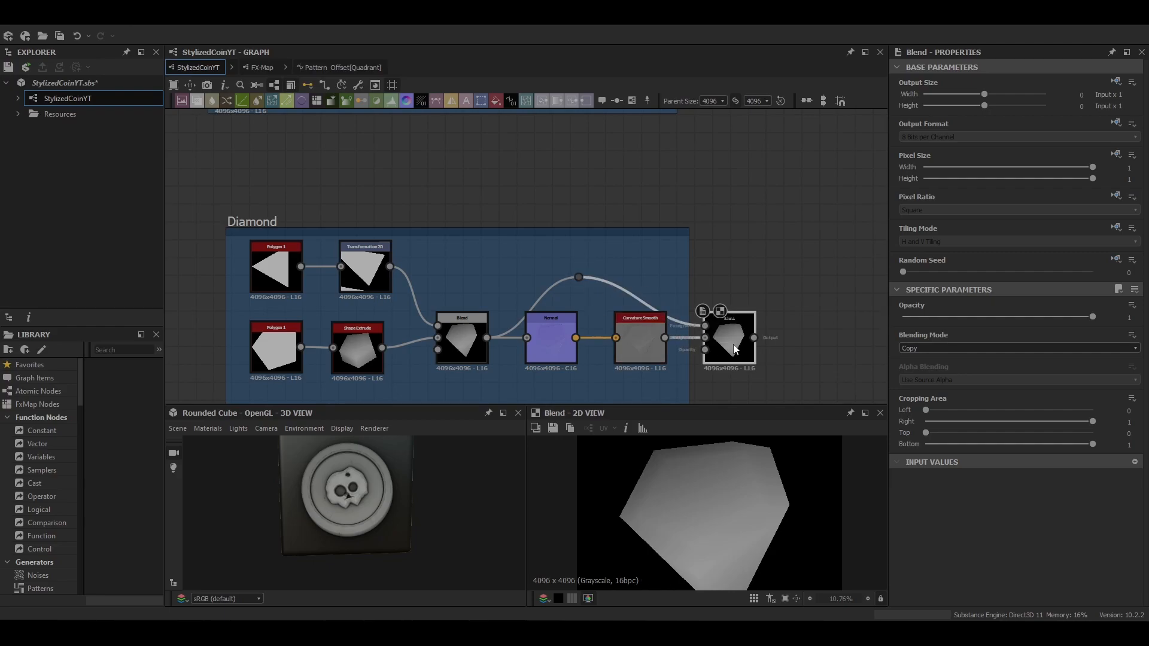
{"action": "left_click", "coordinate": [1017, 347]}
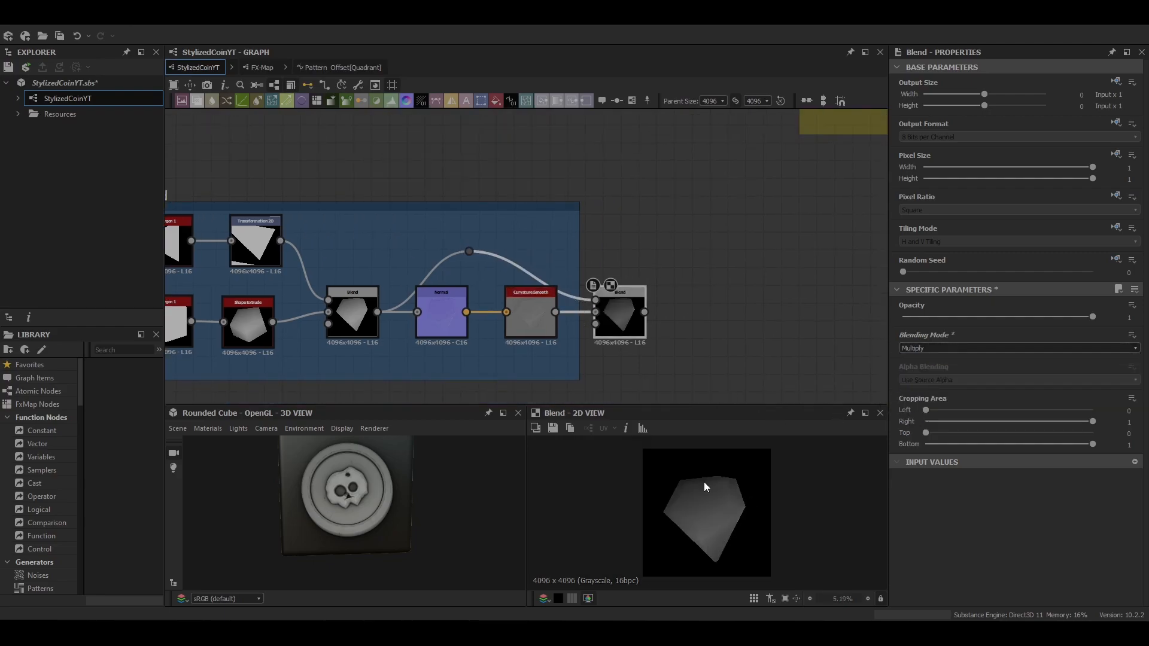
{"action": "left_click", "coordinate": [256, 240]}
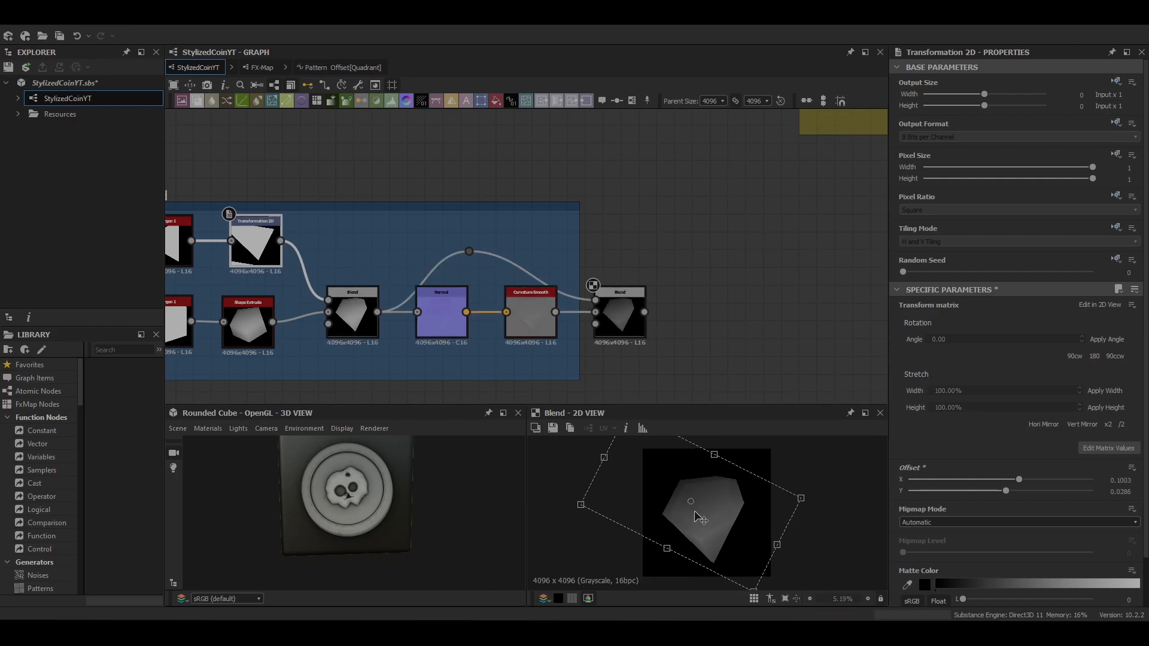
{"action": "left_click", "coordinate": [620, 313]}
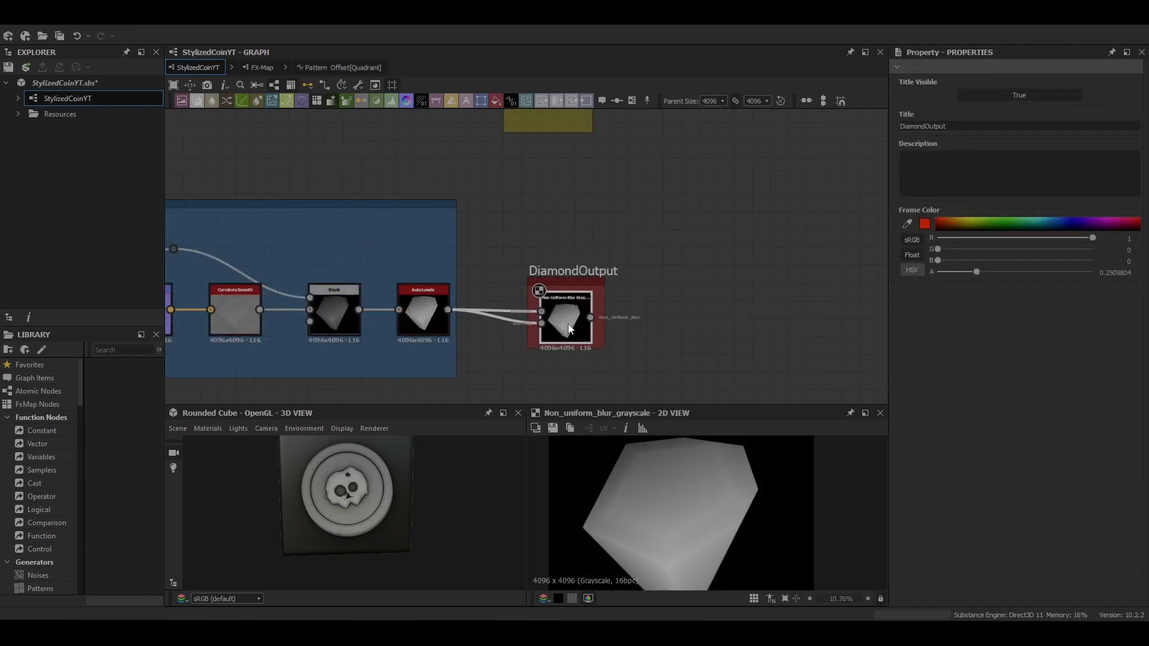
{"action": "scroll", "scroll_direction": "down", "scroll_amount": 3}
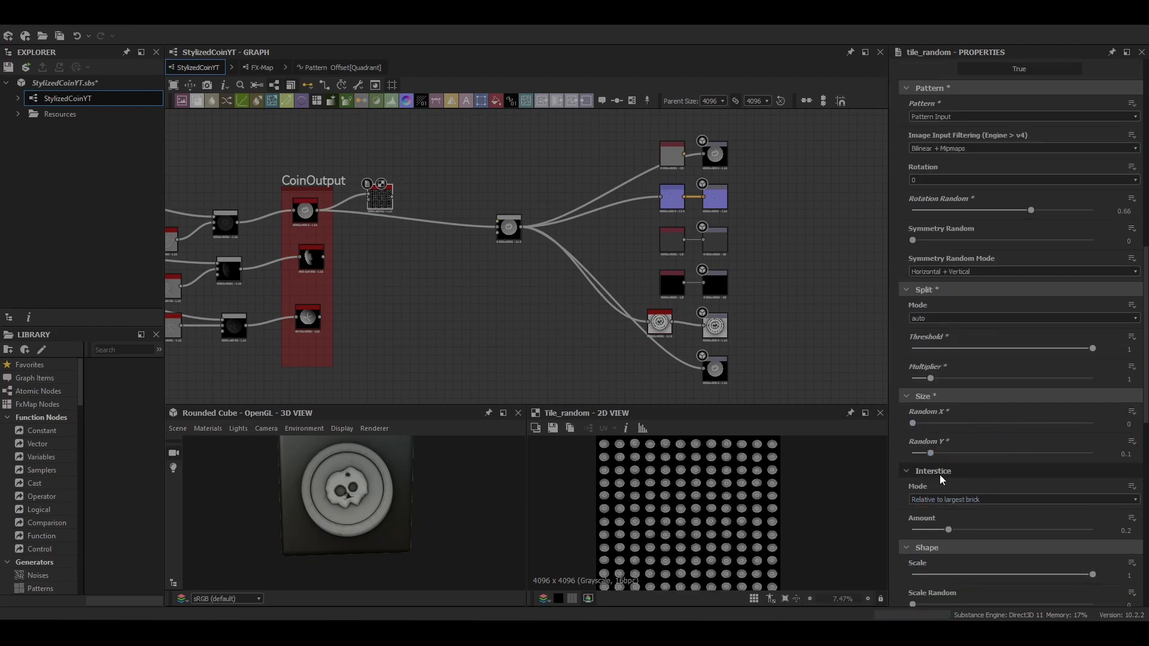
Step: Feed the coin variations into a Tile Random node for a dense randomized coin layer
{"action": "scroll", "scroll_direction": "down", "scroll_amount": 3}
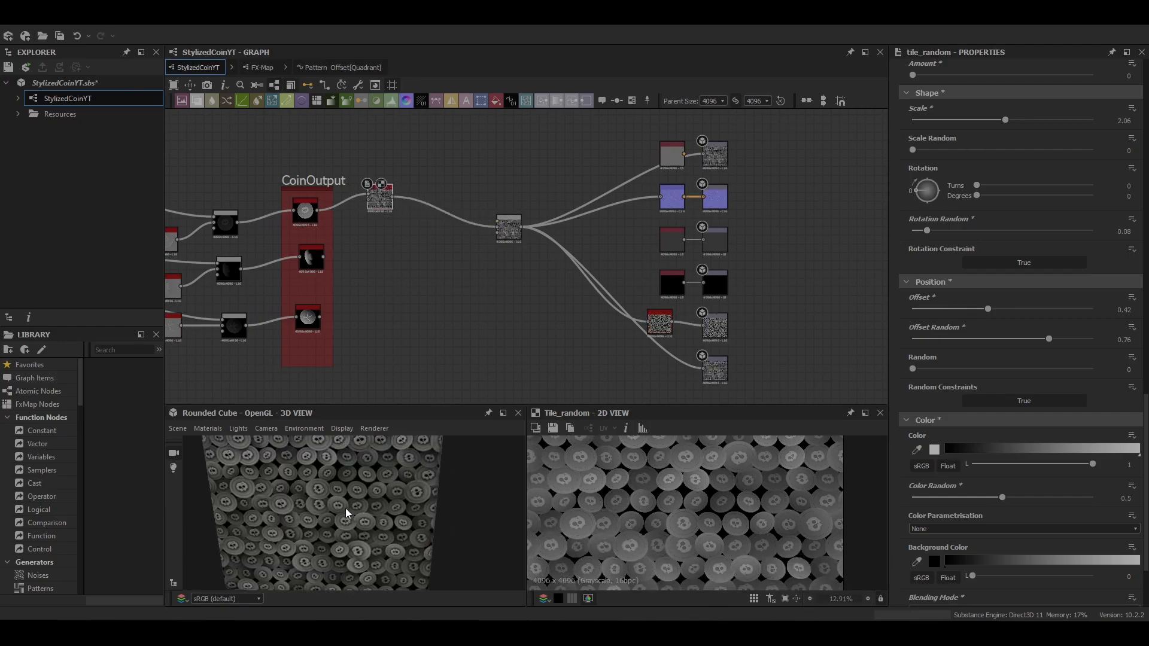
{"action": "left_click", "coordinate": [438, 242]}
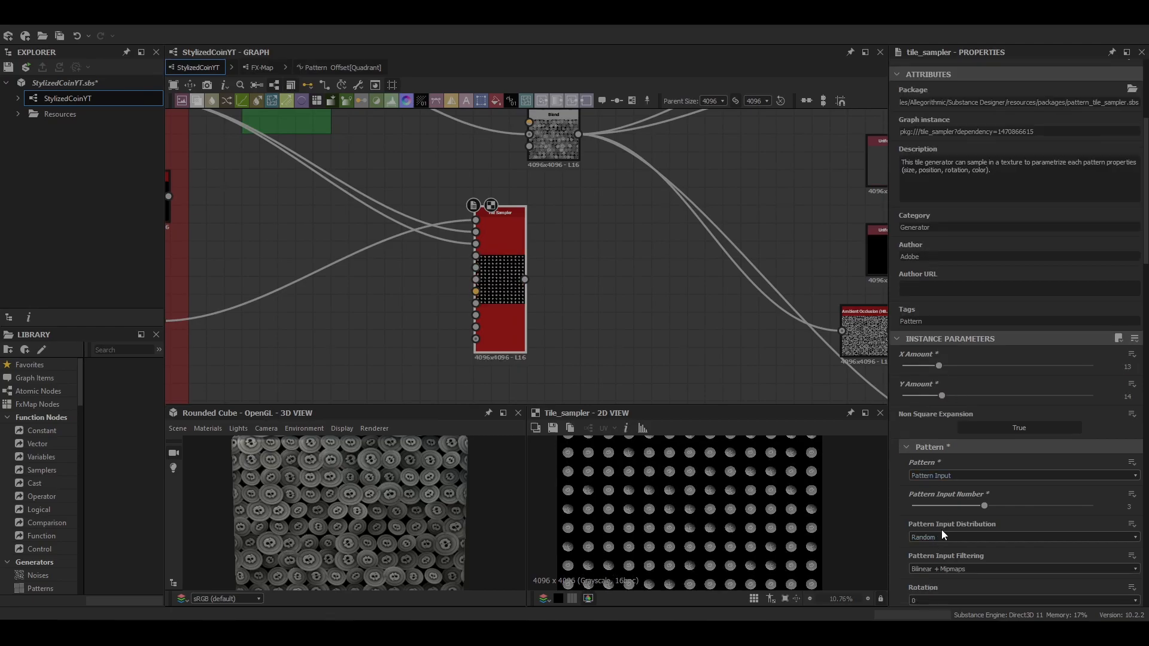
Step: Add nodes after the inverted coin layer to displace the second Tile Sampler and blend it
{"action": "scroll", "scroll_direction": "down", "scroll_amount": 3}
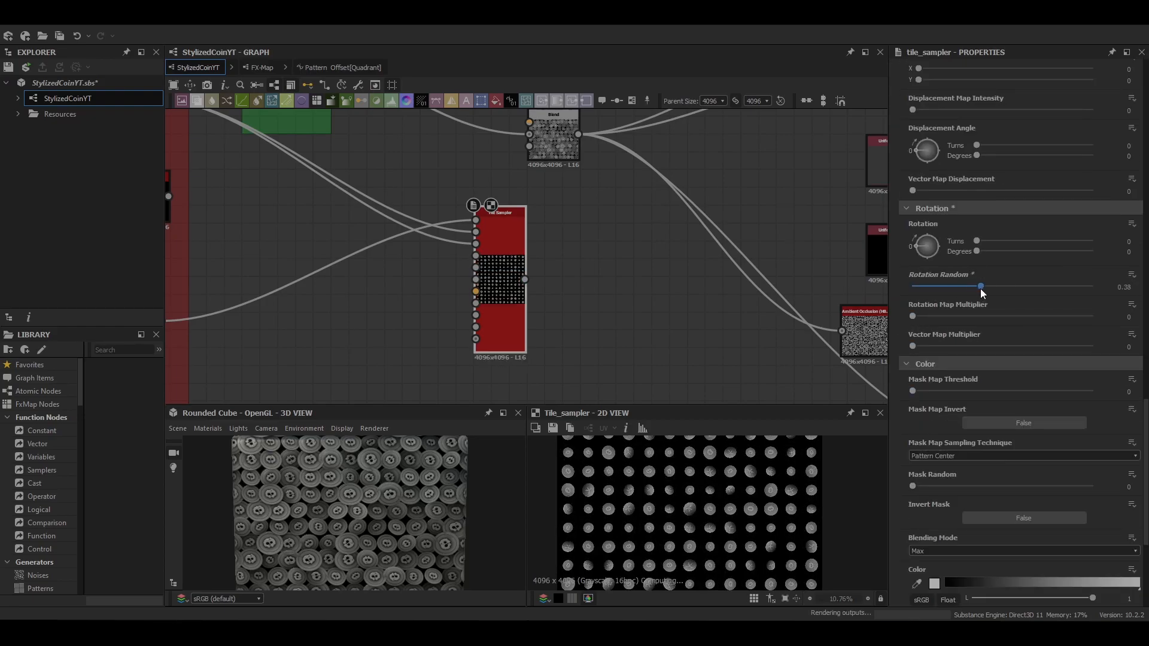
{"action": "scroll", "scroll_direction": "down", "scroll_amount": 3}
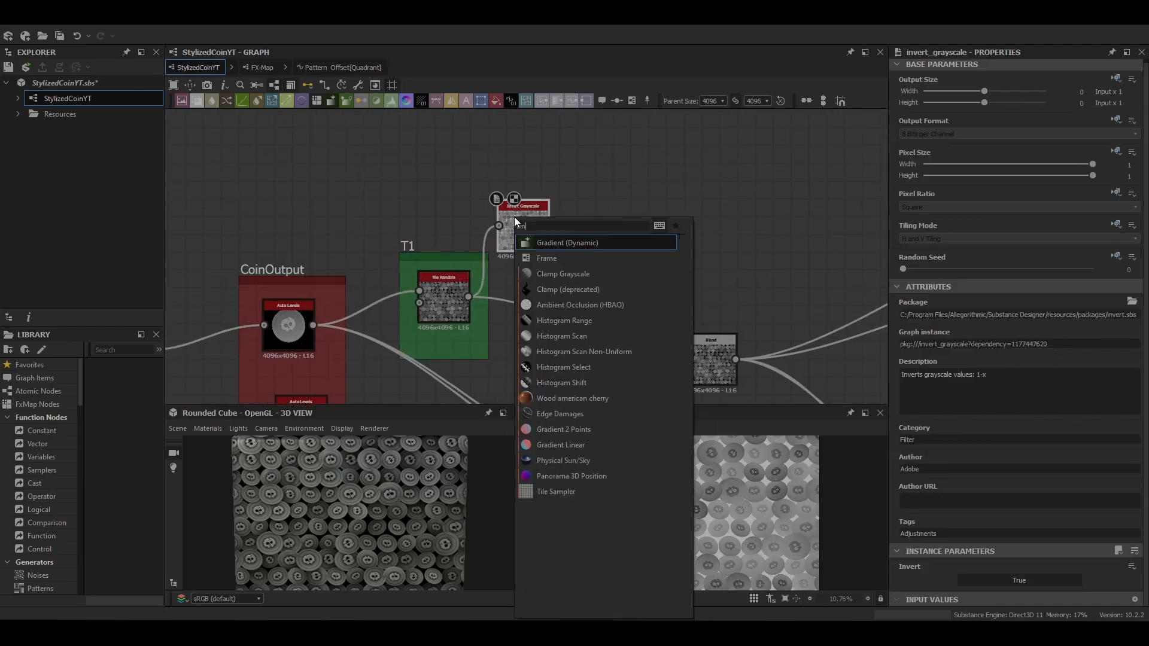
{"action": "left_click", "coordinate": [579, 304]}
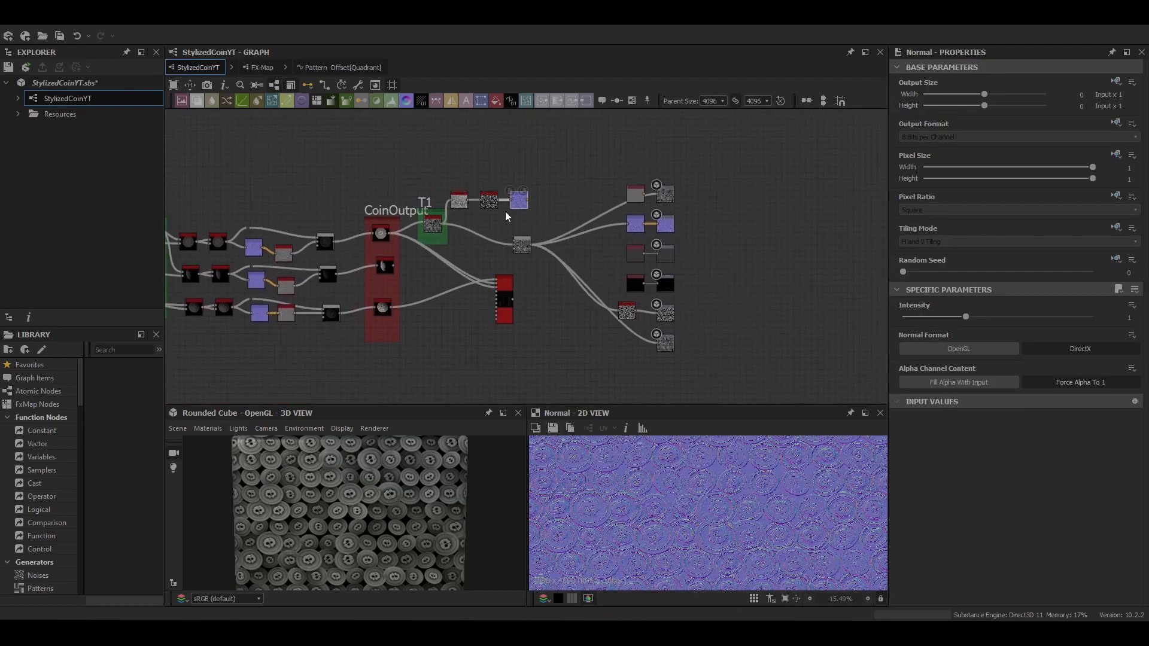
{"action": "left_click", "coordinate": [502, 299]}
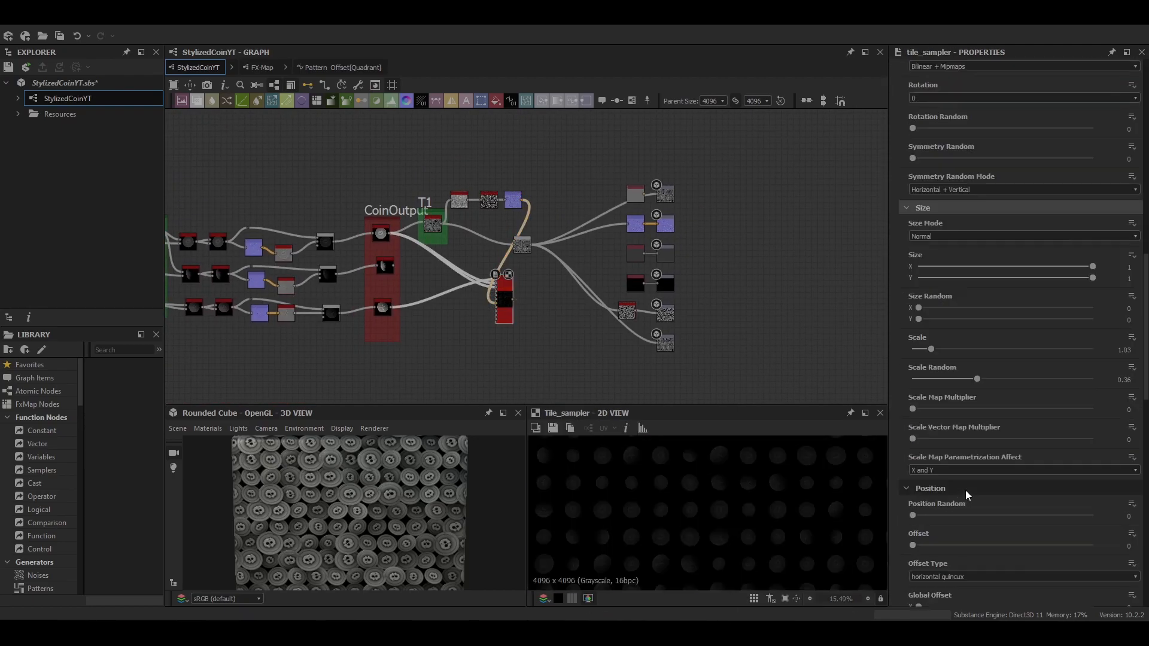
{"action": "scroll", "scroll_direction": "down", "scroll_amount": 3}
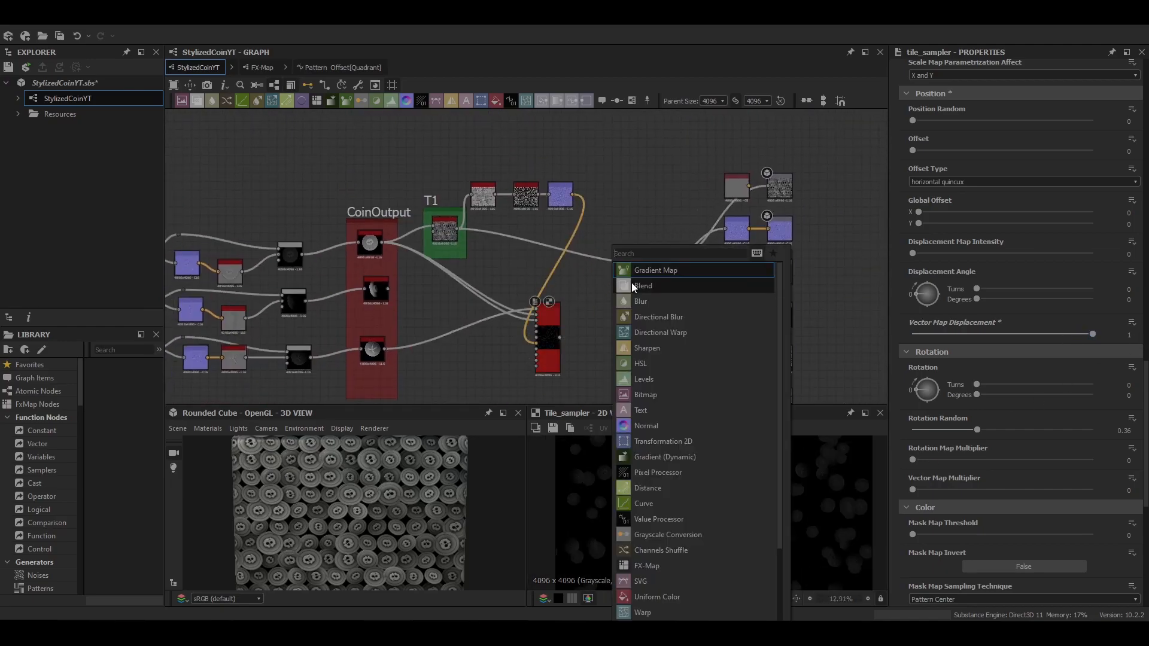
{"action": "left_click", "coordinate": [642, 286]}
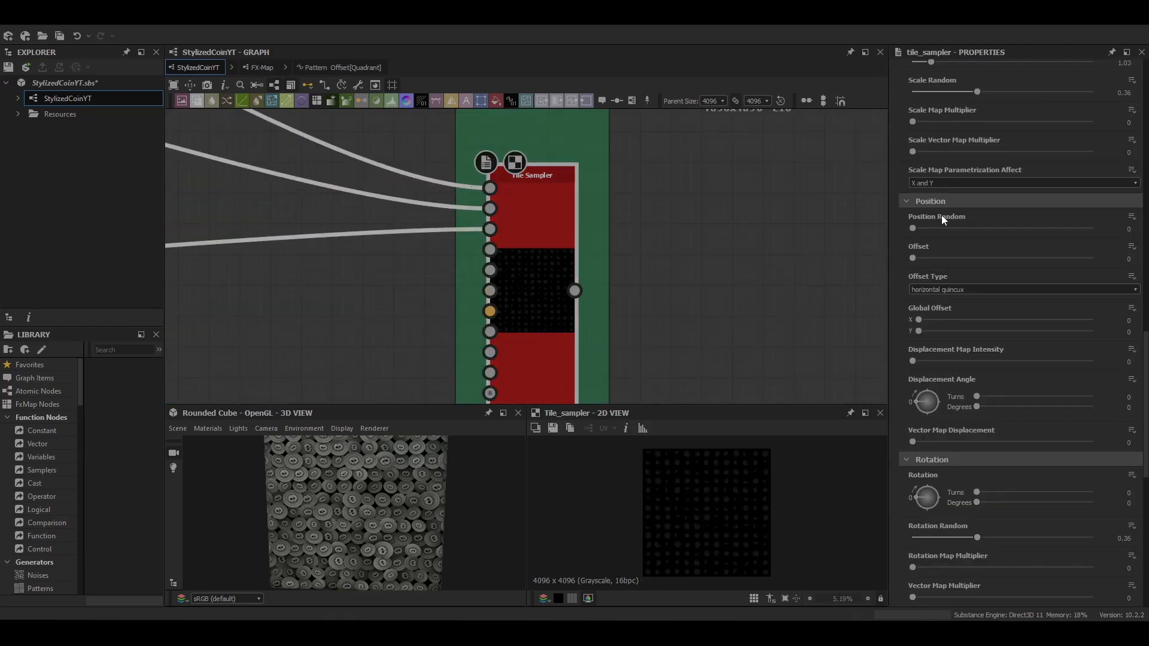
Step: Scroll through the Tile Sampler parameters for amount, scale, rotation, mask and opacity
{"action": "scroll", "scroll_direction": "up", "scroll_amount": 3}
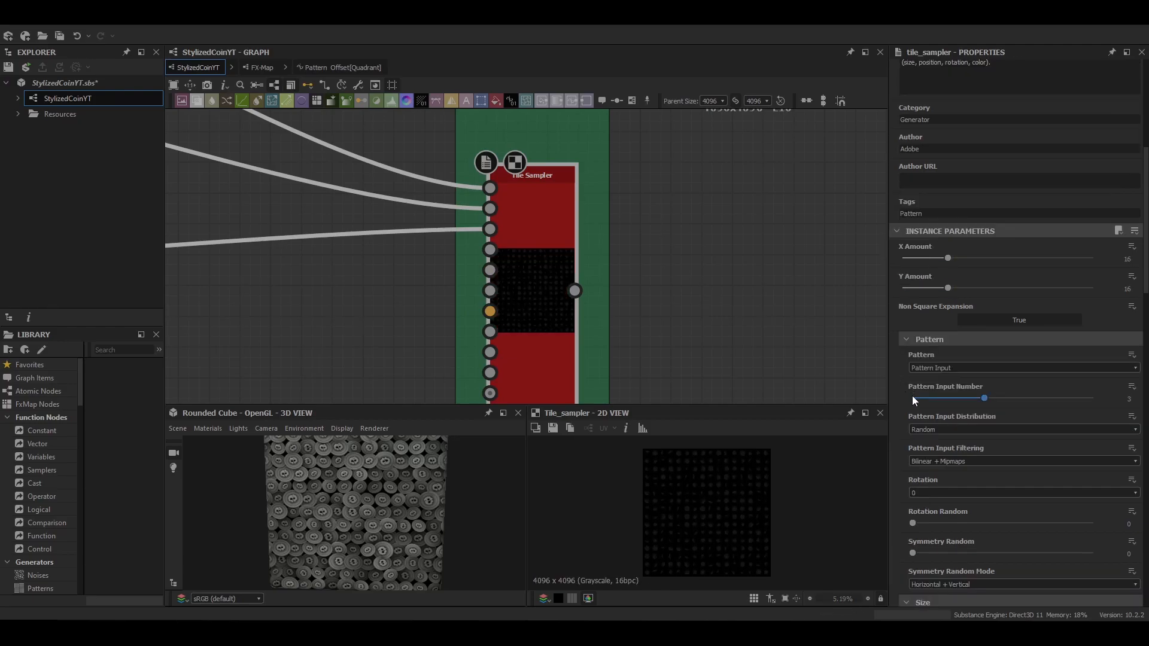
{"action": "scroll", "scroll_direction": "down", "scroll_amount": 3}
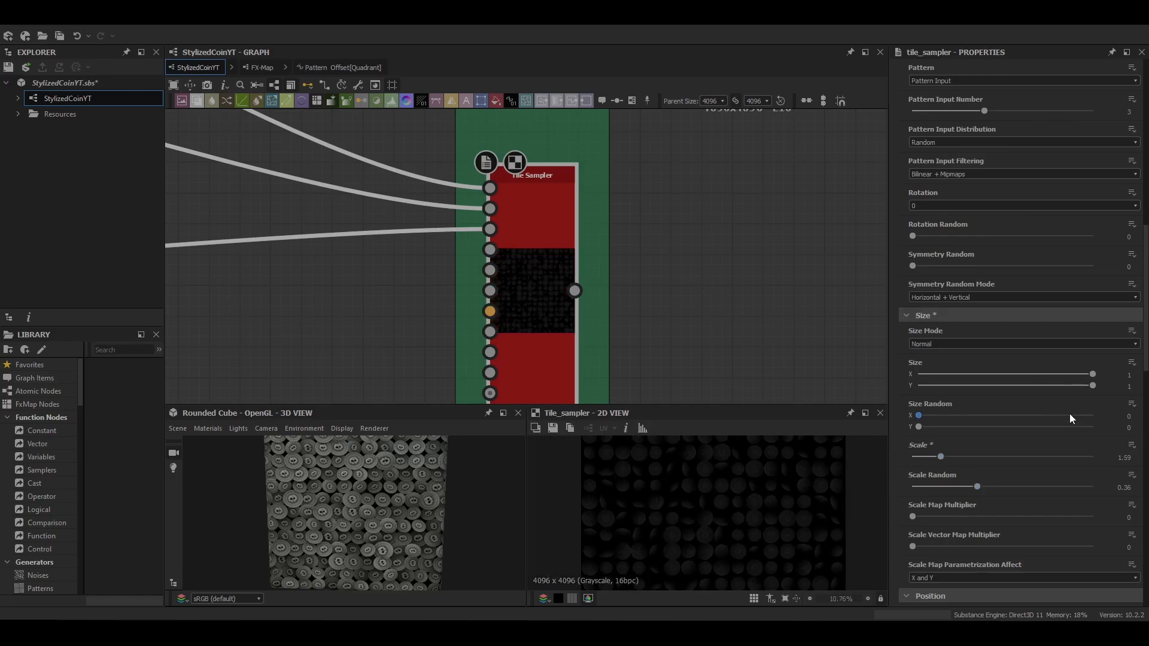
{"action": "scroll", "scroll_direction": "down", "scroll_amount": 3}
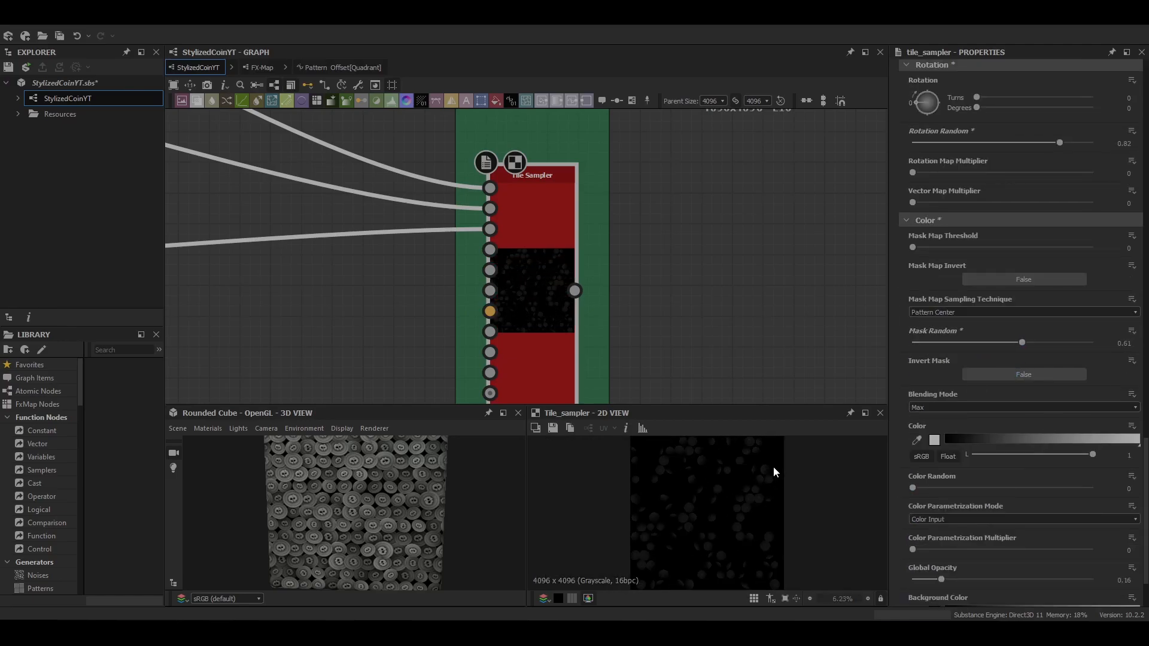
{"action": "scroll", "scroll_direction": "down", "scroll_amount": 3}
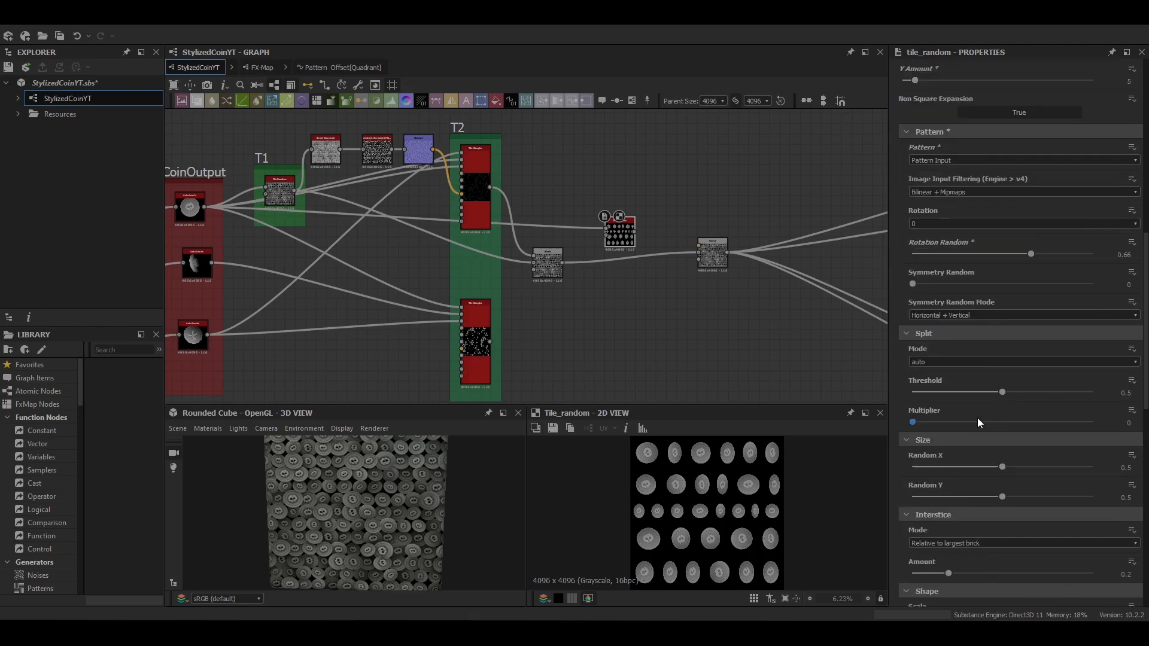
Step: Scroll through the Tile Random parameters and bring up the graph menu to frame it as T3
{"action": "scroll", "scroll_direction": "down", "scroll_amount": 3}
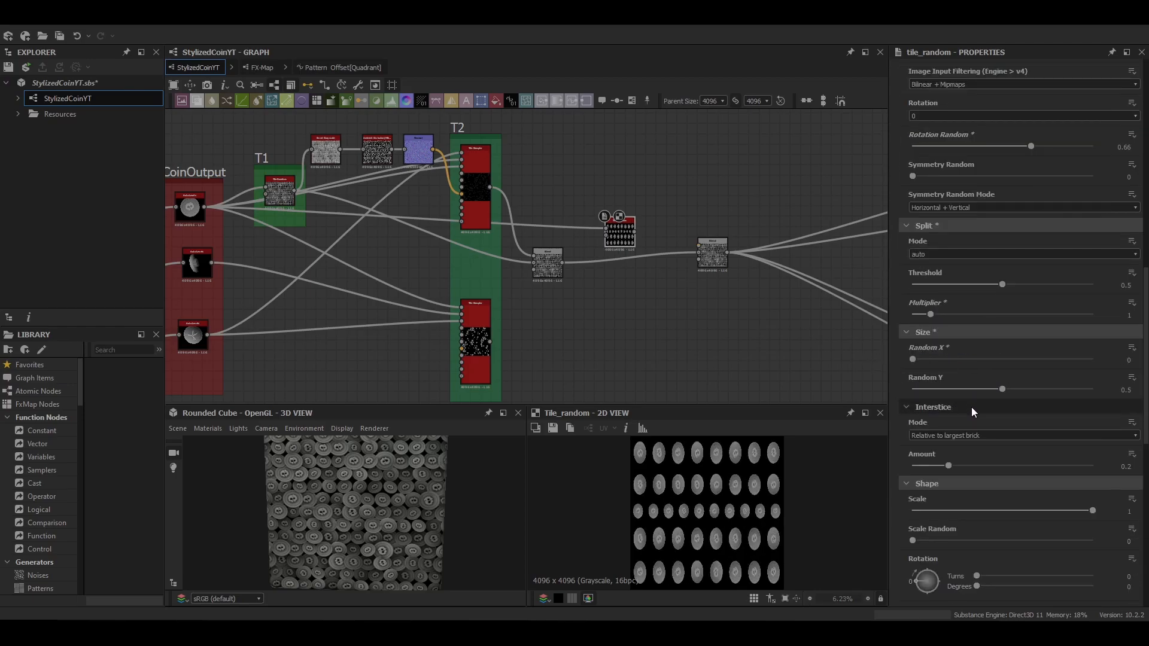
{"action": "scroll", "scroll_direction": "down", "scroll_amount": 3}
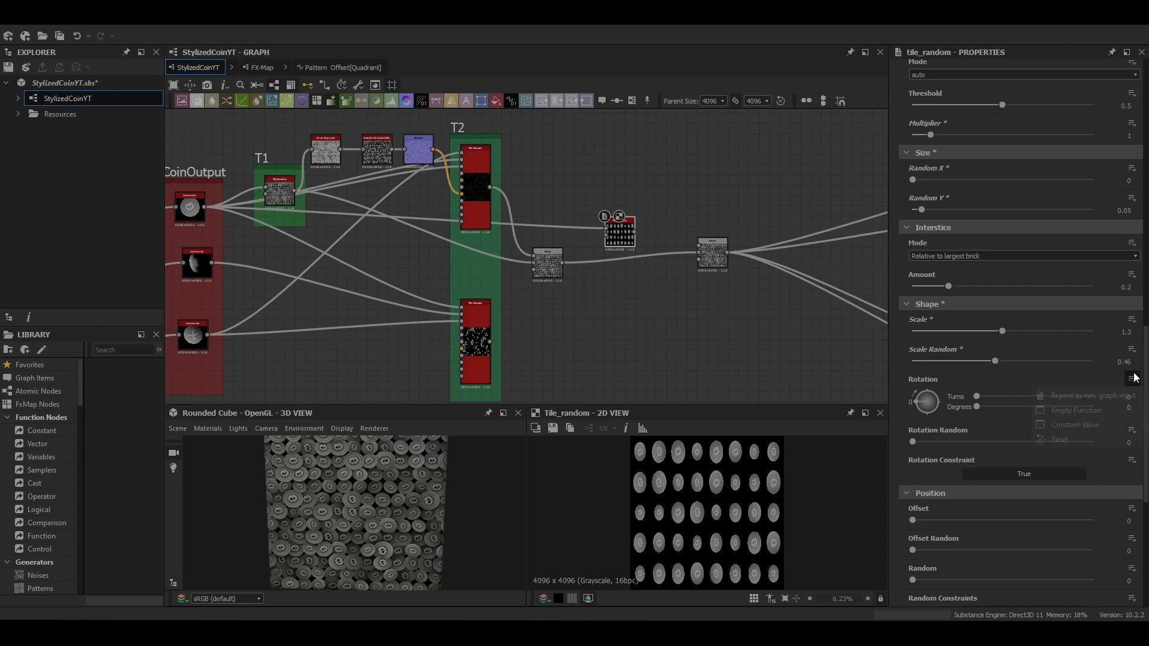
{"action": "scroll", "scroll_direction": "down", "scroll_amount": 3}
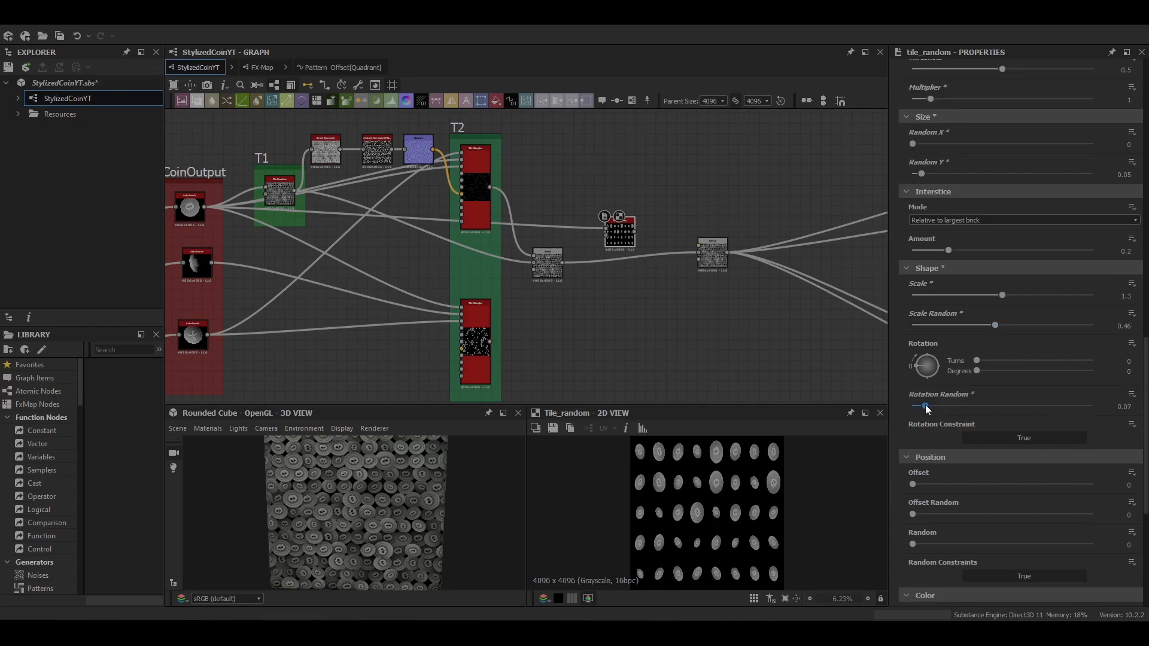
{"action": "scroll", "scroll_direction": "down", "scroll_amount": 3}
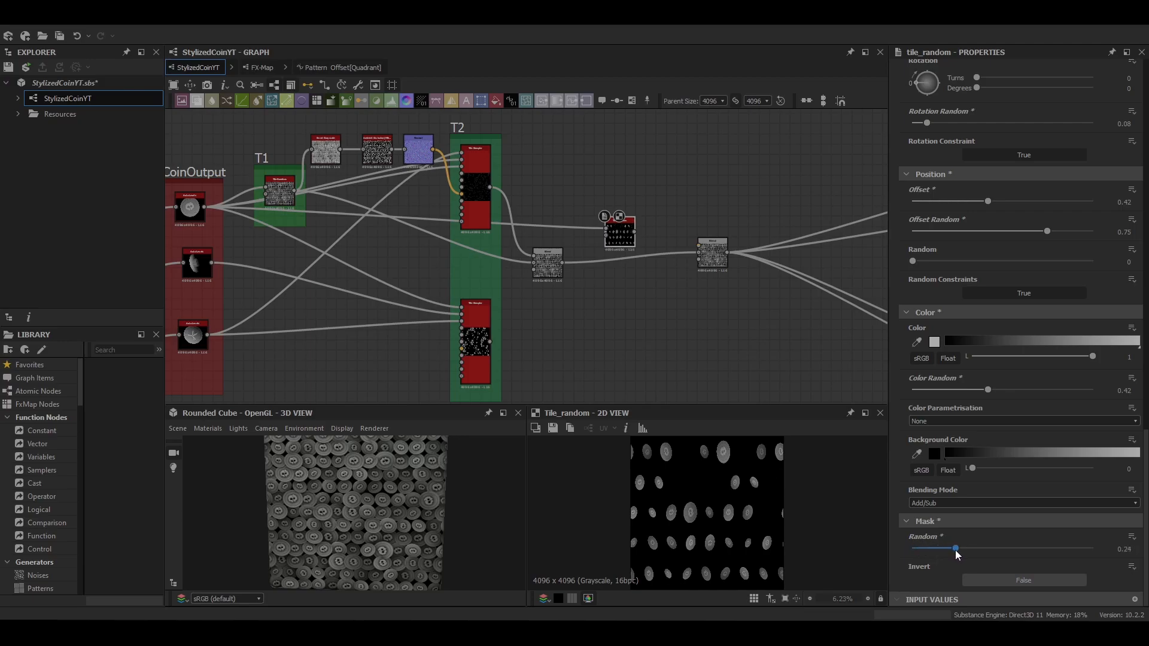
{"action": "right_click", "coordinate": [619, 230]}
{"action": "type", "text": "T3"}
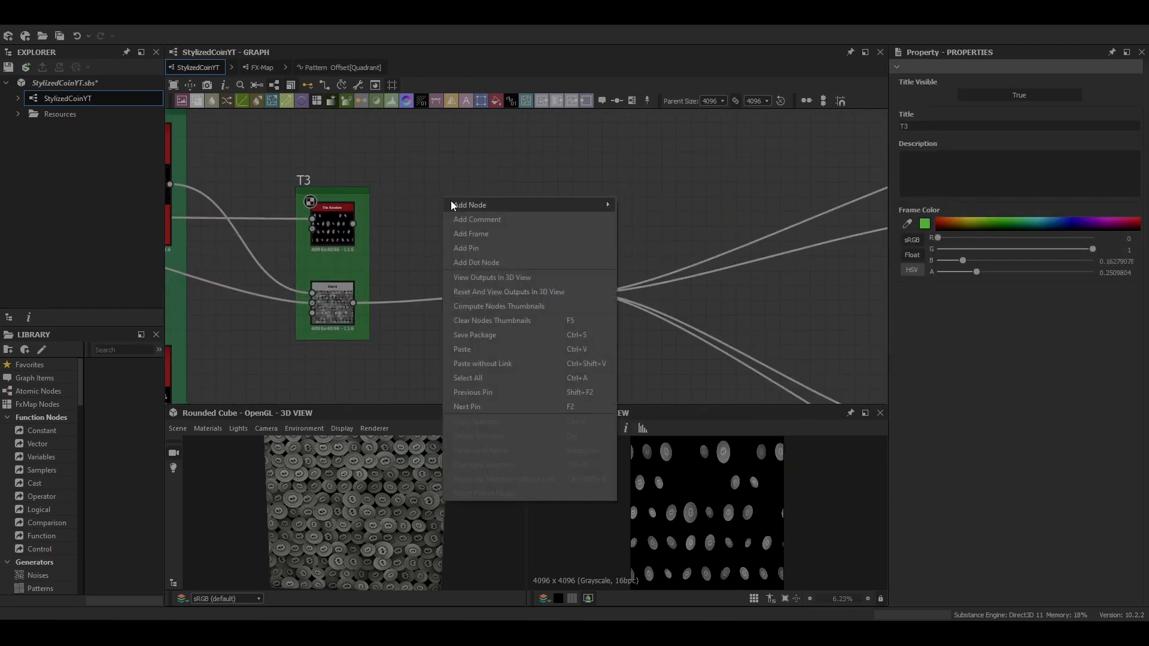
Step: Narrow the Levels ranges per coin layer in LayerVarCon and combine them with Height Blend
{"action": "left_click", "coordinate": [470, 233]}
{"action": "type", "text": "LayerVarCon"}
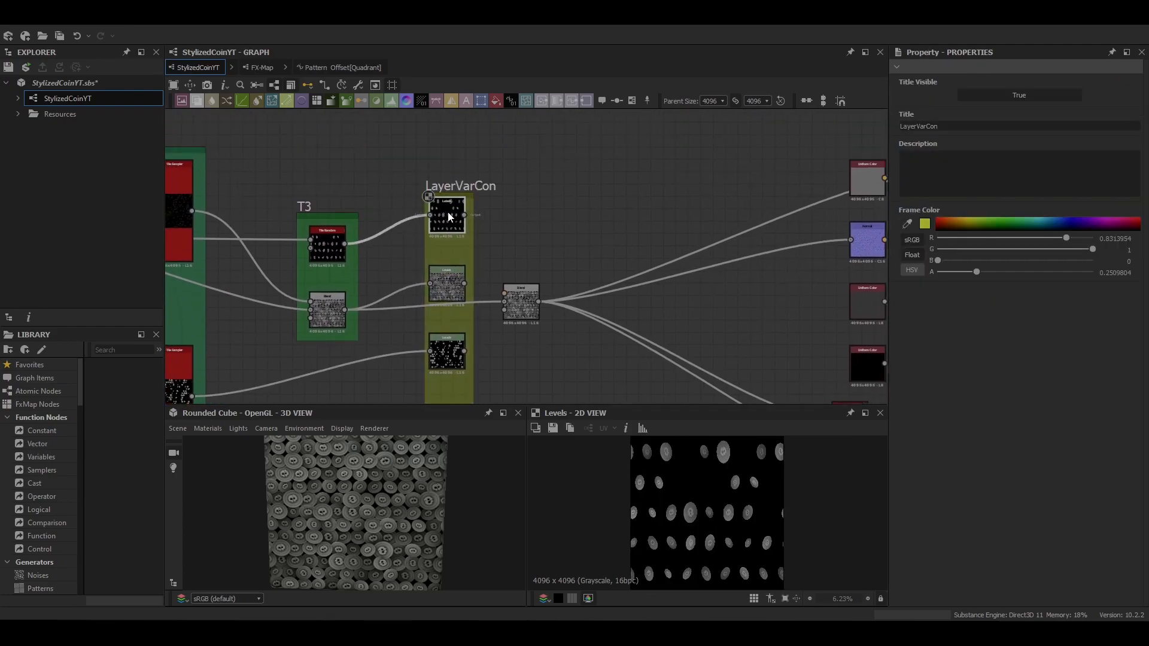
{"action": "left_click", "coordinate": [504, 184]}
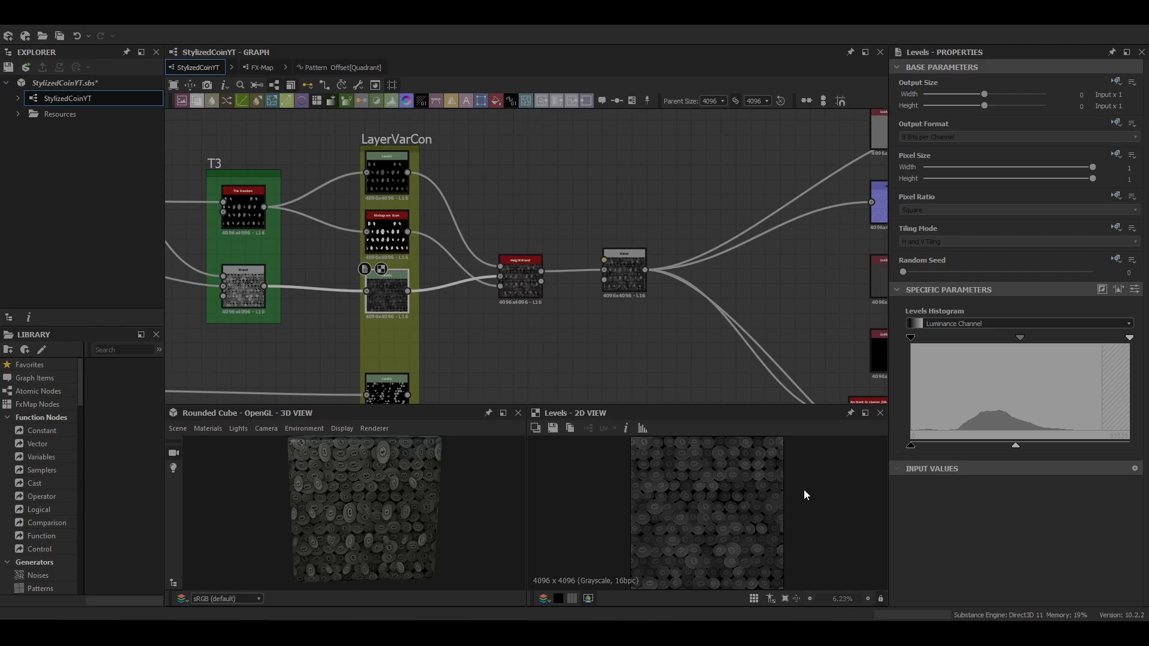
{"action": "left_click", "coordinate": [520, 265]}
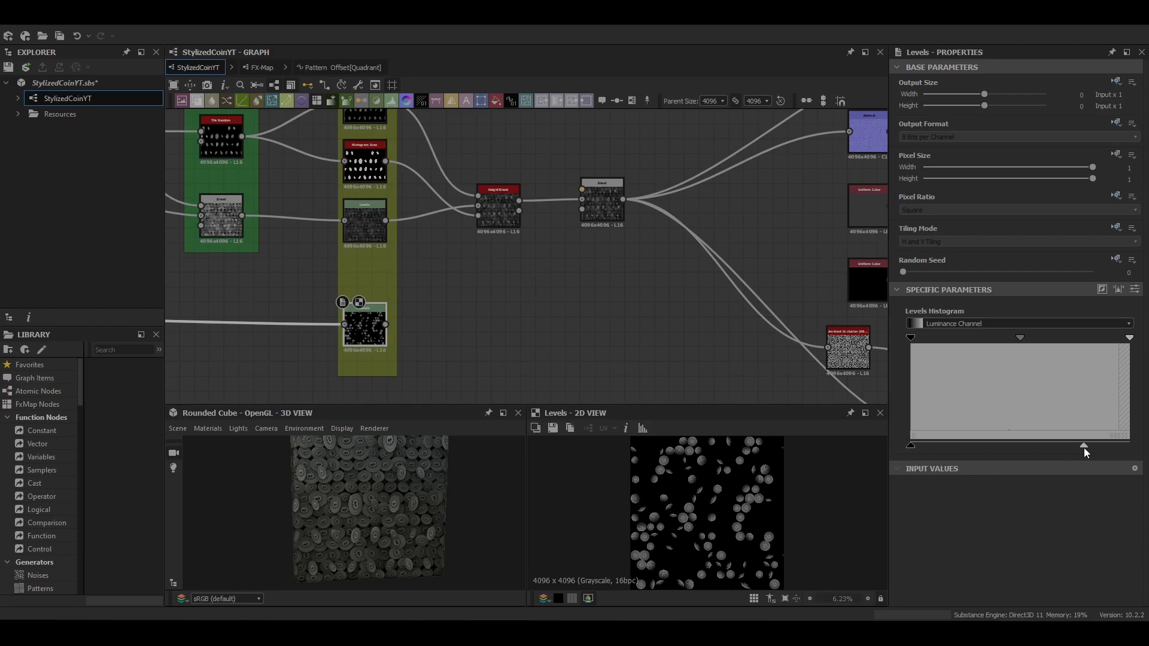
{"action": "left_click", "coordinate": [411, 304]}
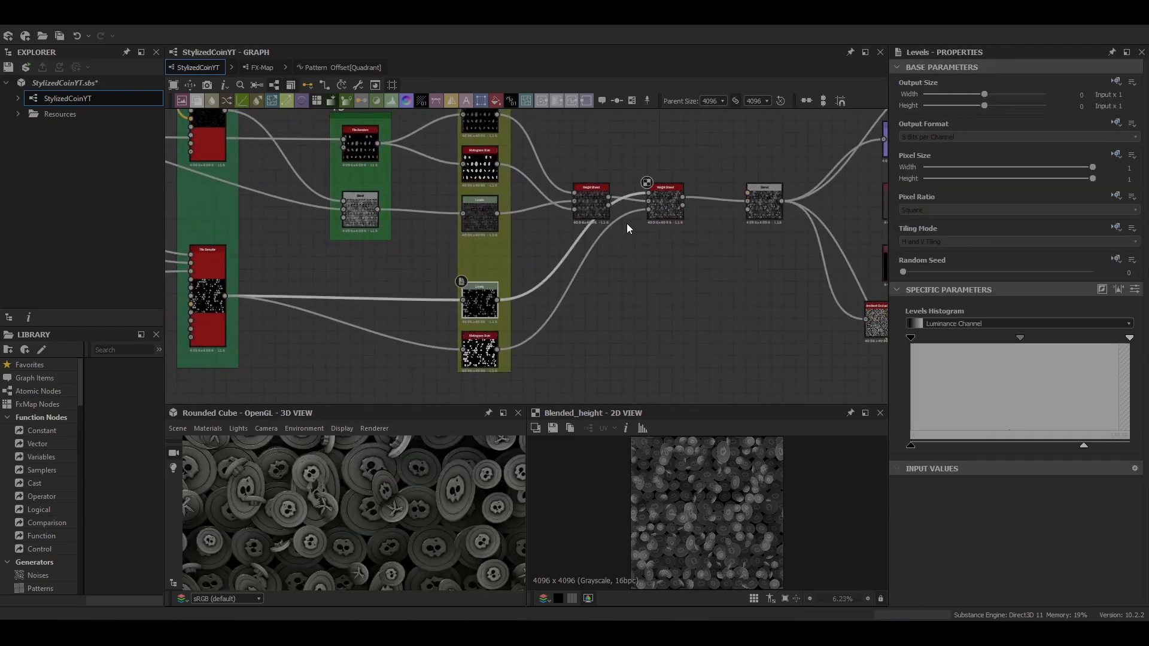
{"action": "left_click", "coordinate": [661, 201]}
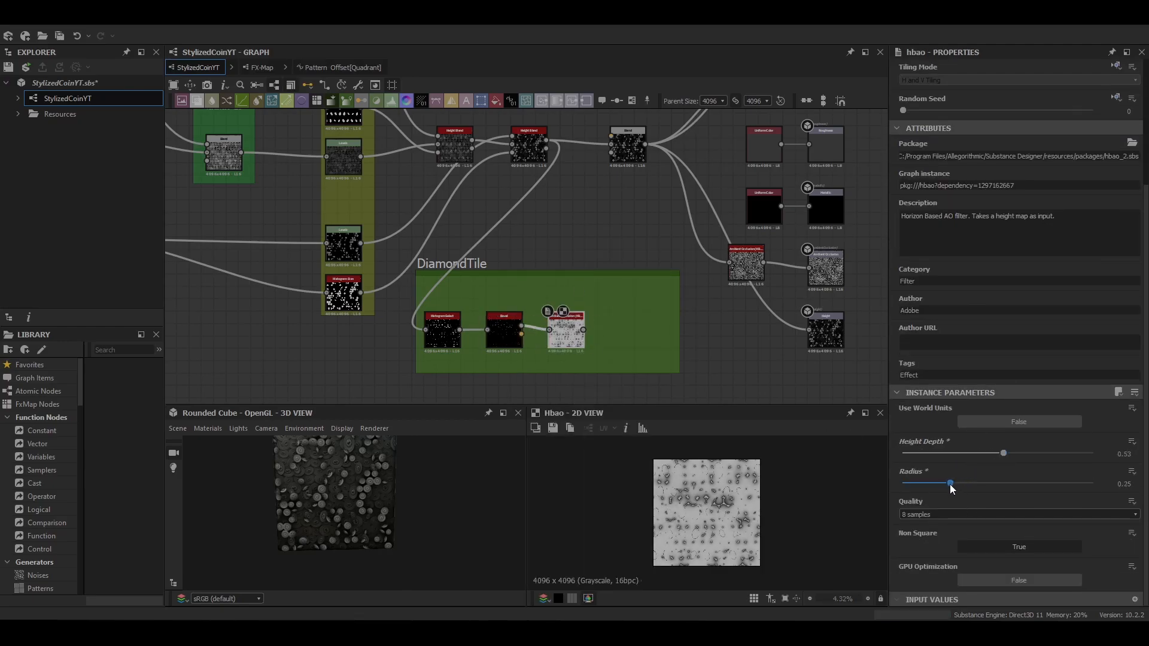
Step: Set the diamond's HBAO radius and feed its normal map into a 16x16 square Tile Sampler
{"action": "left_click", "coordinate": [629, 328]}
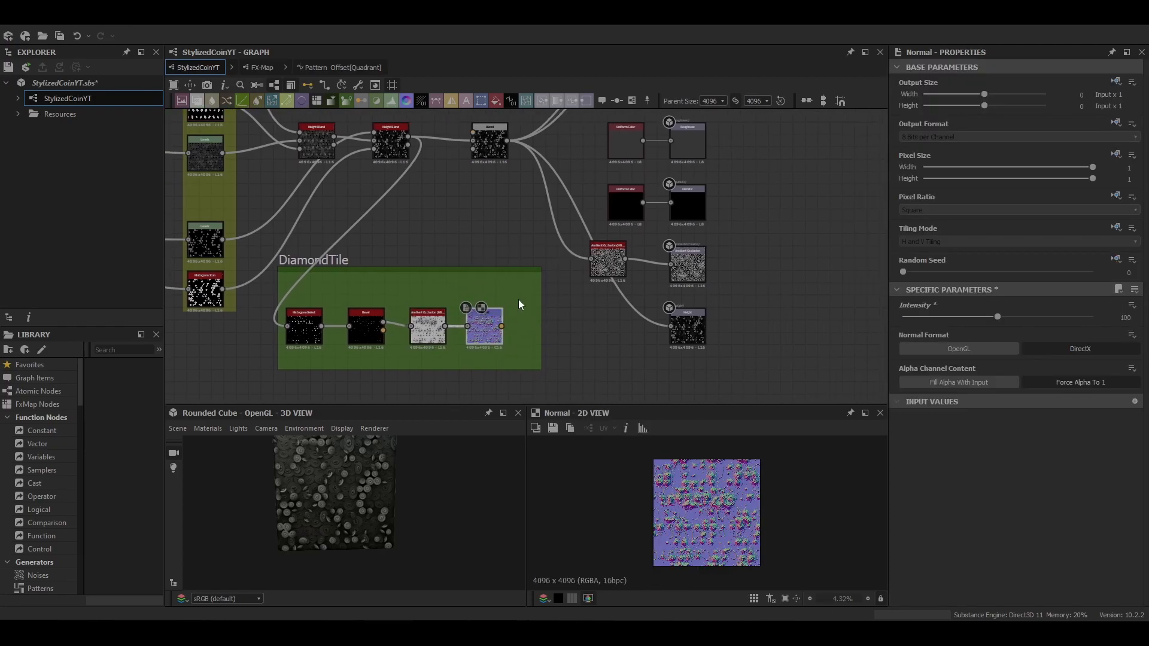
{"action": "left_click", "coordinate": [534, 321]}
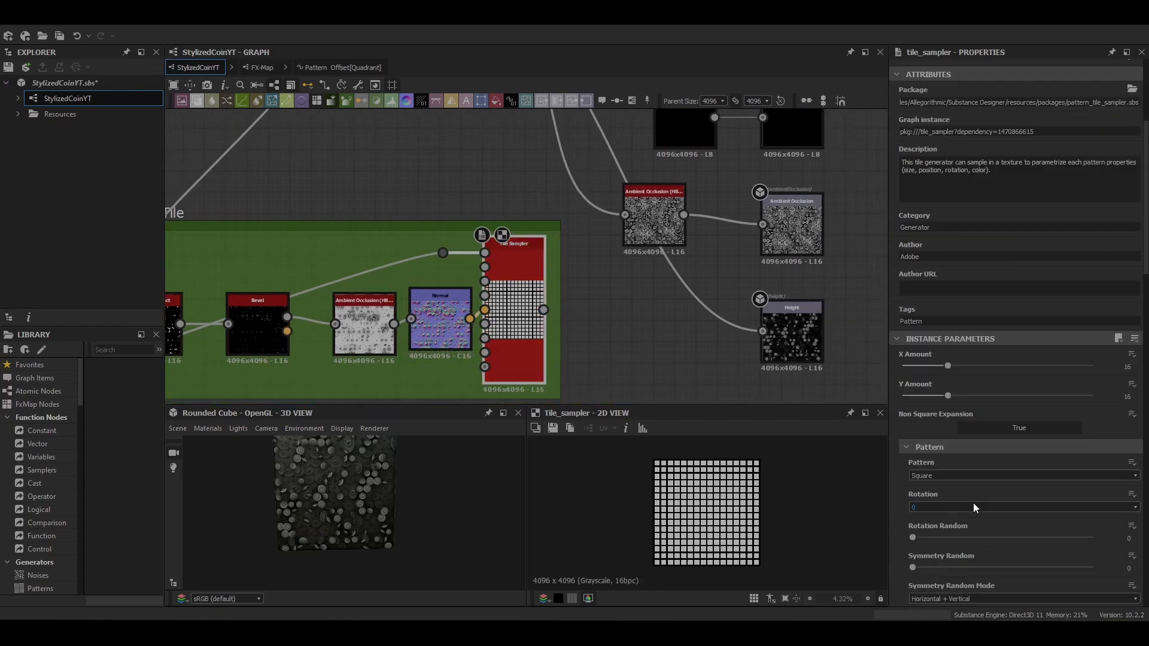
Step: Set the Tile Sampler to Scale 0.4, Scale Random 0.85, Offset 0.63, Rotation 45°, Rotation Random 0.82
{"action": "left_click", "coordinate": [1021, 475]}
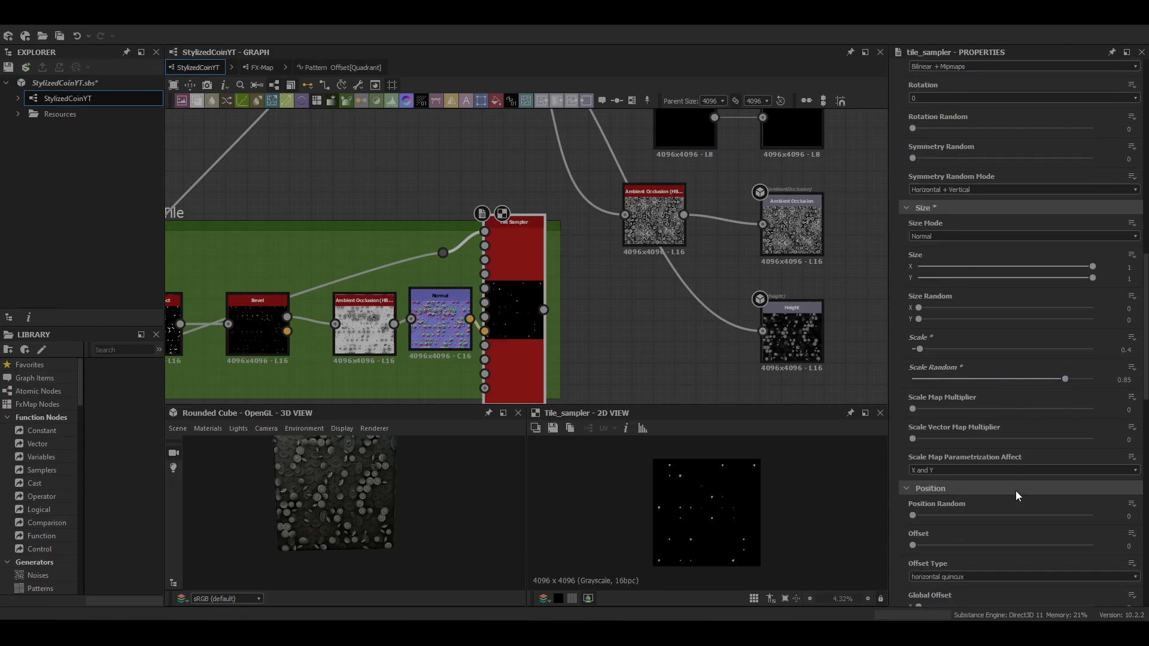
{"action": "scroll", "scroll_direction": "down", "scroll_amount": 3}
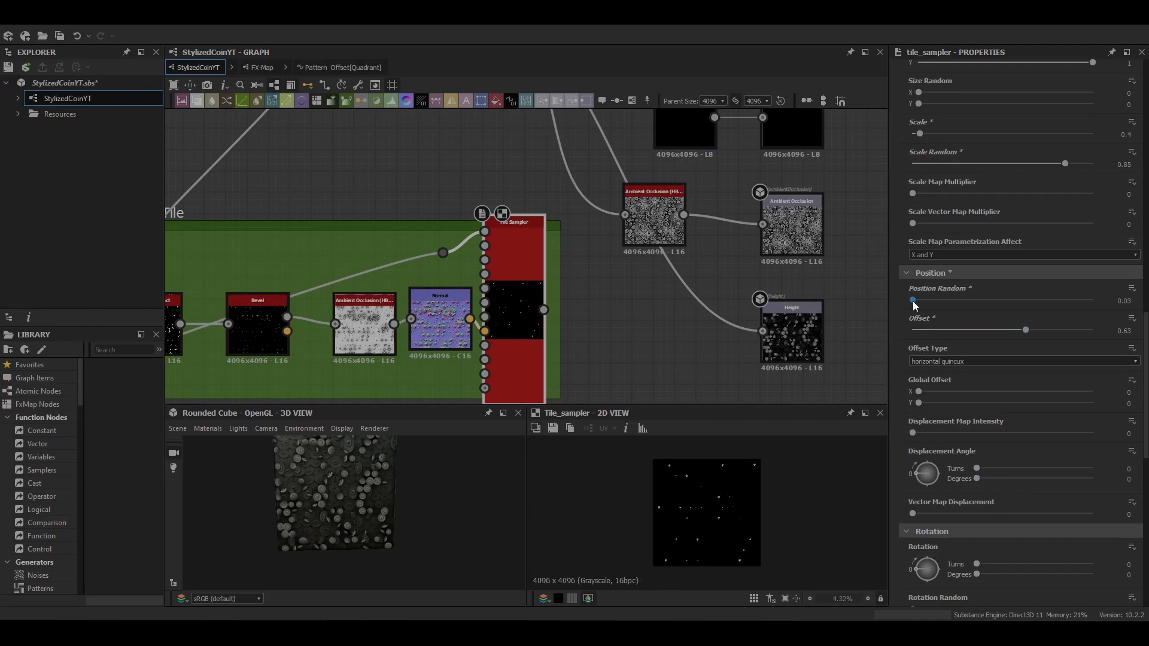
{"action": "scroll", "scroll_direction": "down", "scroll_amount": 3}
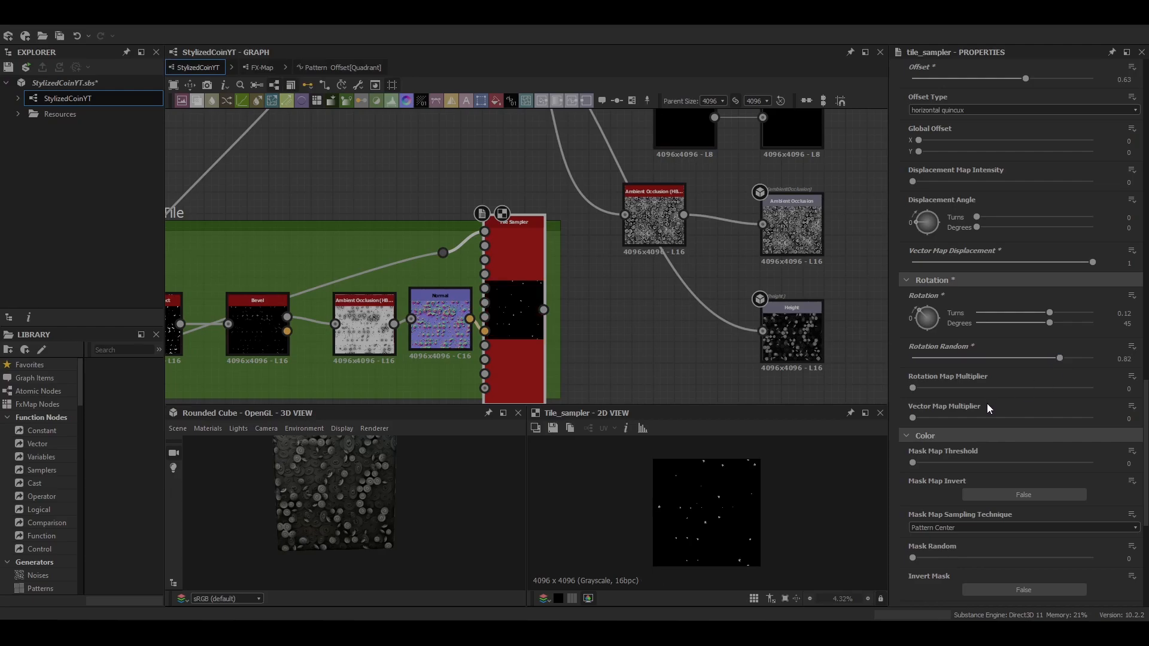
{"action": "scroll", "scroll_direction": "down", "scroll_amount": 3}
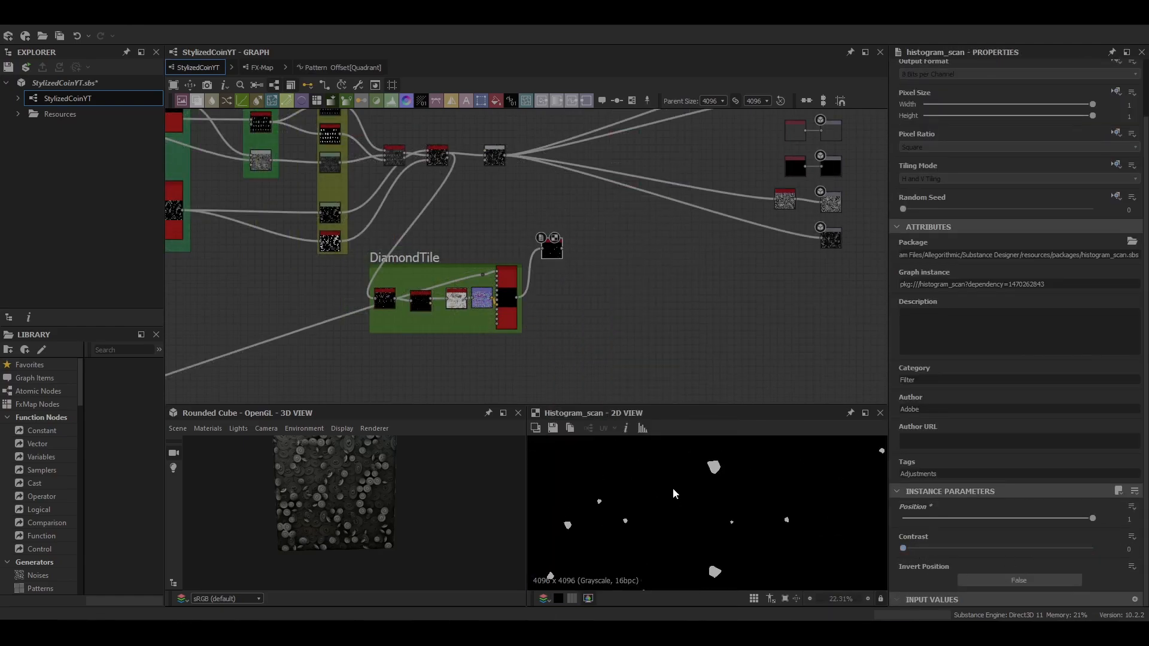
Step: Raise Height Blend contrast, use Bottom height priority and lower Height Offset to about 0.55
{"action": "left_click", "coordinate": [500, 165]}
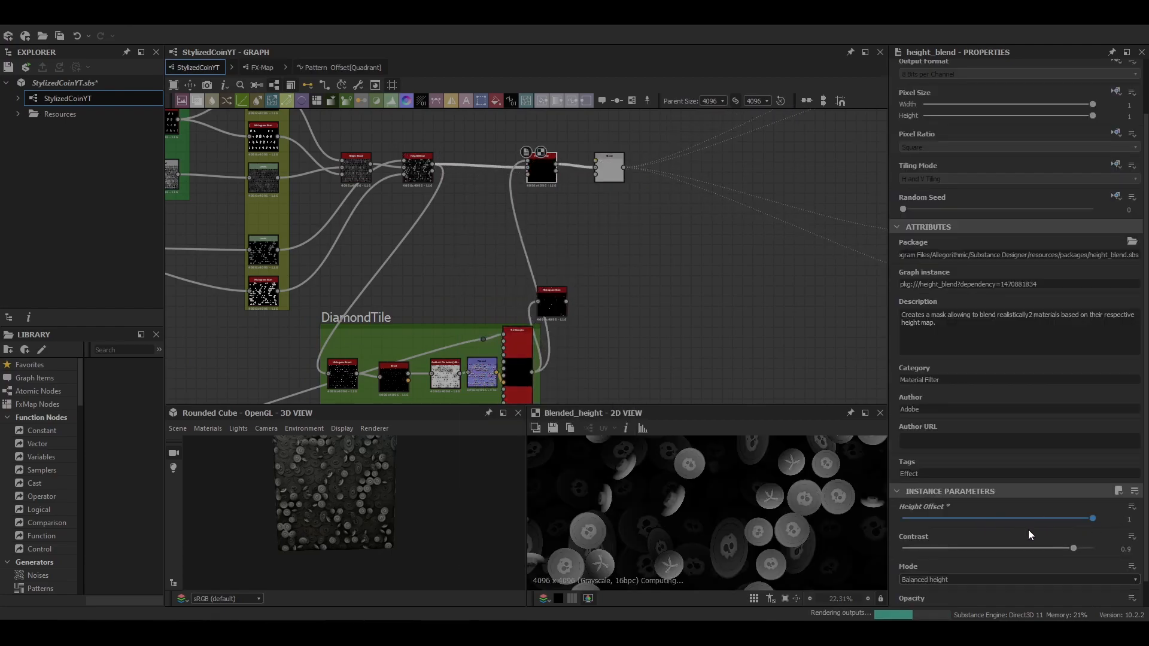
{"action": "left_click", "coordinate": [1015, 579]}
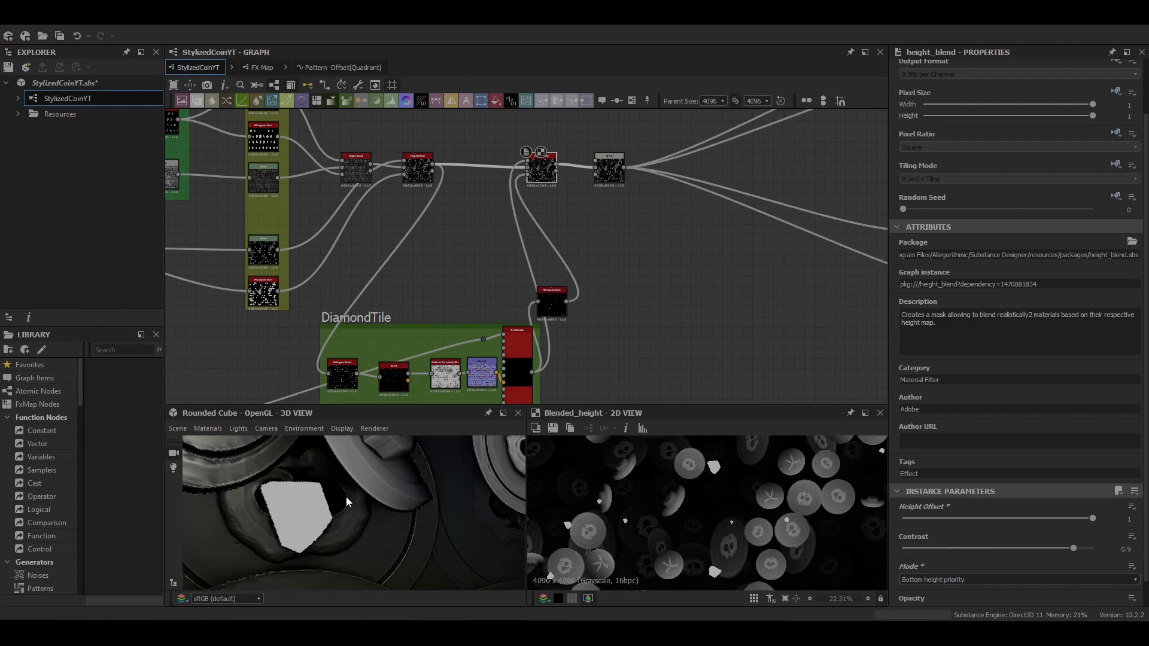
{"action": "left_click", "coordinate": [540, 169]}
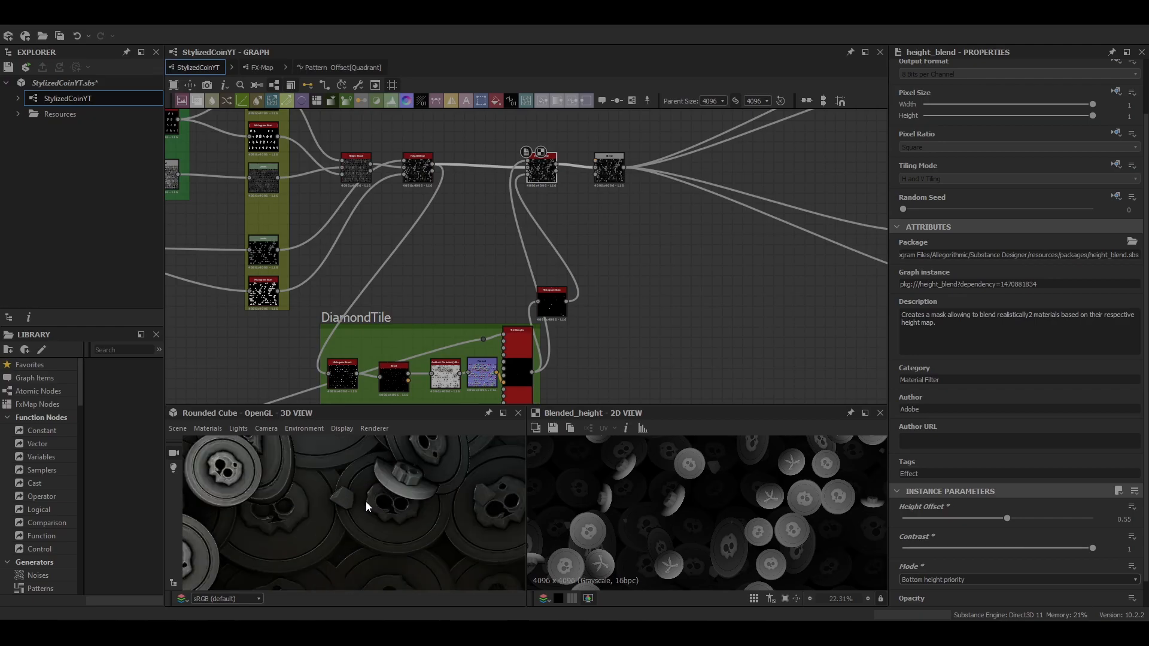
{"action": "left_click", "coordinate": [527, 252]}
{"action": "type", "text": "non"}
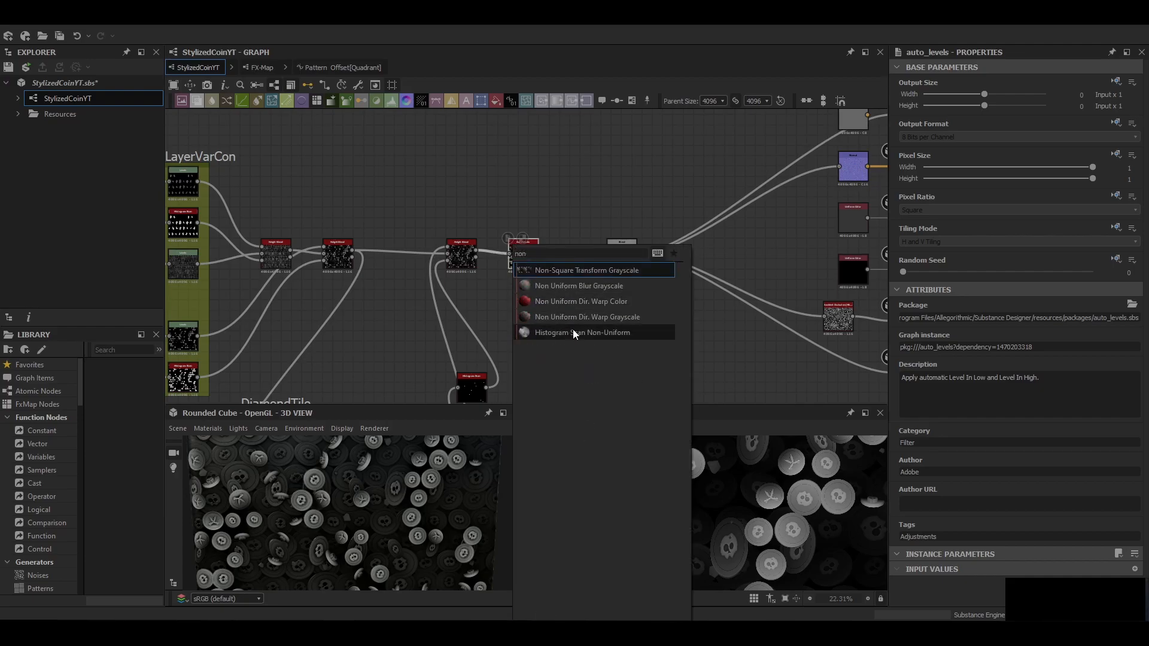
Step: Insert a Non Uniform Blur Grayscale after Auto Levels and multiply in White Noise at 0.01 opacity
{"action": "left_click", "coordinate": [578, 286]}
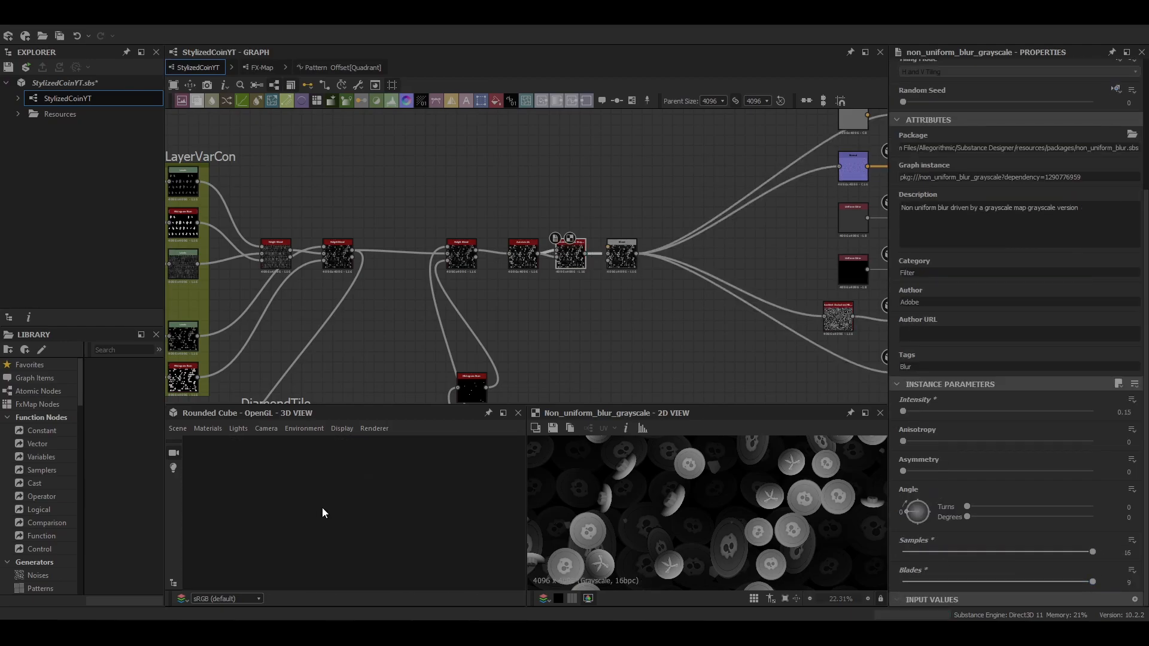
{"action": "left_click", "coordinate": [617, 256]}
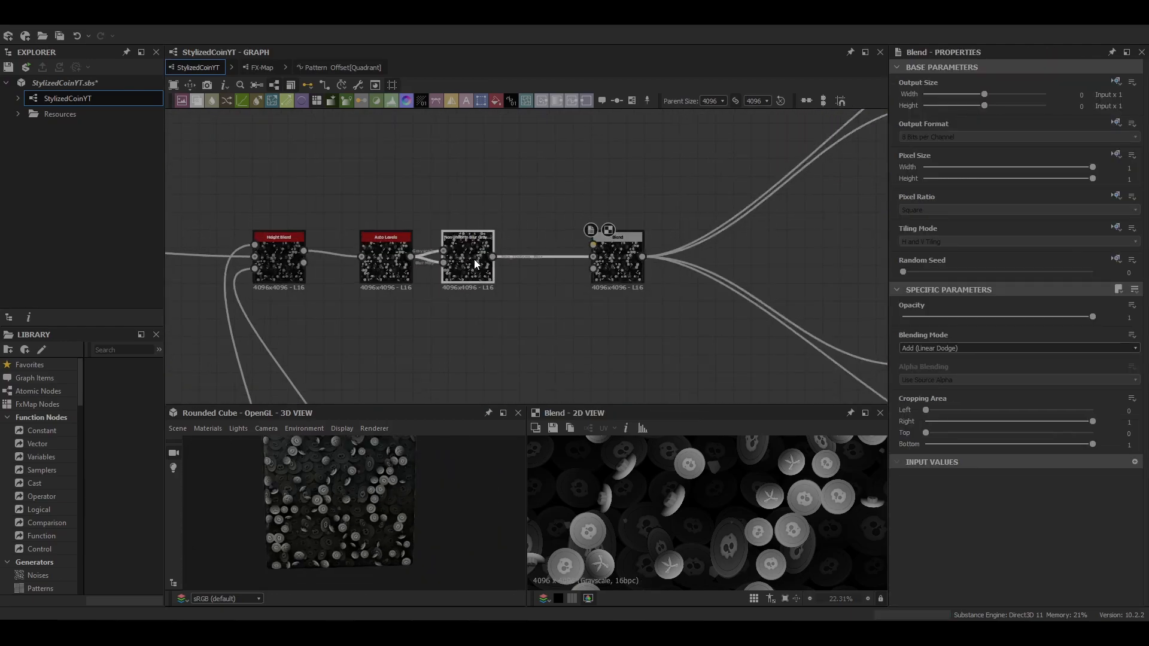
{"action": "left_click", "coordinate": [545, 260]}
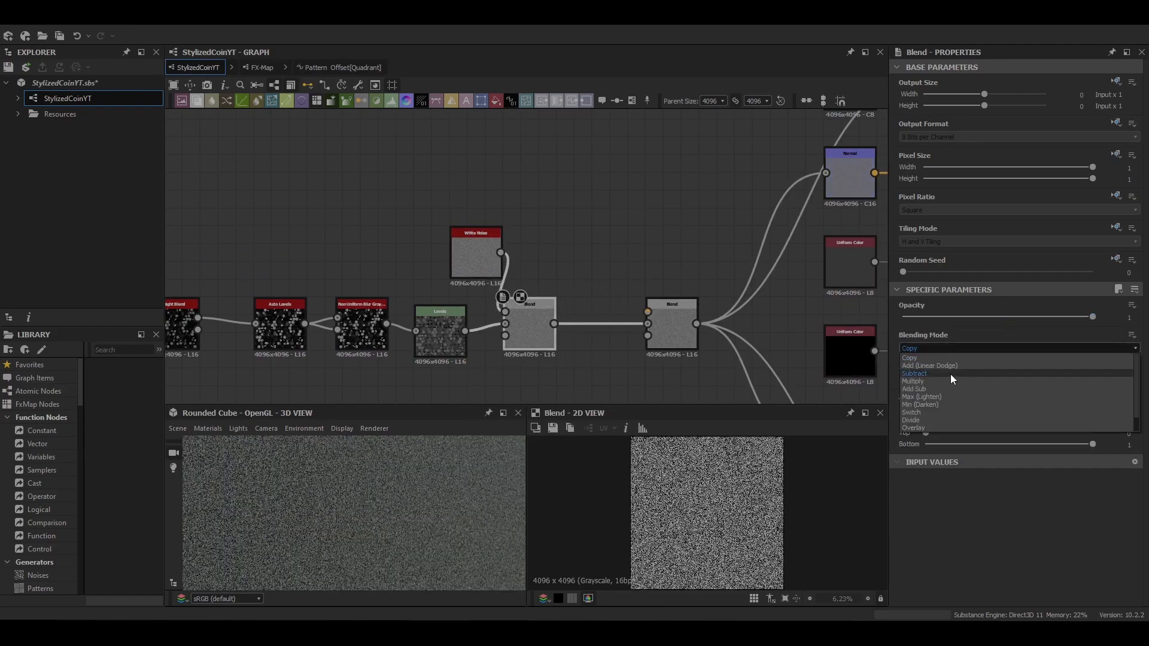
{"action": "left_click", "coordinate": [912, 380]}
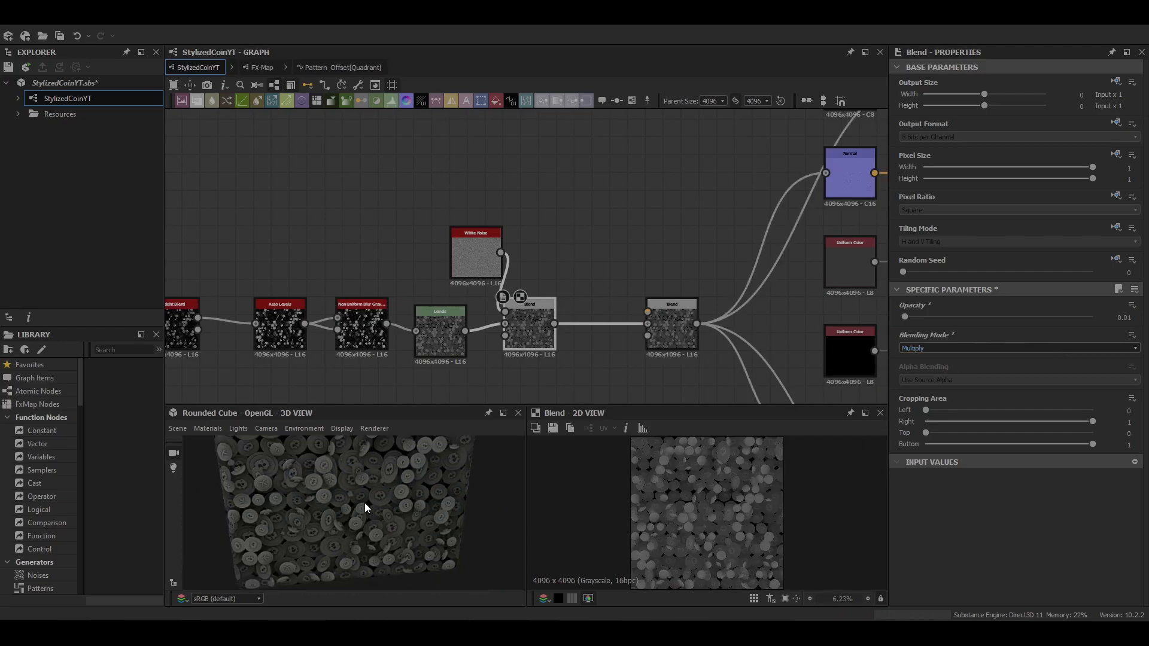
{"action": "left_click", "coordinate": [670, 322]}
{"action": "type", "text": "gr"}
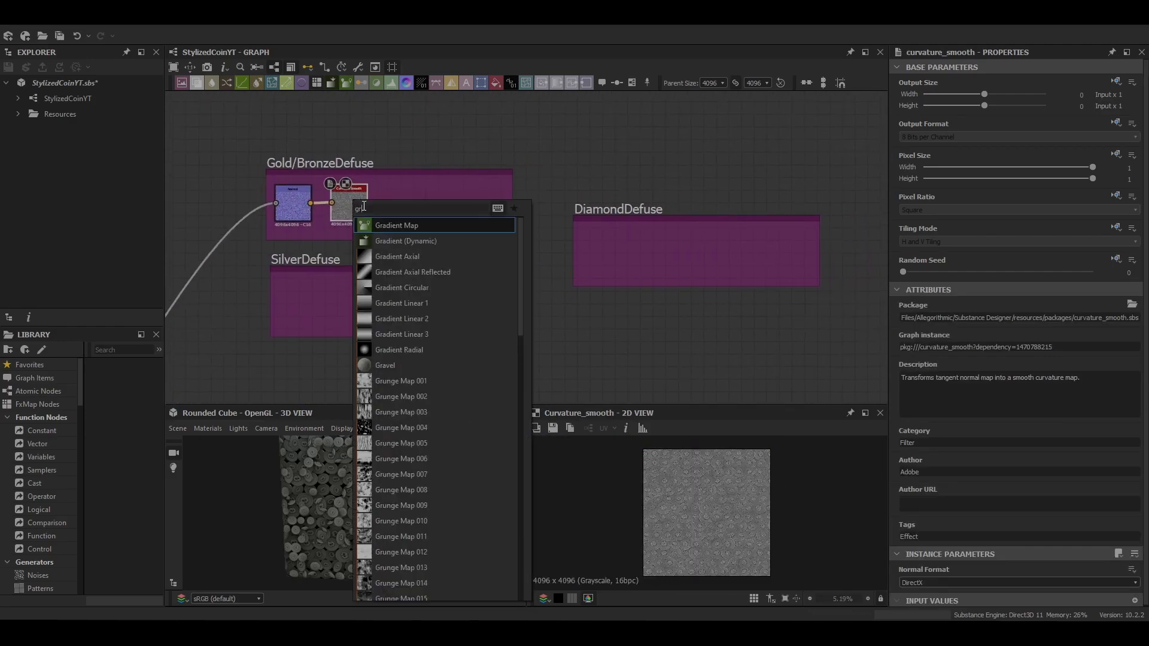
Step: Add a Gradient Map after Curvature Smooth and give it a bronze gradient
{"action": "left_click", "coordinate": [396, 225]}
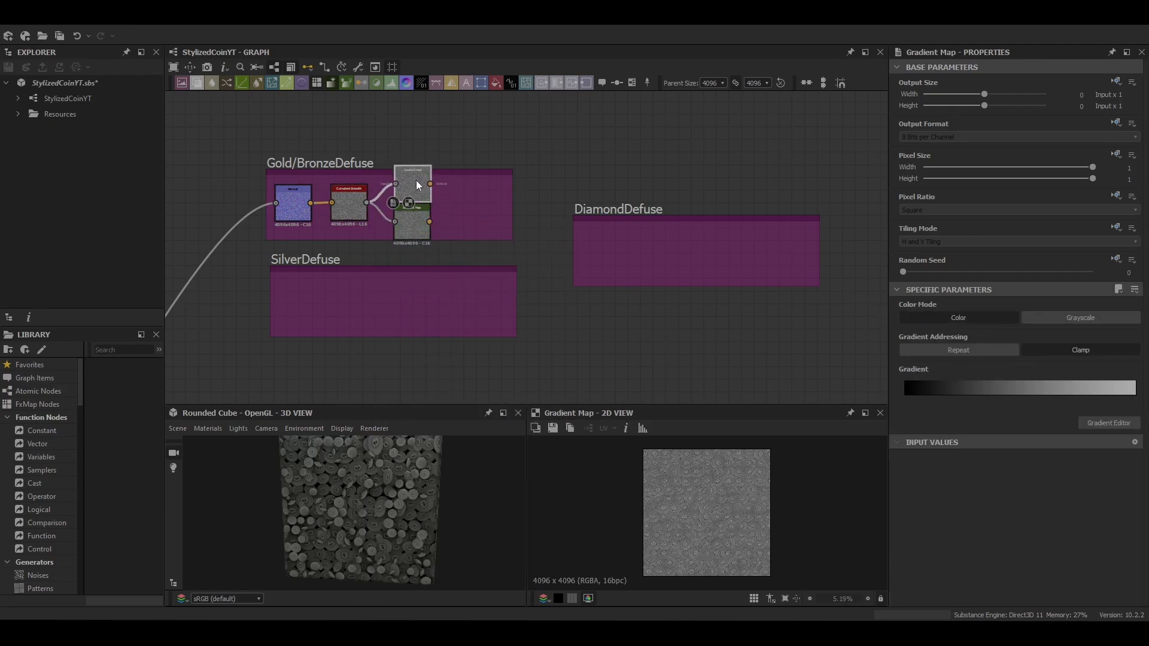
{"action": "left_click", "coordinate": [1107, 423]}
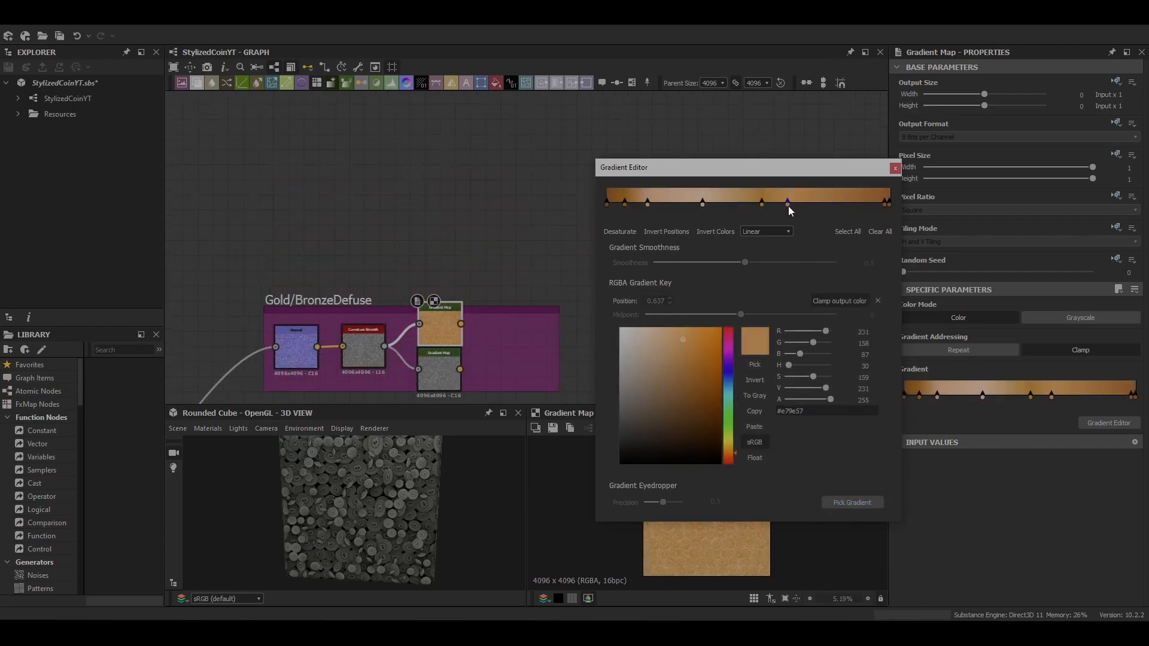
{"action": "left_click", "coordinate": [895, 168]}
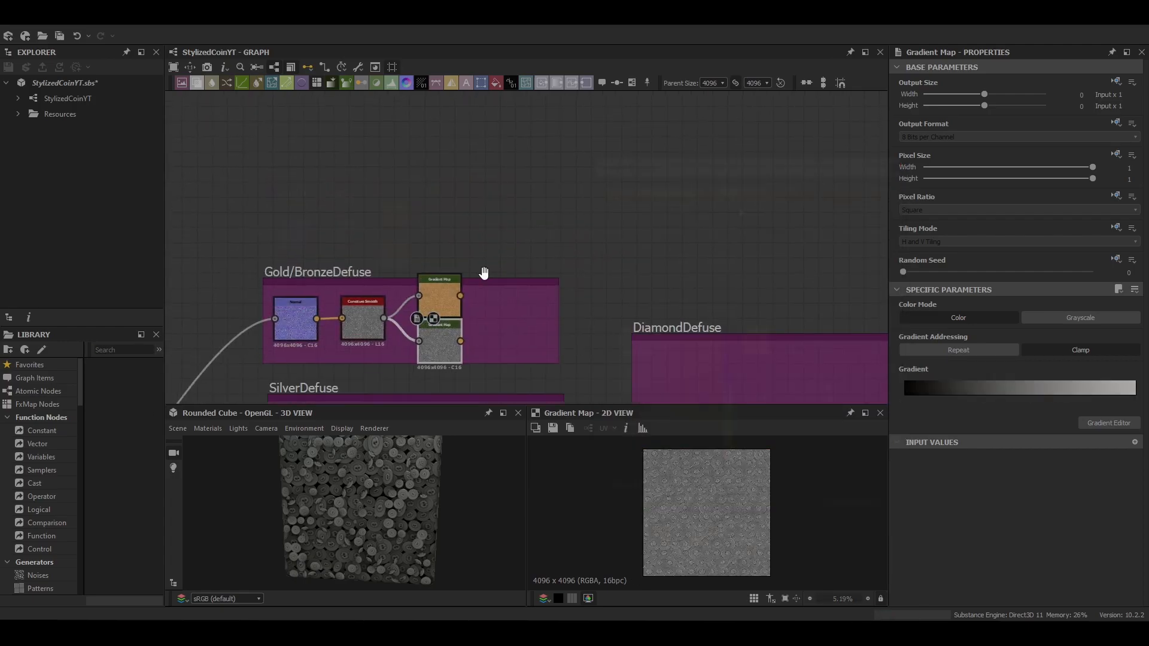
Step: Set gold and silver gradients on the other Gradient Maps and combine them with Blend nodes
{"action": "left_click", "coordinate": [1108, 422]}
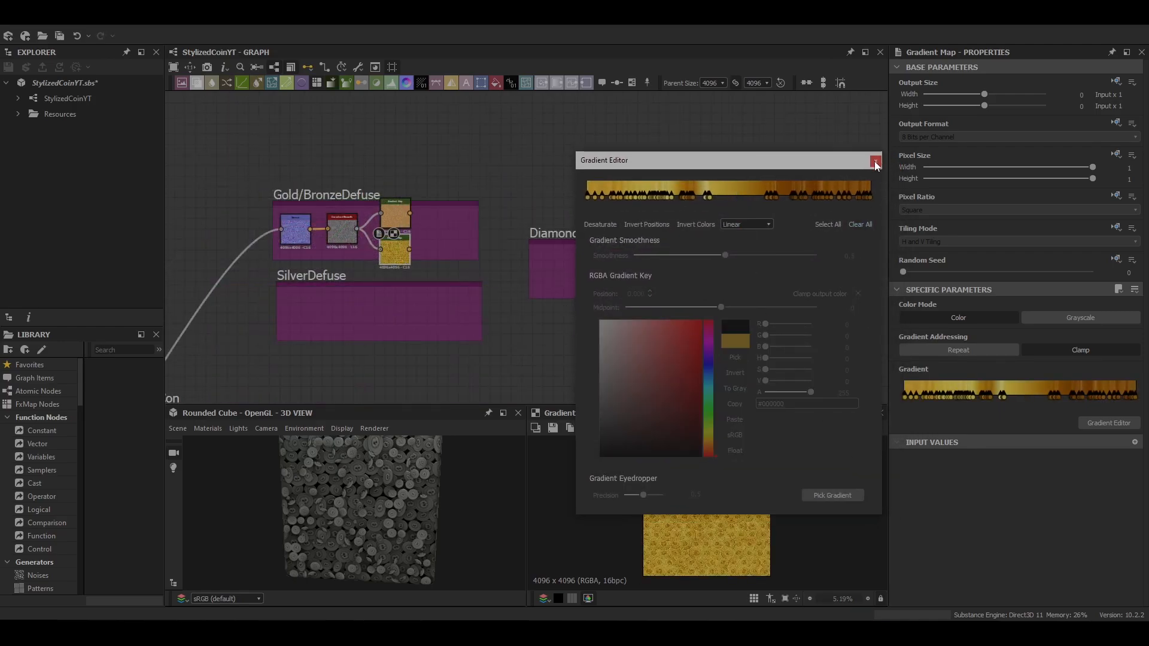
{"action": "left_click", "coordinate": [875, 160]}
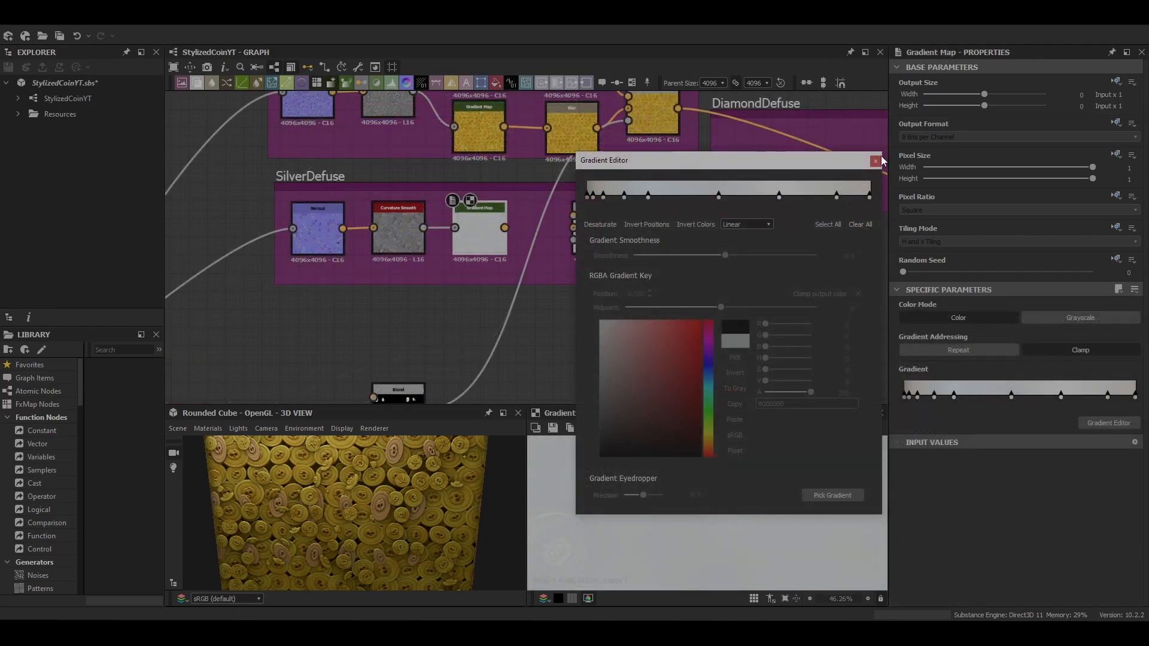
{"action": "left_click", "coordinate": [875, 160]}
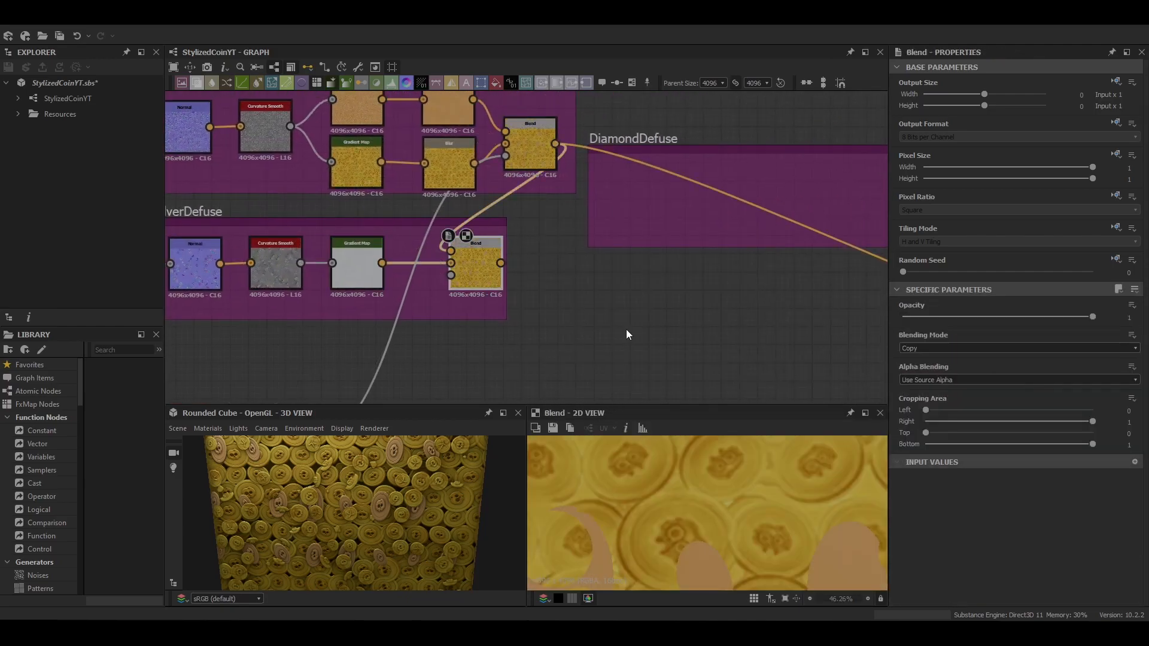
{"action": "scroll", "scroll_direction": "down", "scroll_amount": 3}
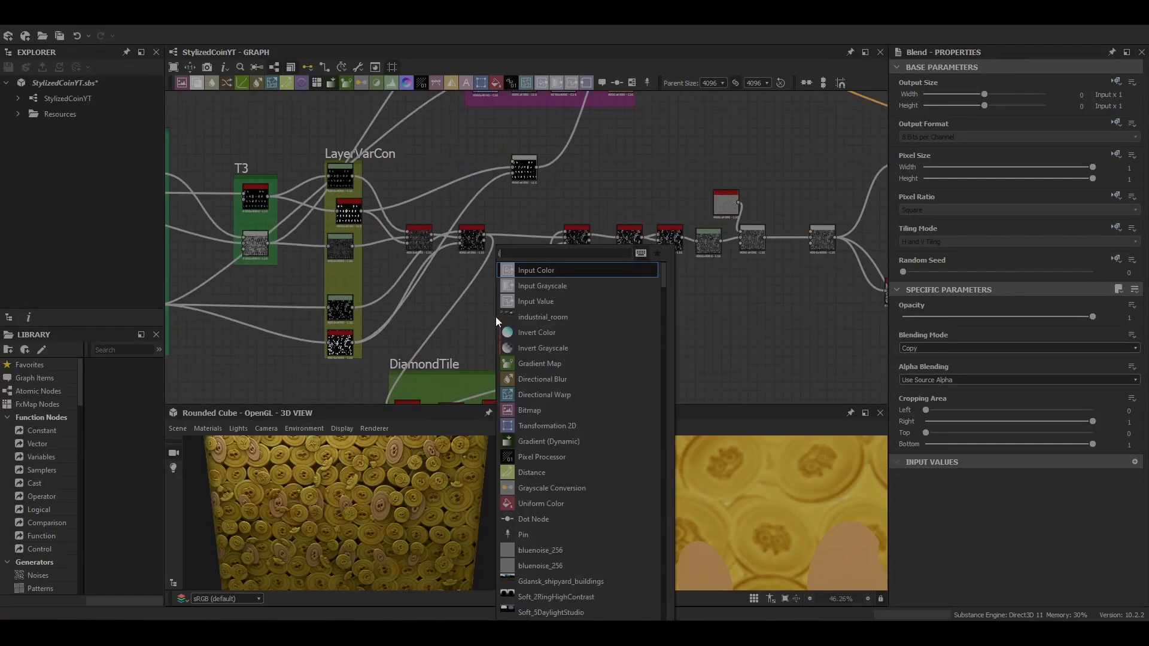
Step: Connect the SilverDefuse Blend into the Base Color output and check the silver coins in 3D
{"action": "left_click", "coordinate": [543, 347]}
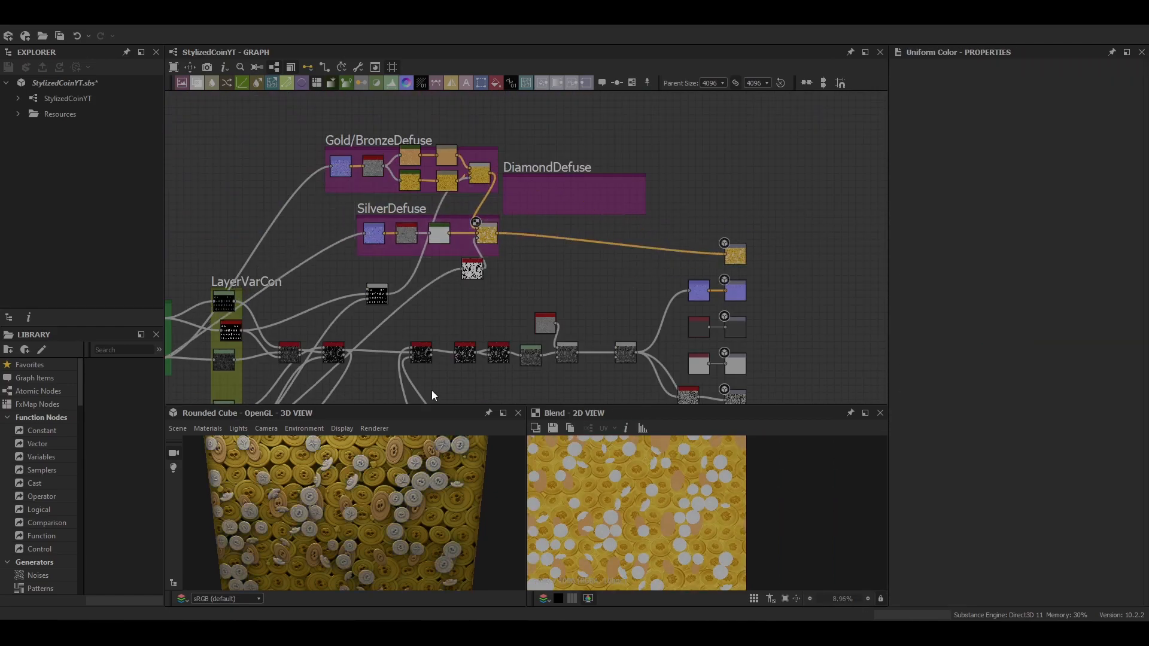
{"action": "left_click", "coordinate": [360, 242]}
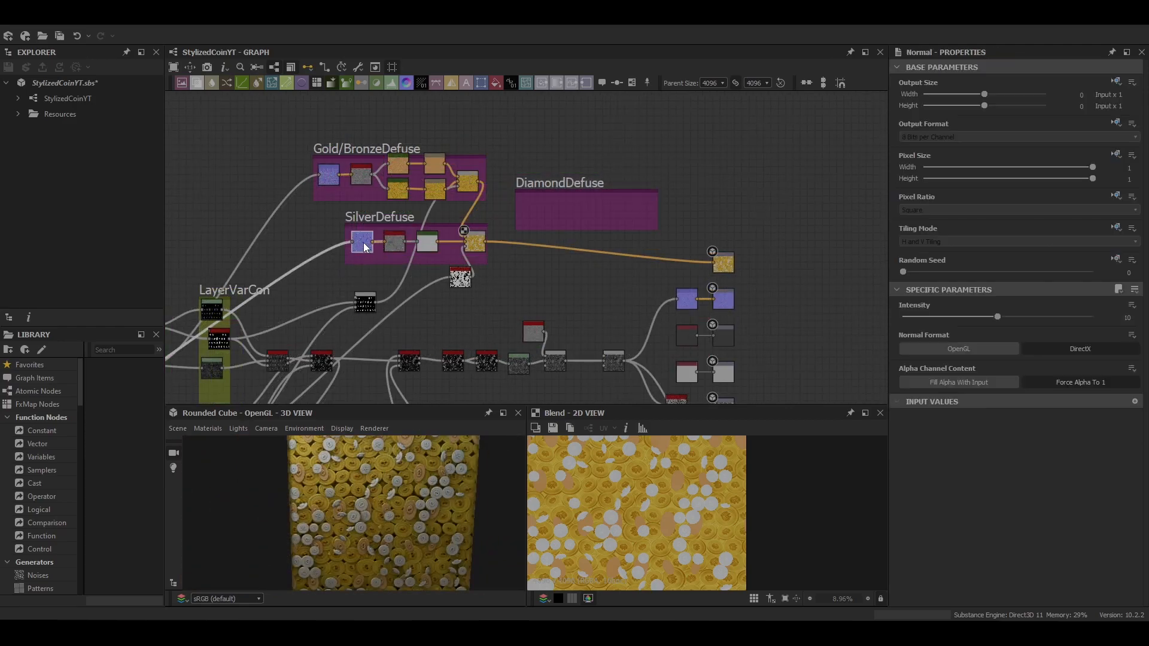
{"action": "scroll", "scroll_direction": "down", "scroll_amount": 3}
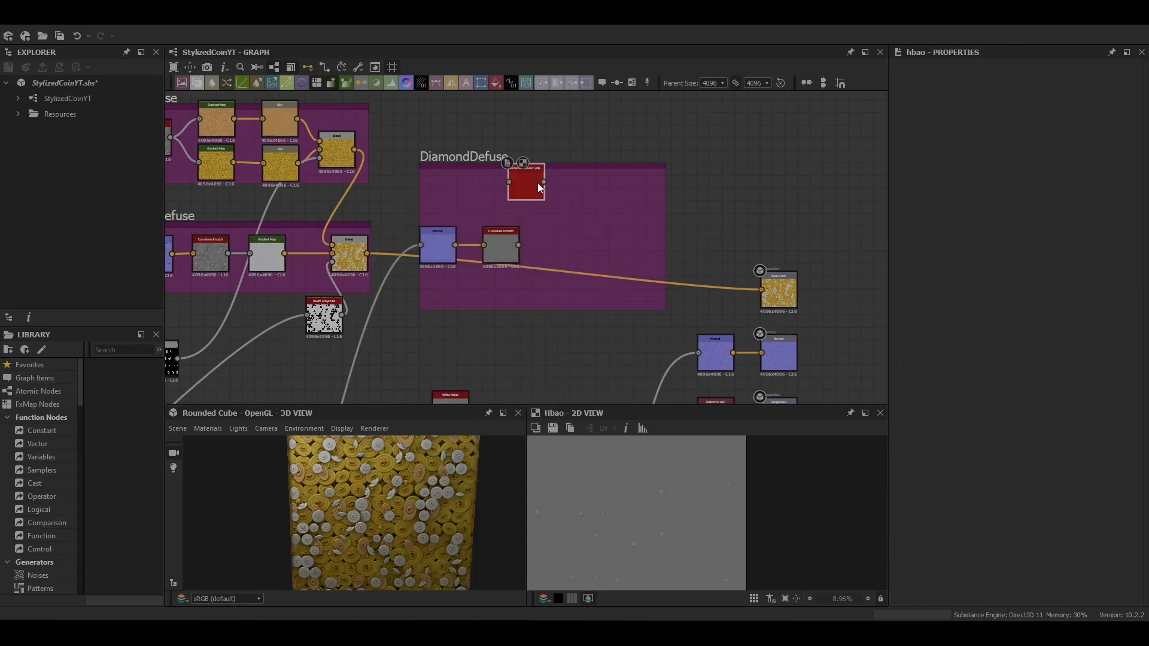
Step: Add HBAO and a Gradient Map in DiamondDefuse and give the diamonds a purple gradient
{"action": "left_click", "coordinate": [525, 183]}
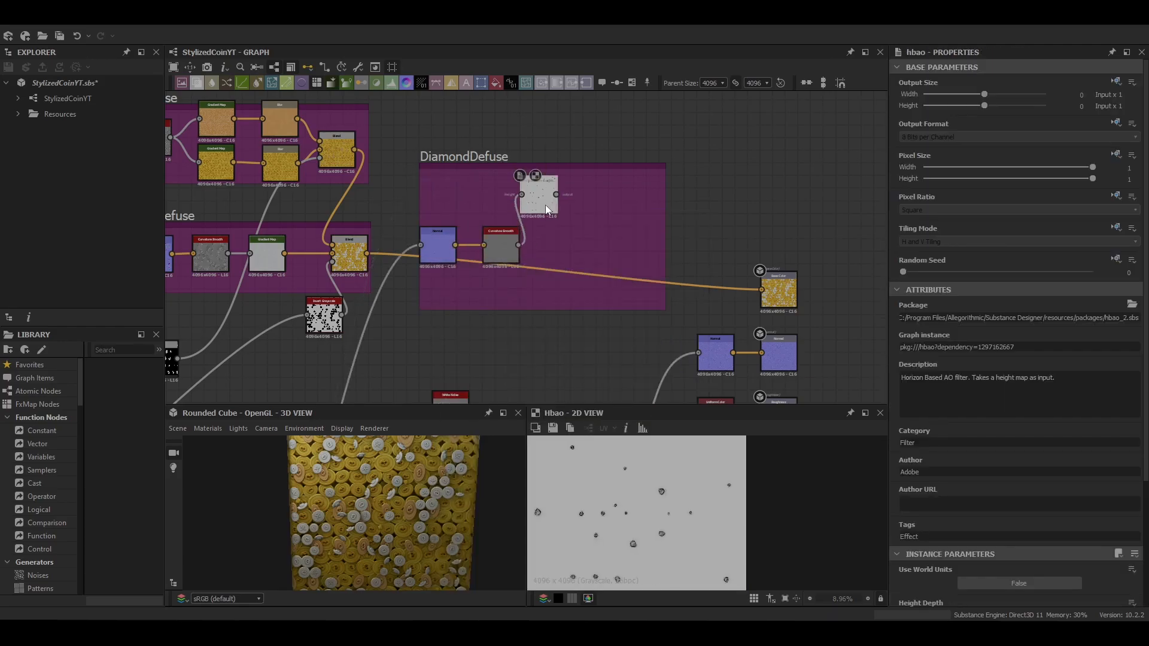
{"action": "left_click", "coordinate": [612, 201]}
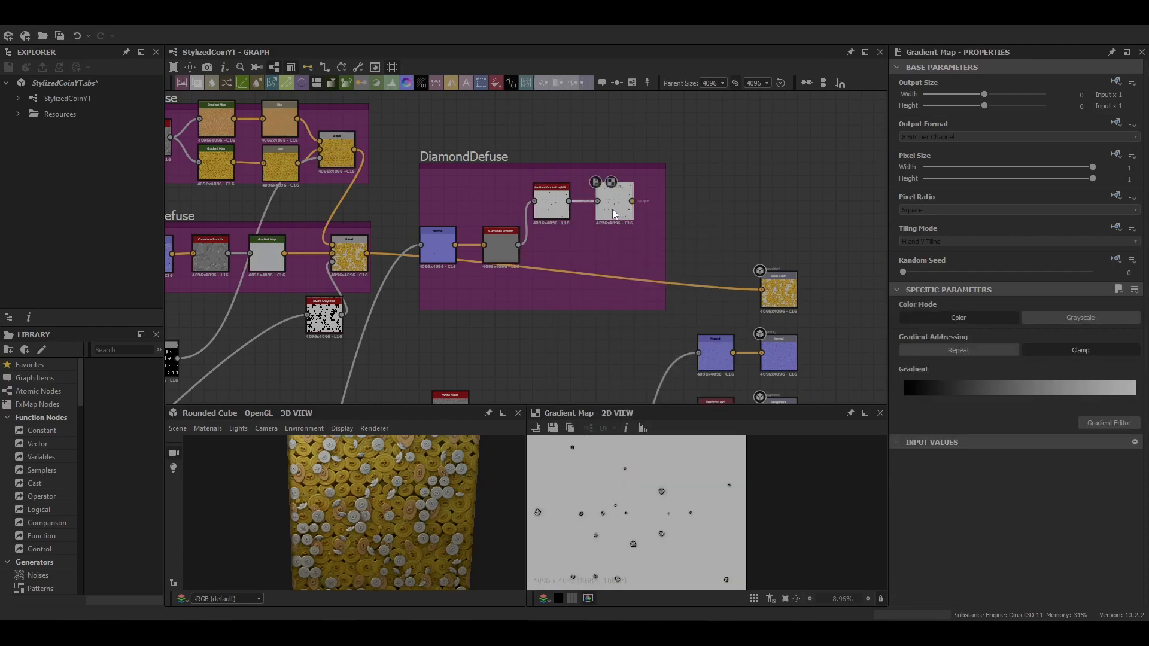
{"action": "left_click", "coordinate": [549, 213]}
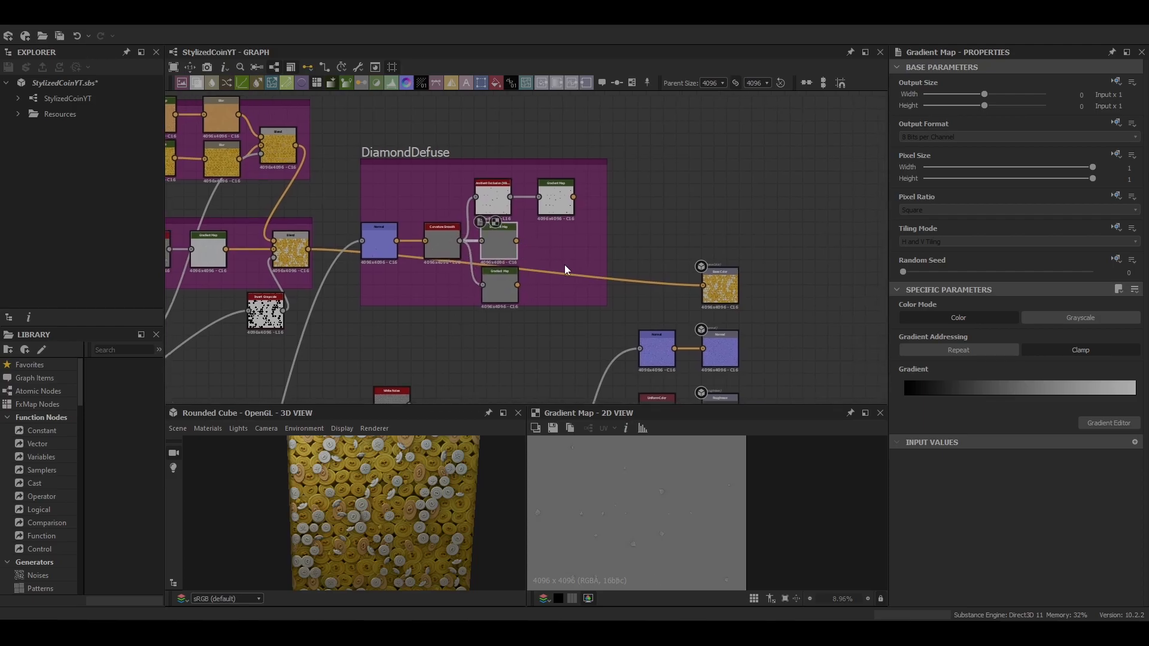
{"action": "left_click", "coordinate": [1108, 422]}
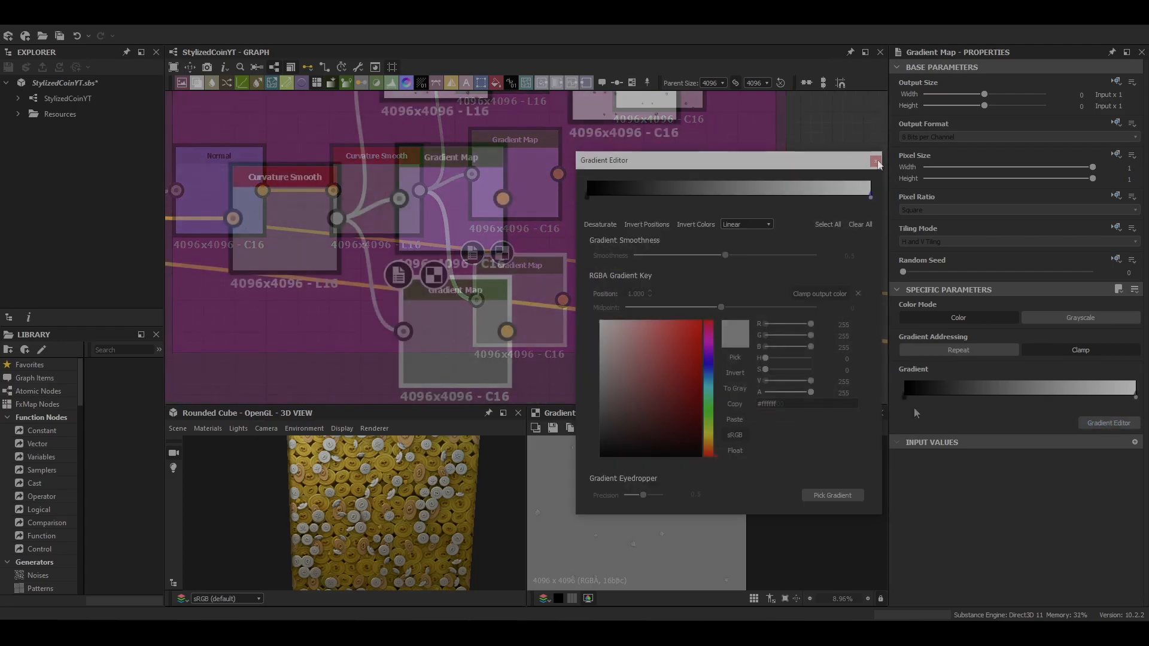
{"action": "left_click", "coordinate": [876, 159]}
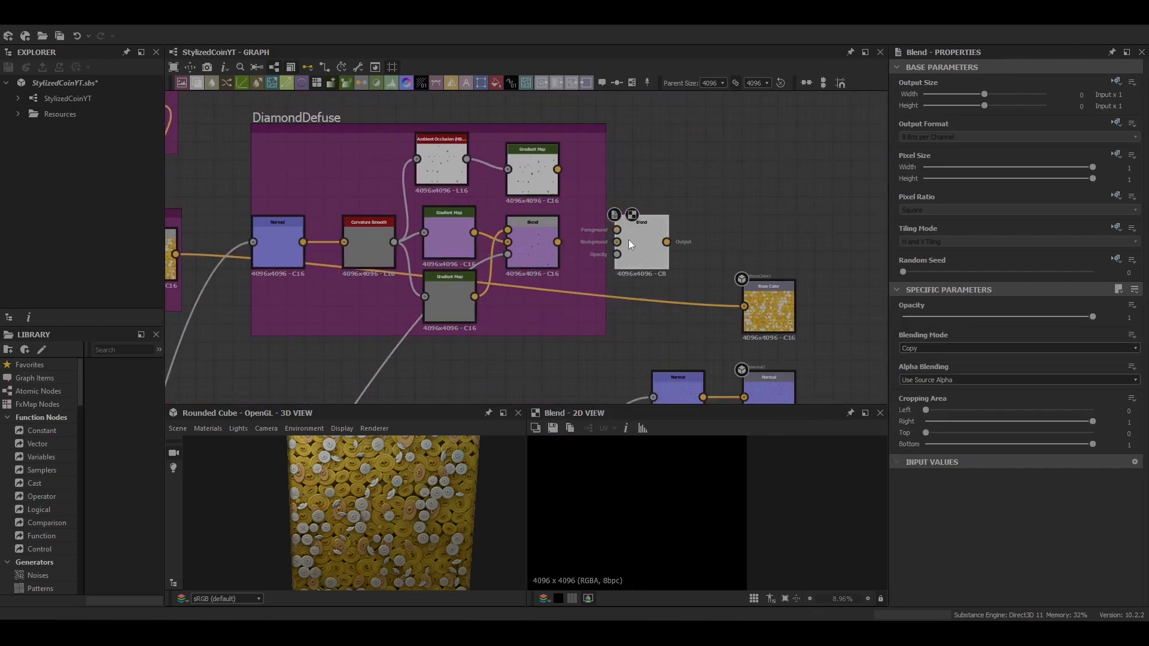
Step: Blend the purple diamond colour over the coin base colour chain
{"action": "left_click", "coordinate": [641, 241]}
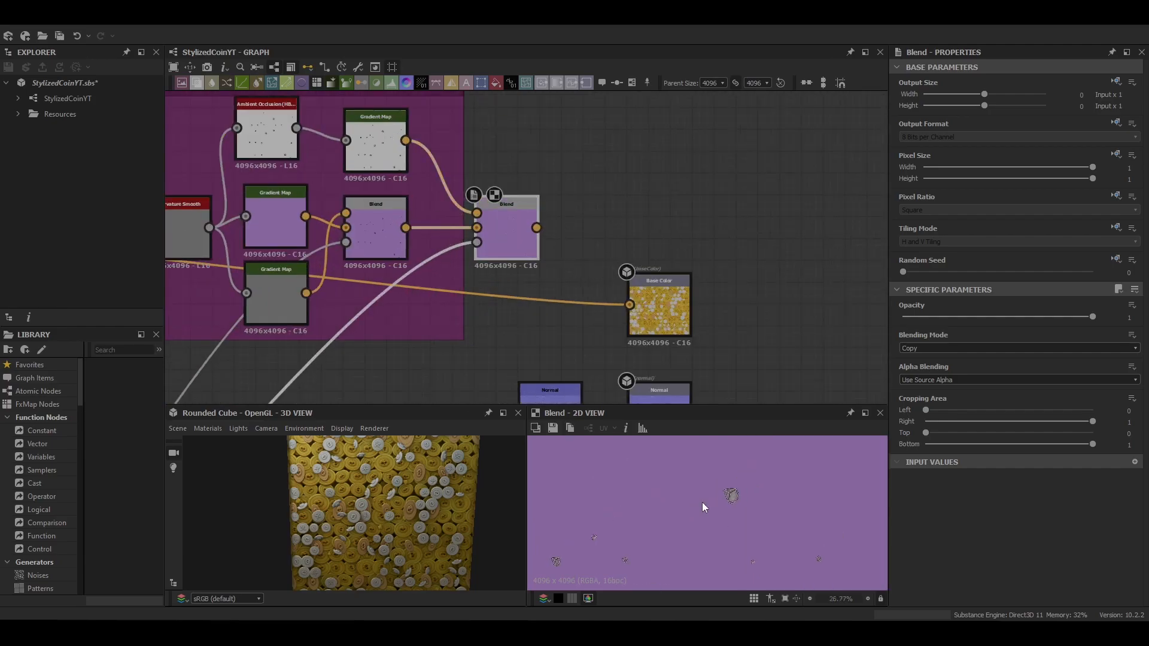
{"action": "left_click", "coordinate": [1017, 347]}
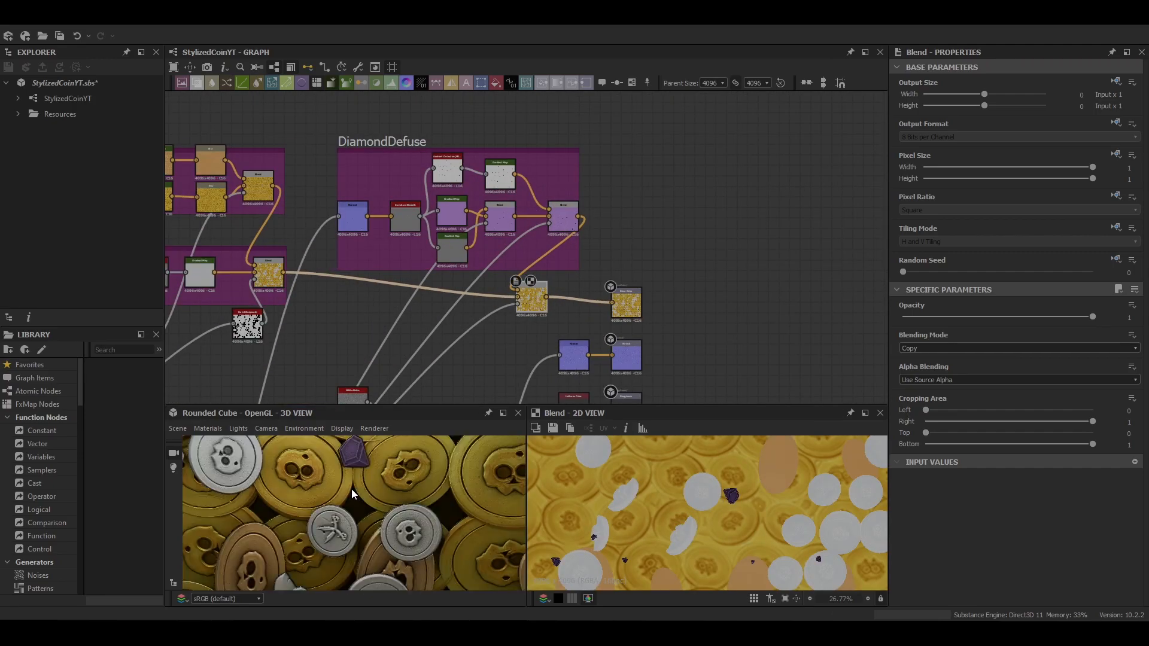
{"action": "left_click", "coordinate": [505, 275]}
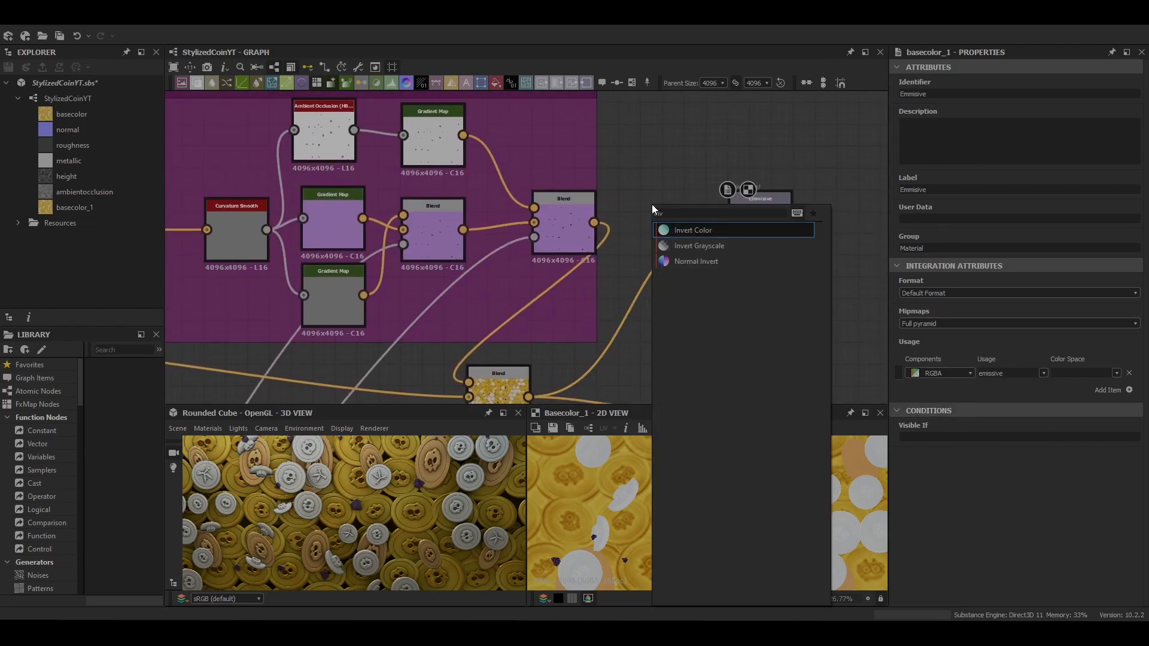
Step: Drive a new emissive output from the inverted diamond map with HSL hue about 0.86
{"action": "left_click", "coordinate": [690, 230]}
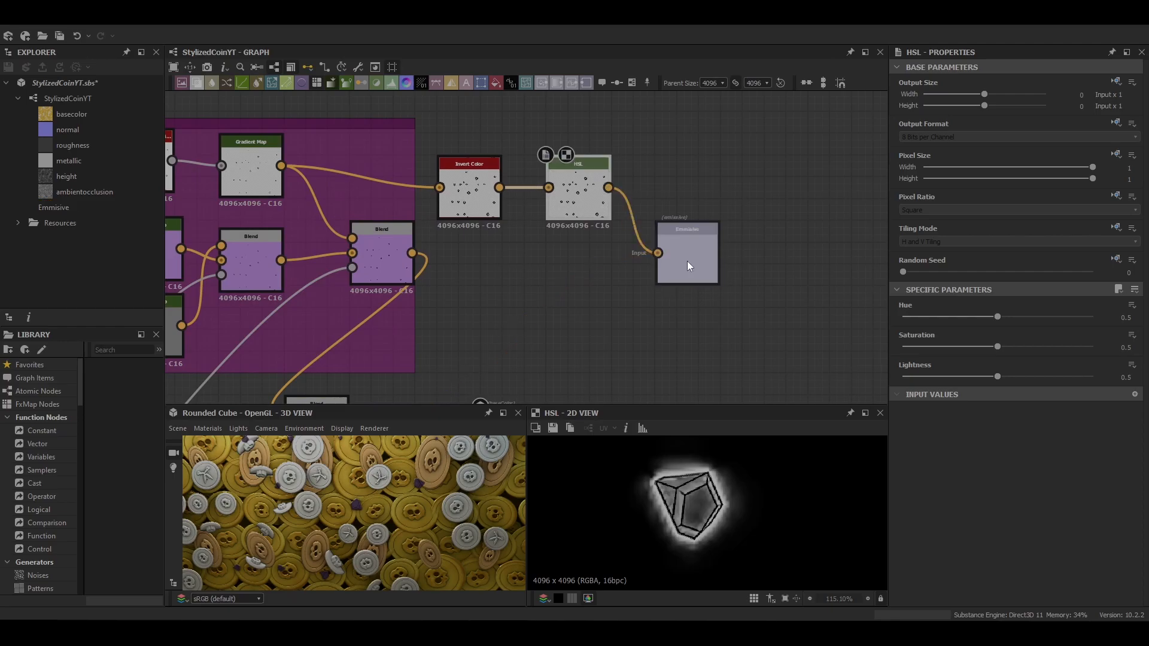
{"action": "left_click", "coordinate": [686, 253]}
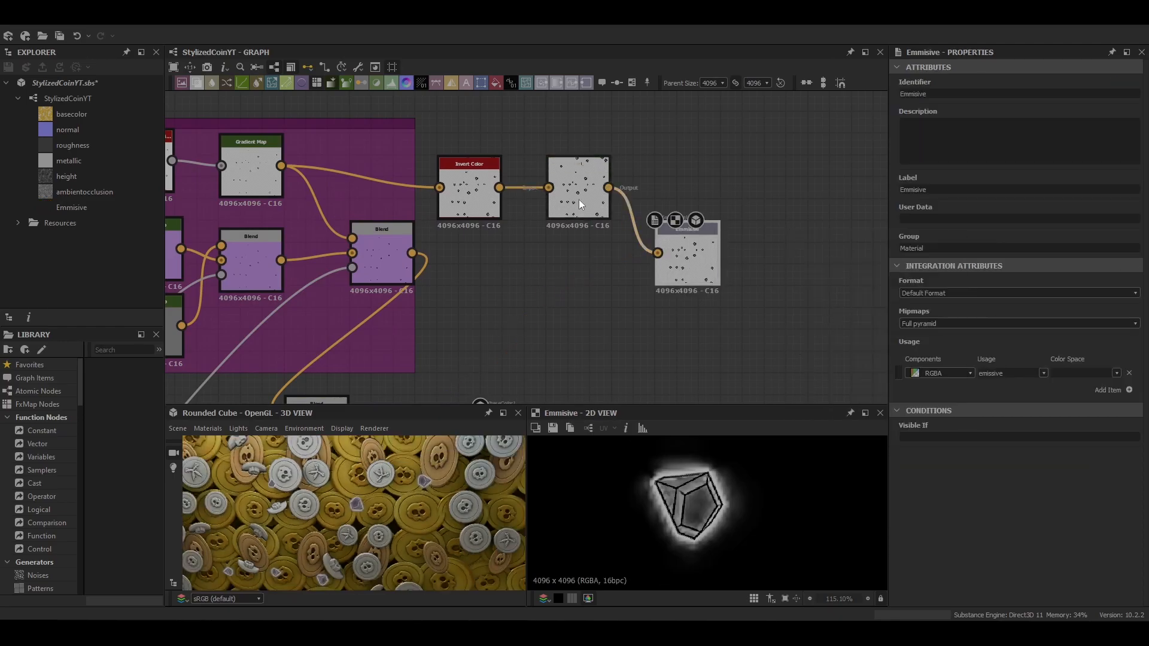
{"action": "left_click", "coordinate": [578, 187]}
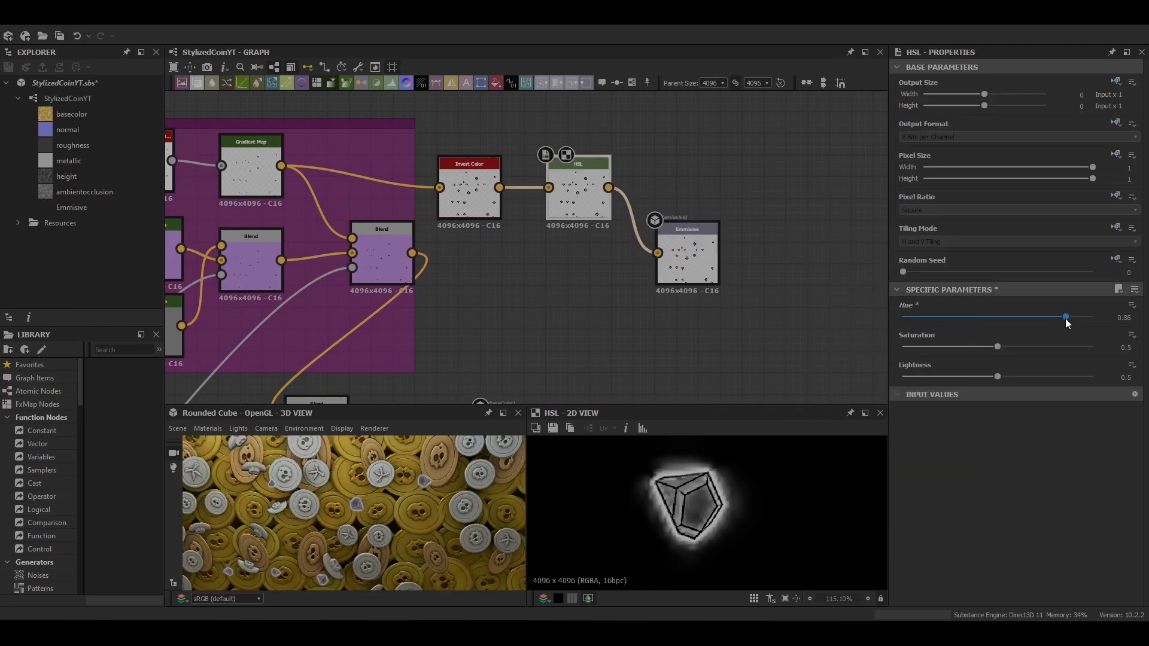